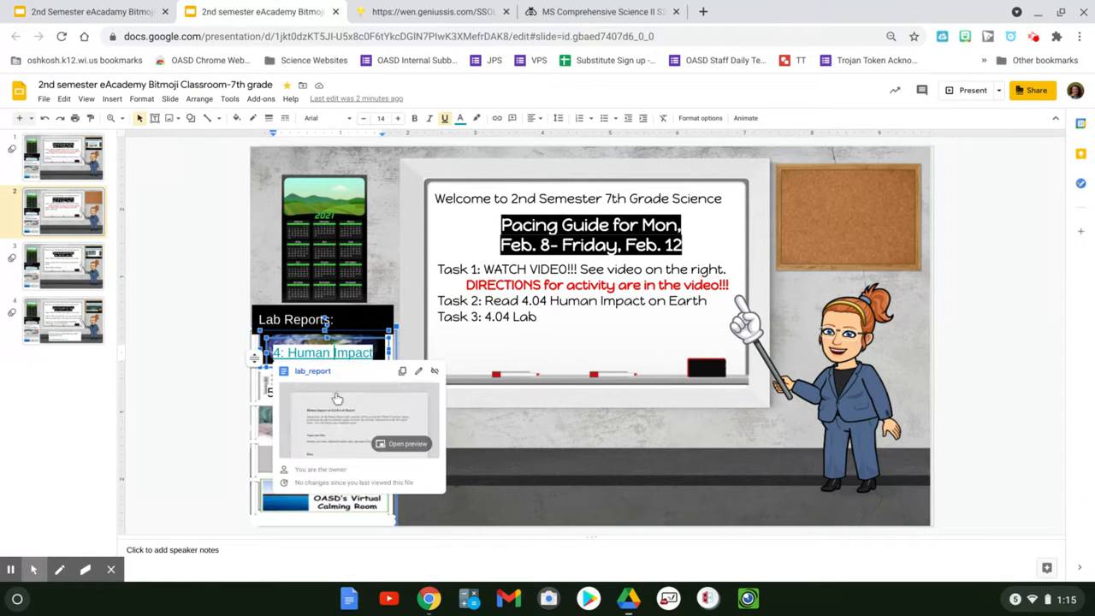
pyautogui.moveTo(339, 432)
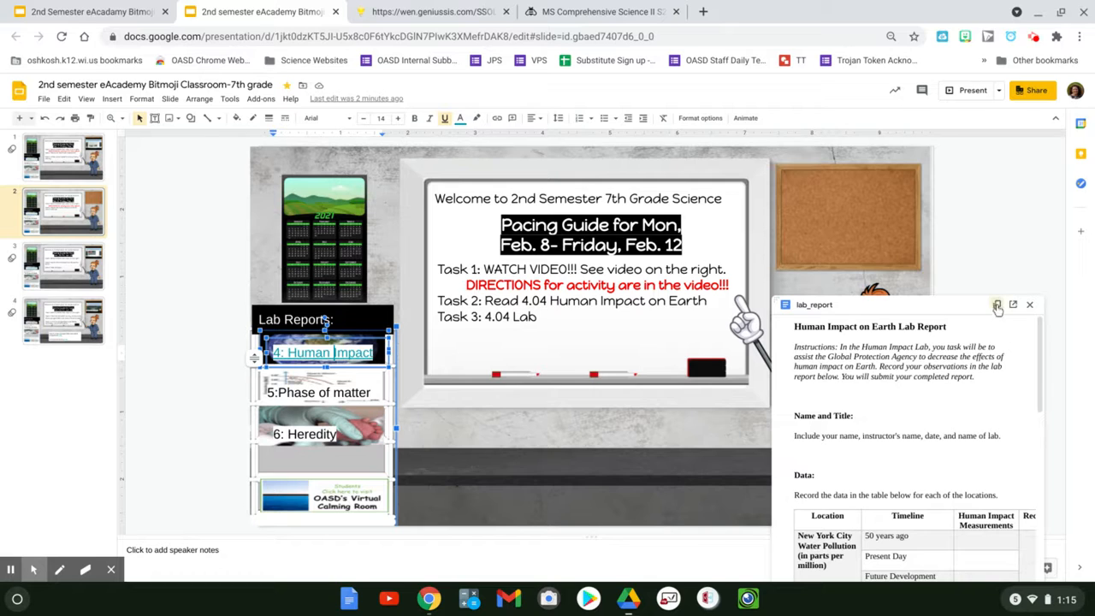
# Step: Open the Human Impact on Earth lab report preview in its own browser tab
pyautogui.click(996, 304)
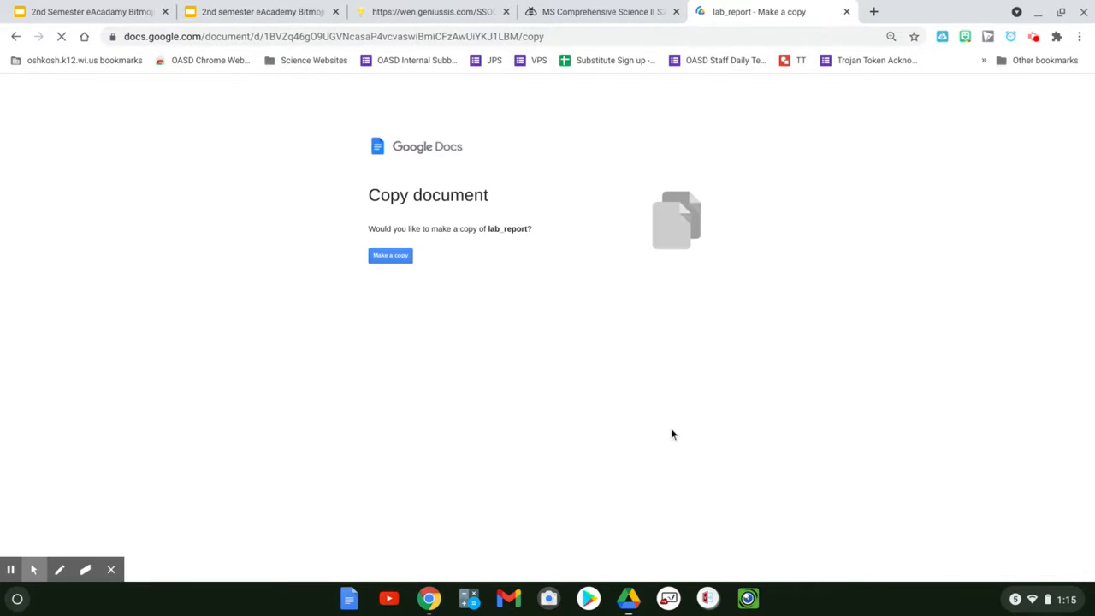
# Step: Make a personal copy of the lab report, then return to the Bitmoji classroom slides
pyautogui.click(390, 255)
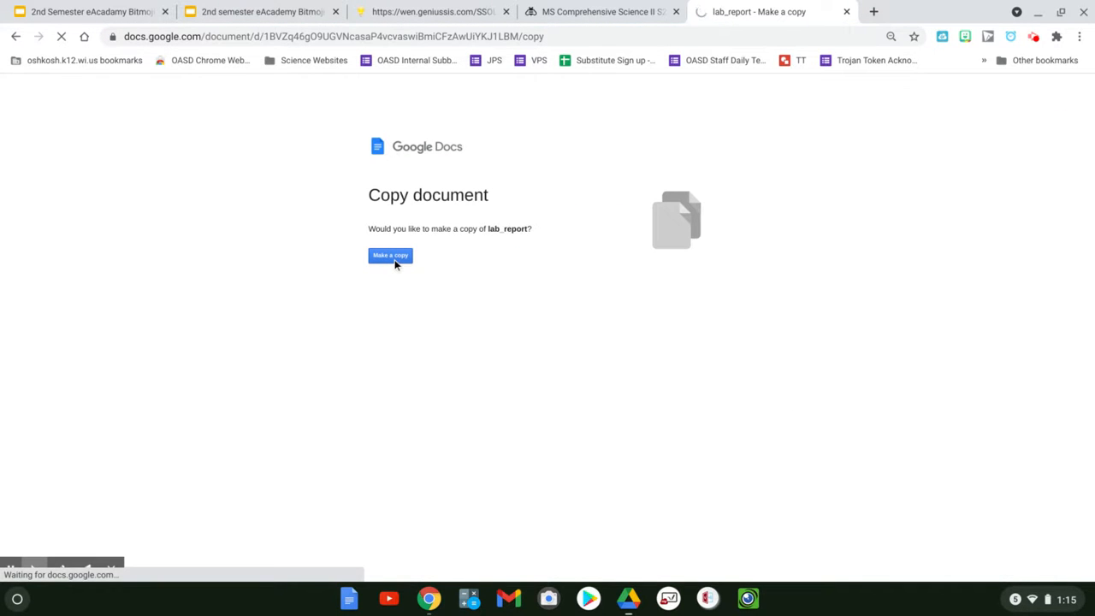
pyautogui.click(390, 255)
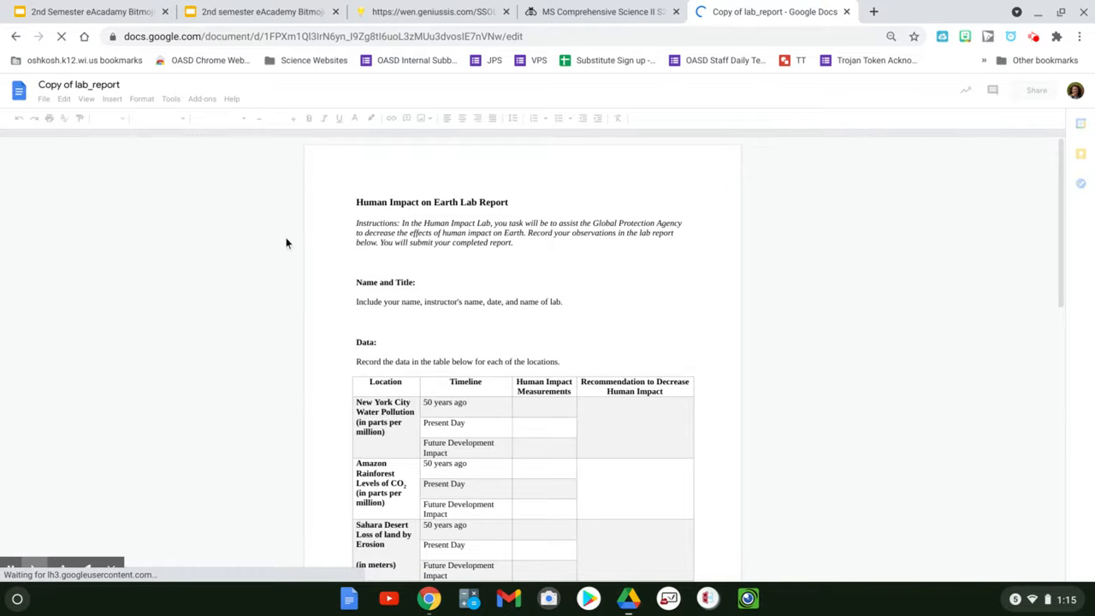
pyautogui.click(260, 10)
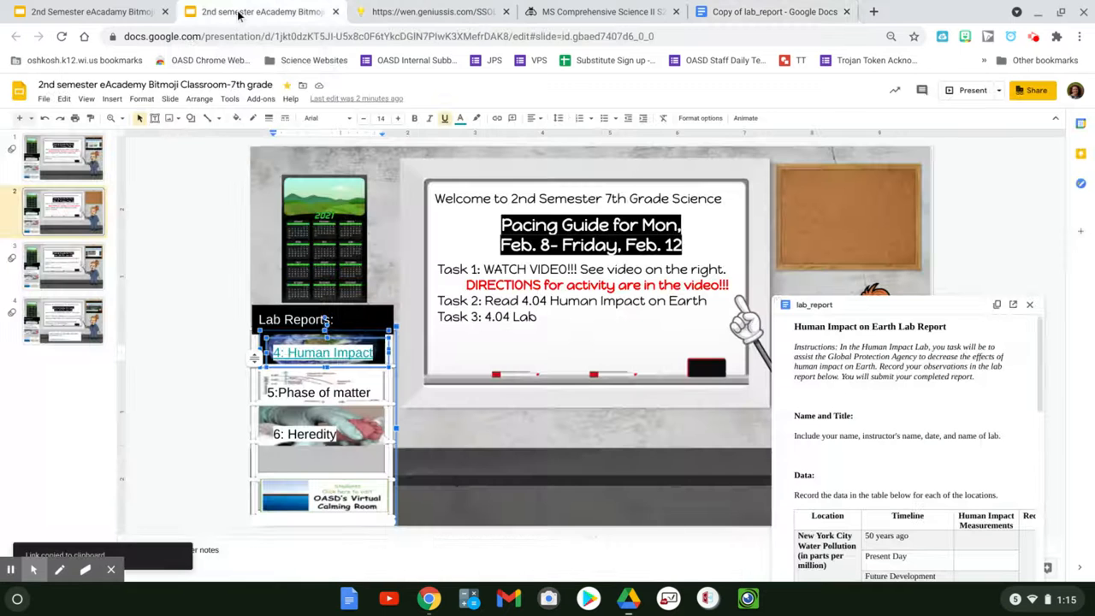
# Step: Switch to the Buzz course and open the 04.04 Human Impact on Earth lesson from Activities
pyautogui.click(602, 11)
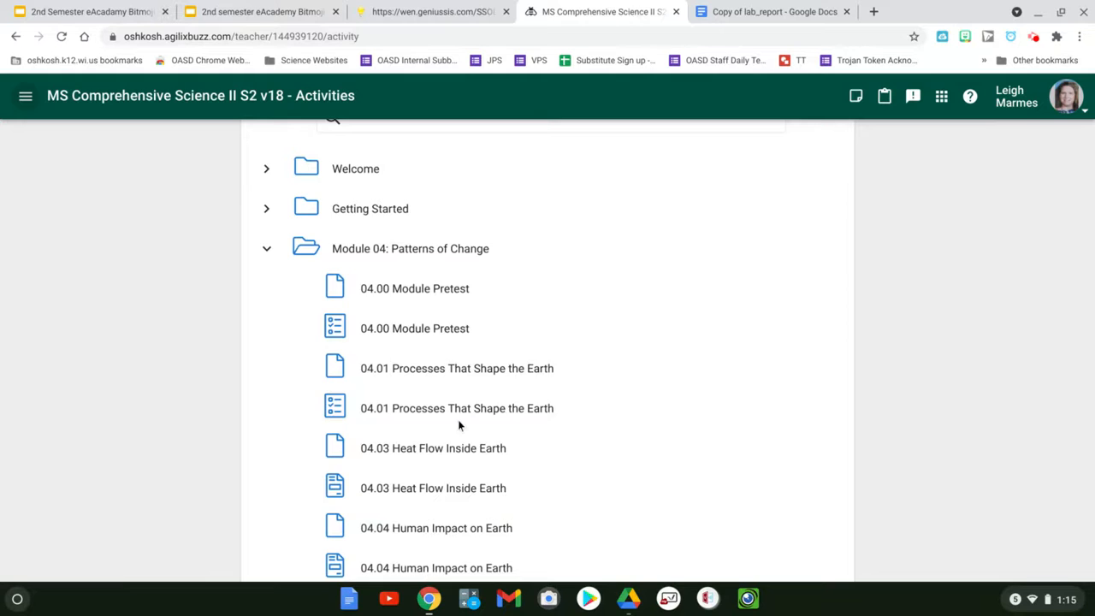
pyautogui.scroll(-3)
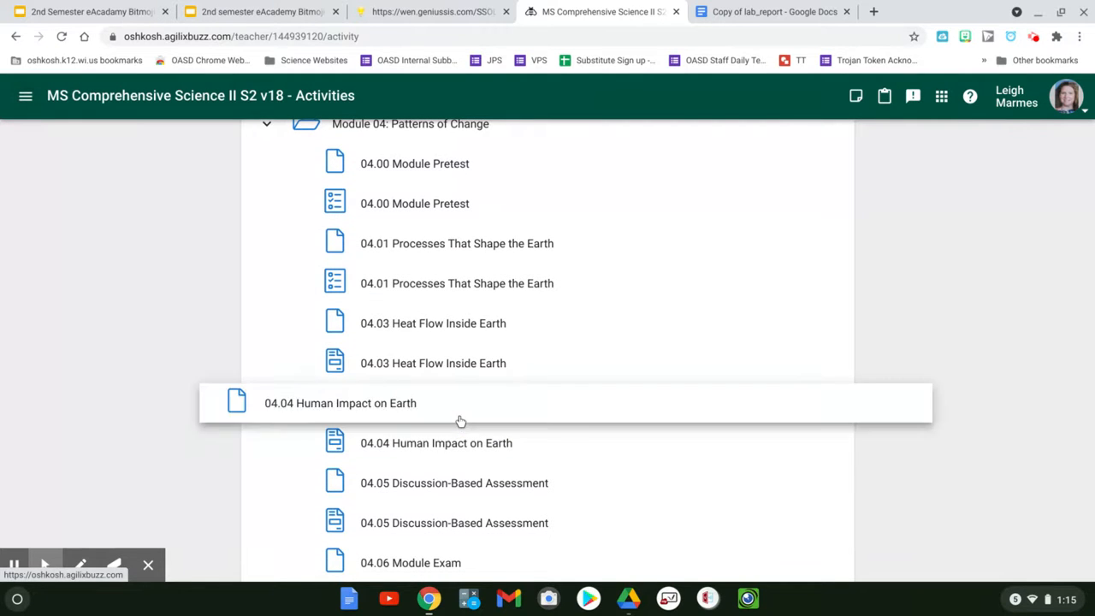
pyautogui.click(339, 404)
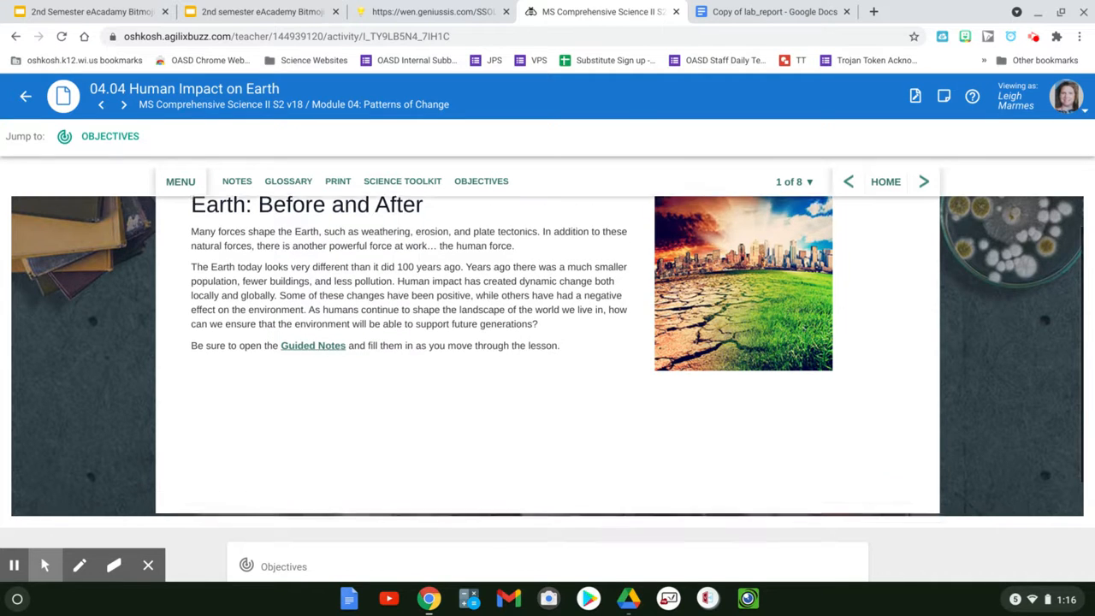
# Step: Jump to page 2 of 8, the renewable resources page, via the page selector
pyautogui.scroll(-3)
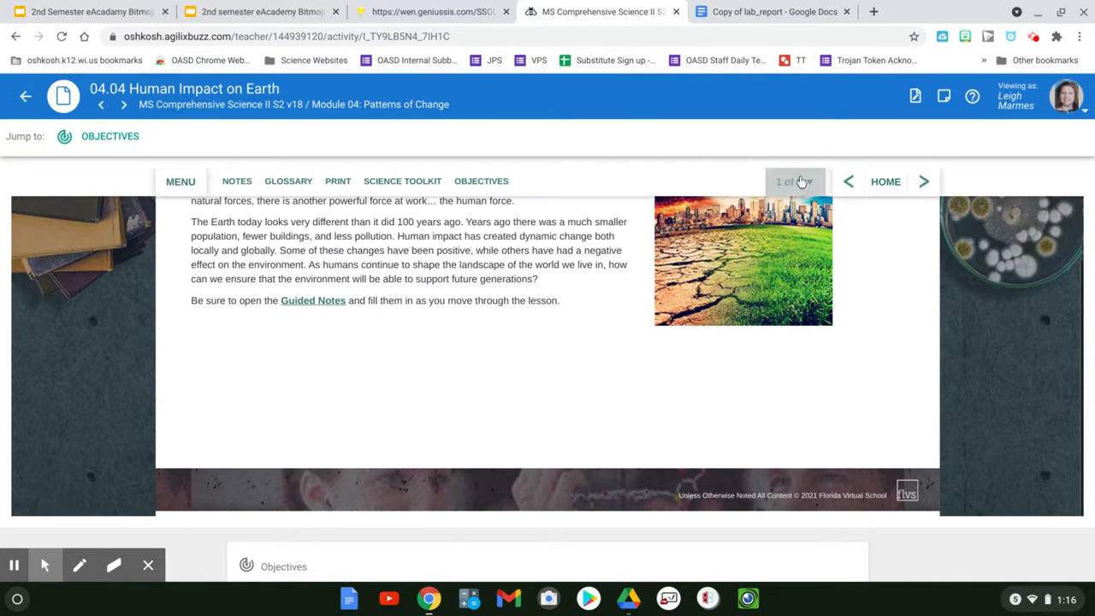
pyautogui.click(794, 181)
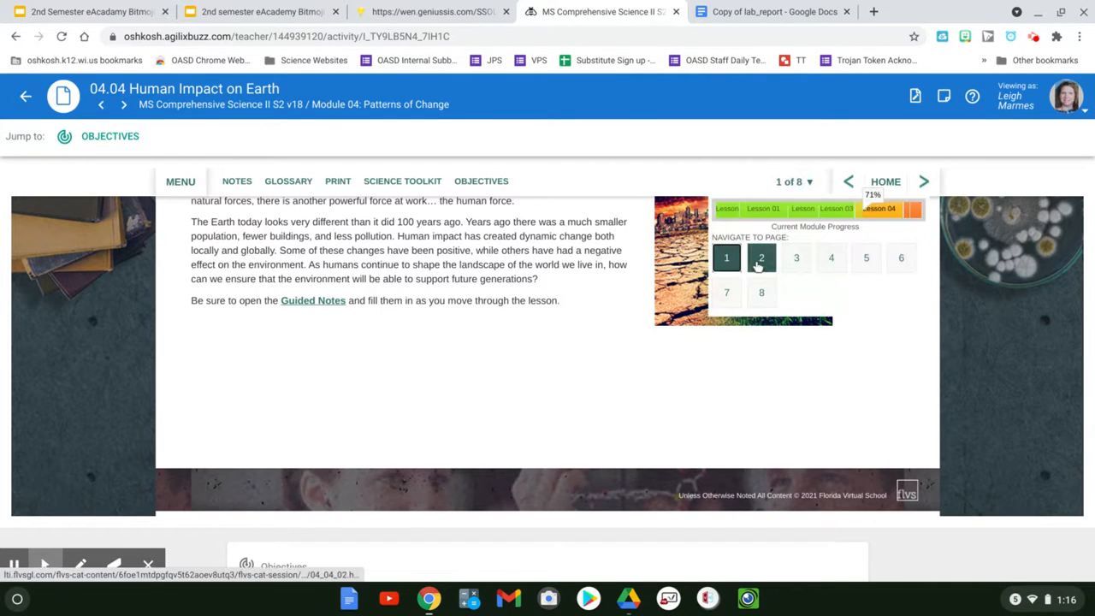
pyautogui.click(761, 257)
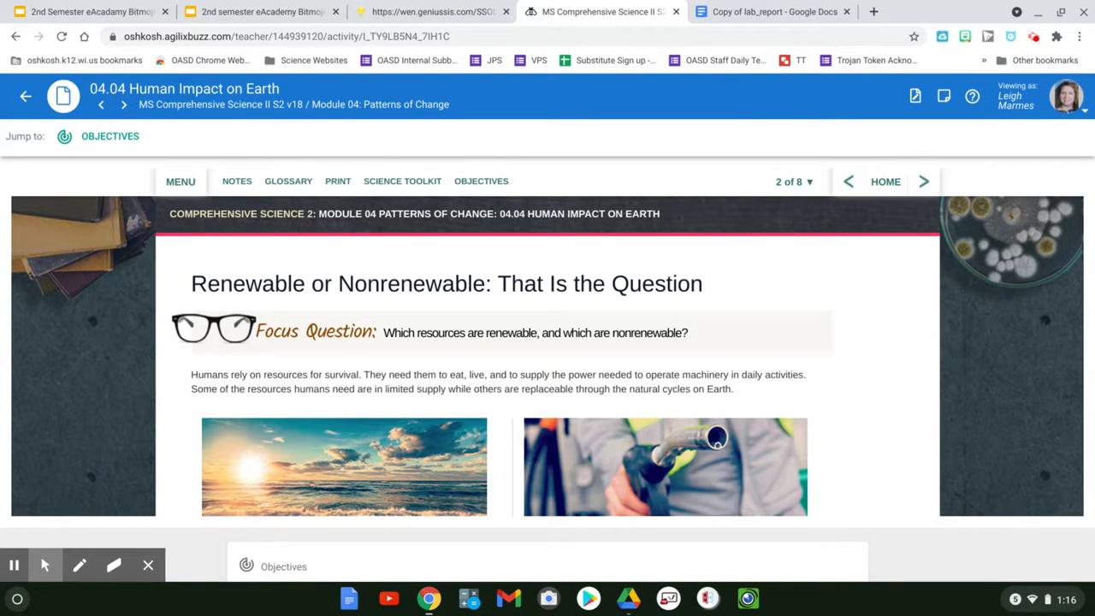
pyautogui.scroll(-3)
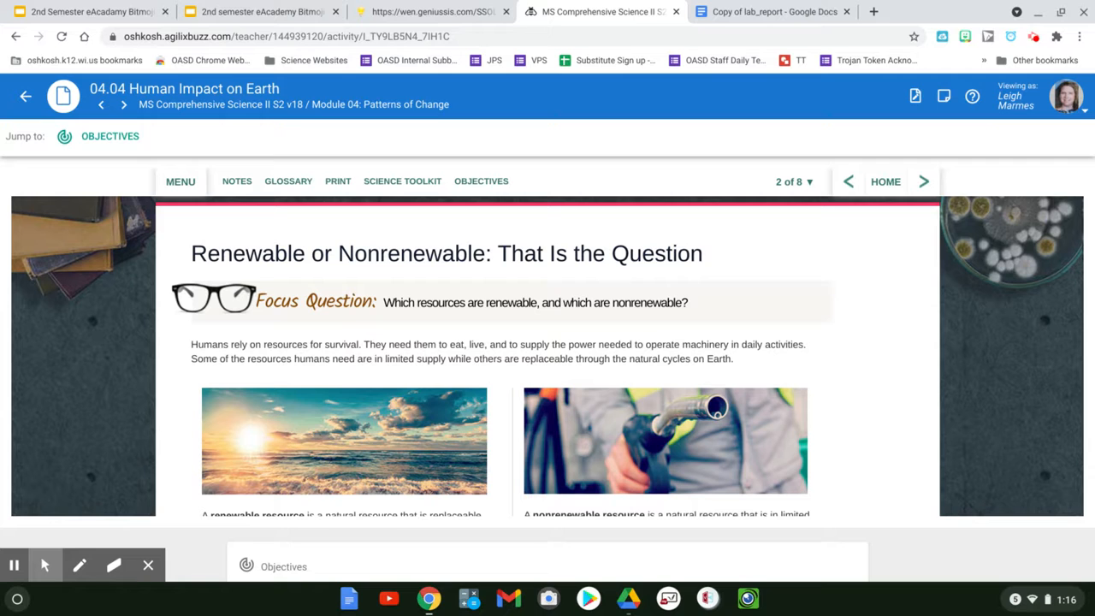
pyautogui.scroll(-3)
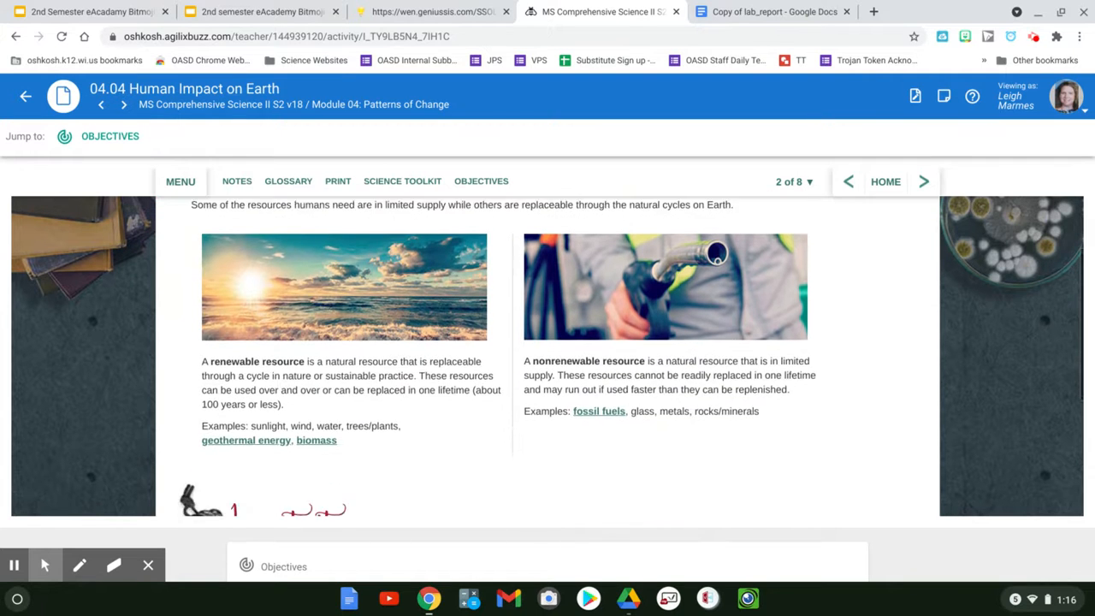
pyautogui.scroll(-3)
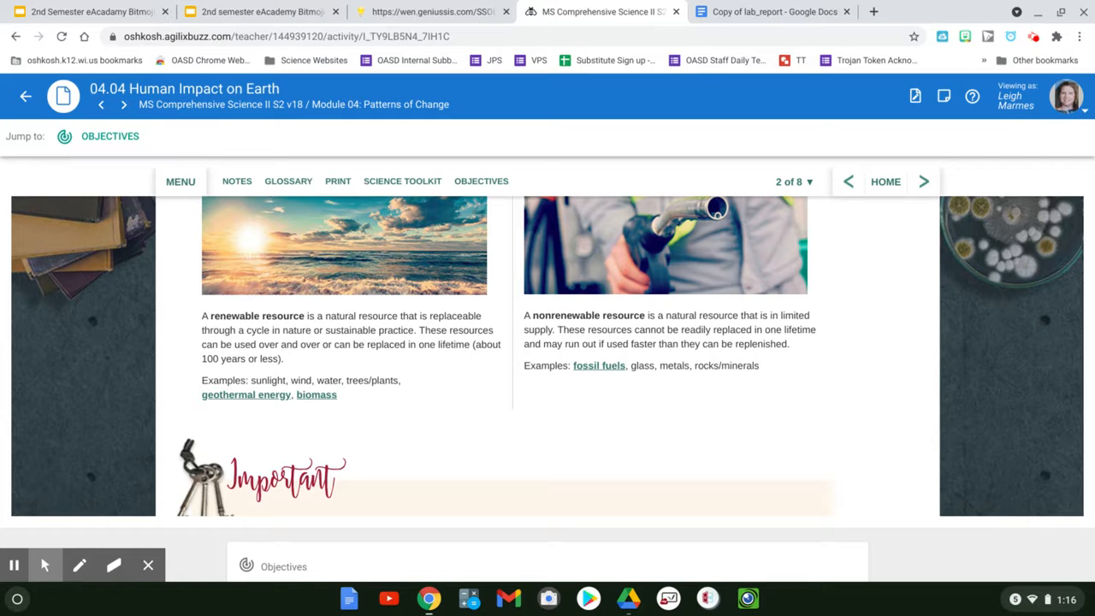
pyautogui.moveTo(589, 394)
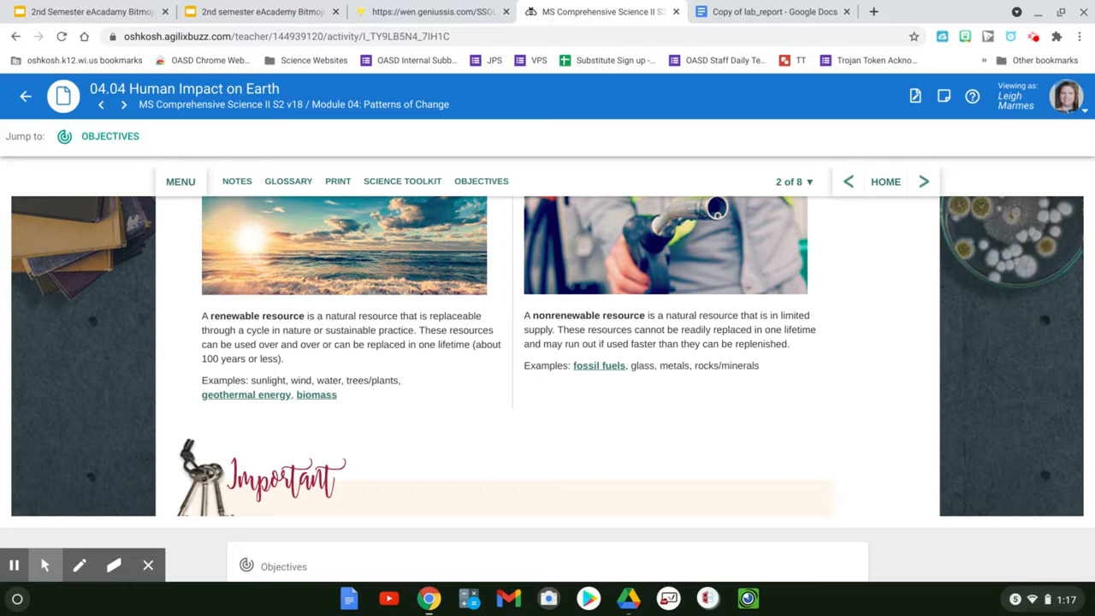
pyautogui.scroll(-3)
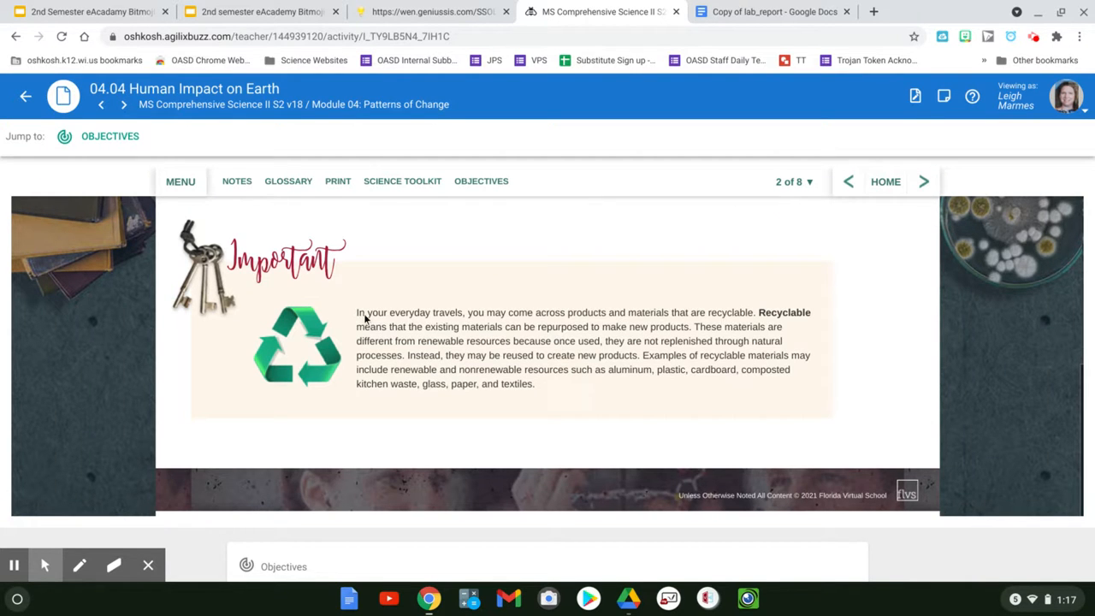
pyautogui.moveTo(277, 362)
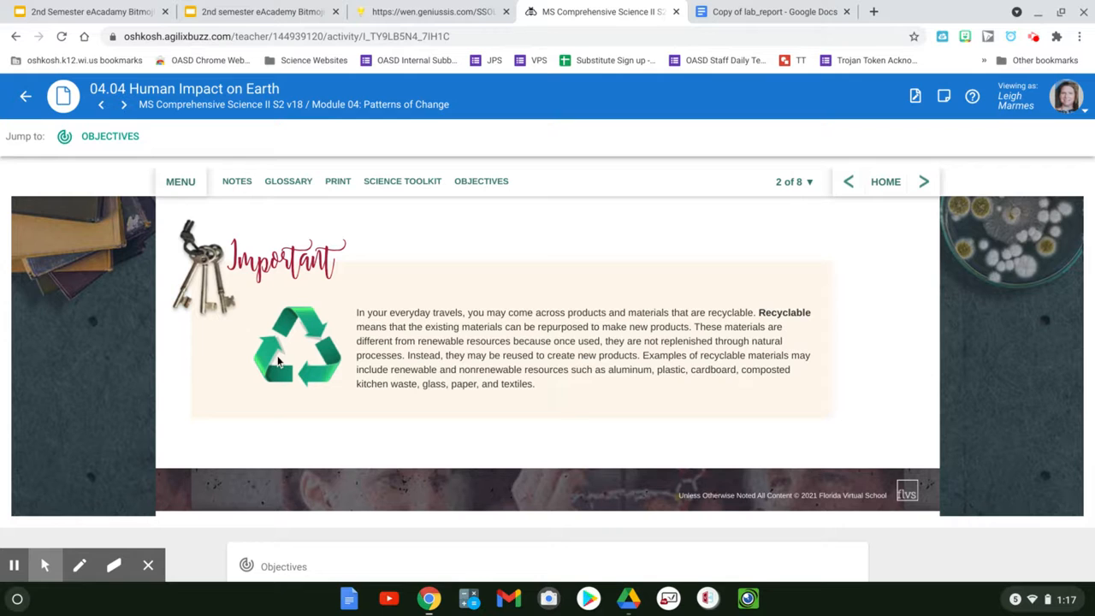
pyautogui.moveTo(753, 219)
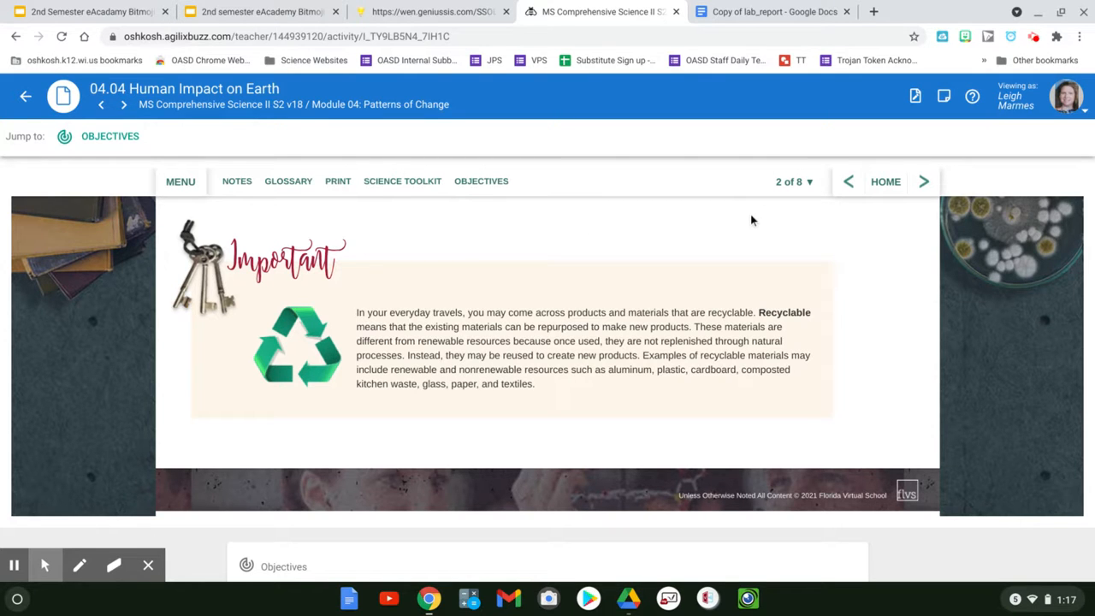
pyautogui.moveTo(760, 188)
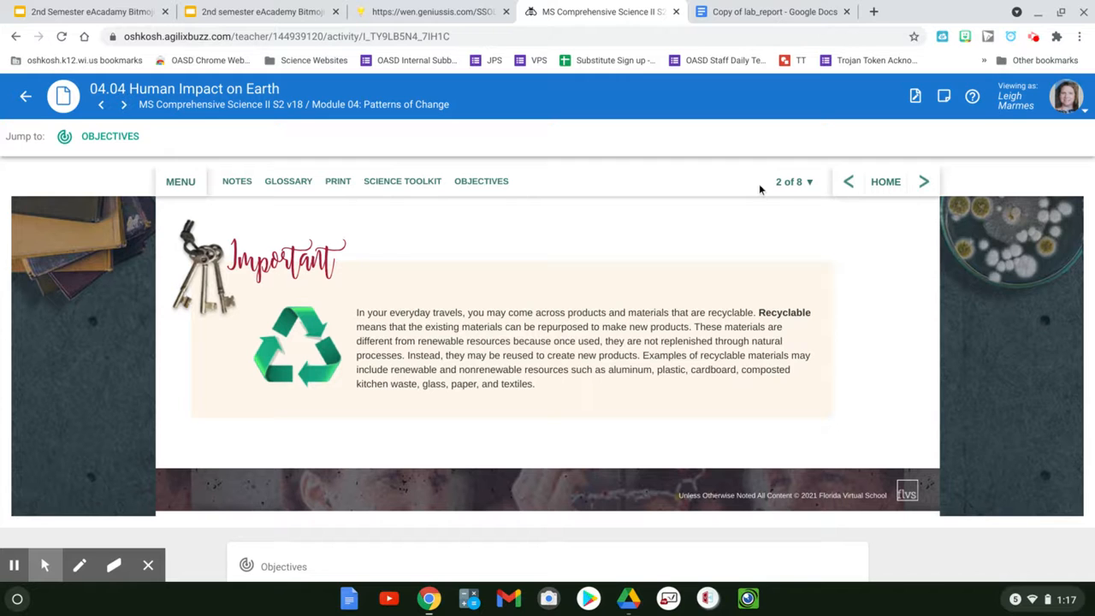
# Step: Advance to page 3, Bracing for Impact, and scroll to the human-made forces section
pyautogui.click(793, 181)
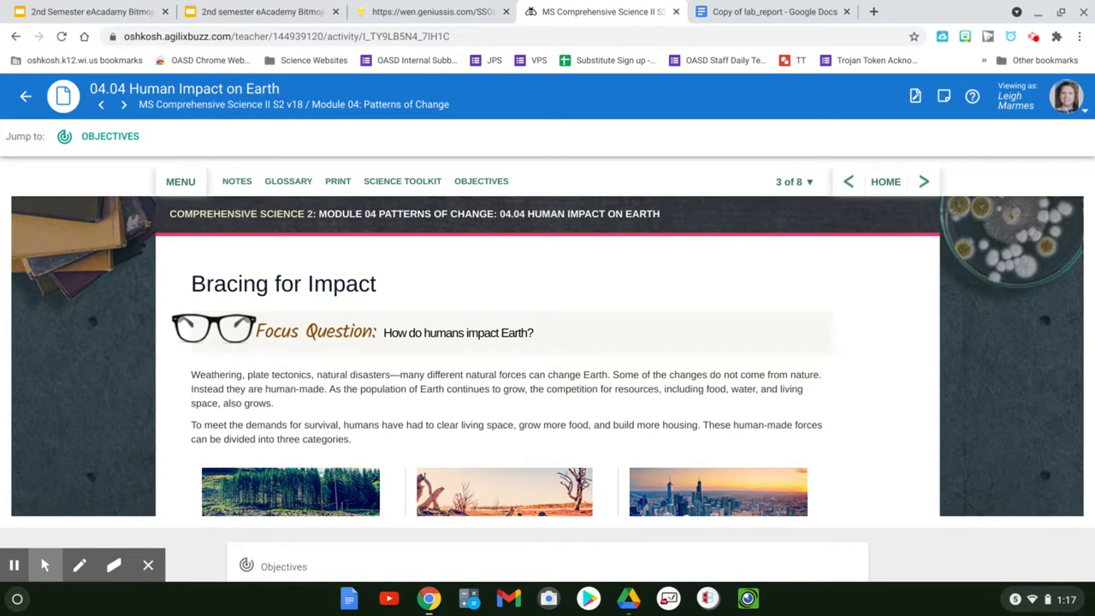
pyautogui.scroll(-3)
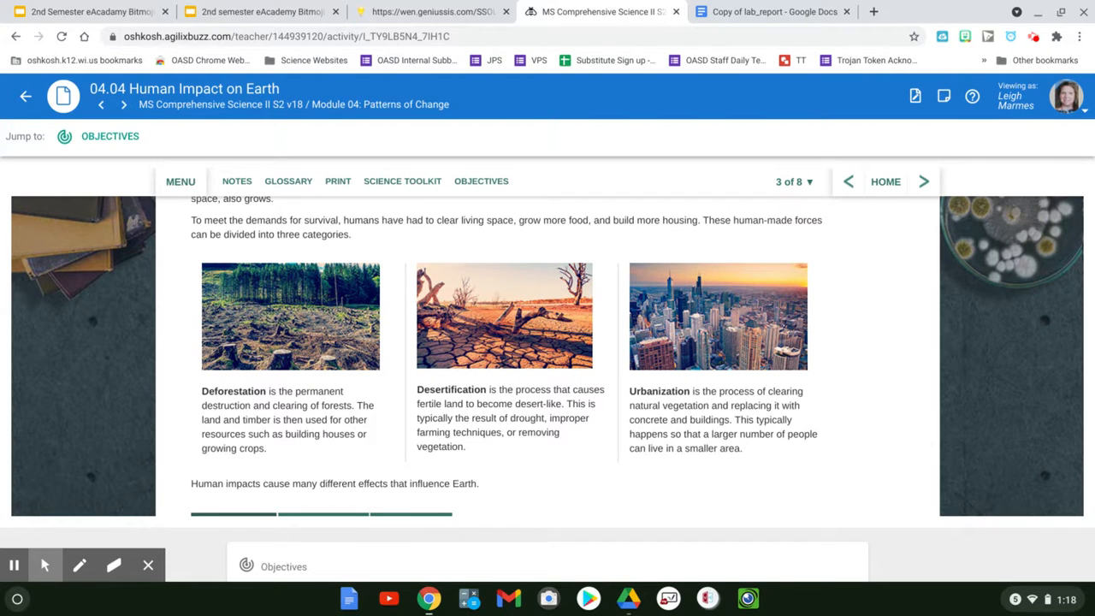
pyautogui.moveTo(715, 377)
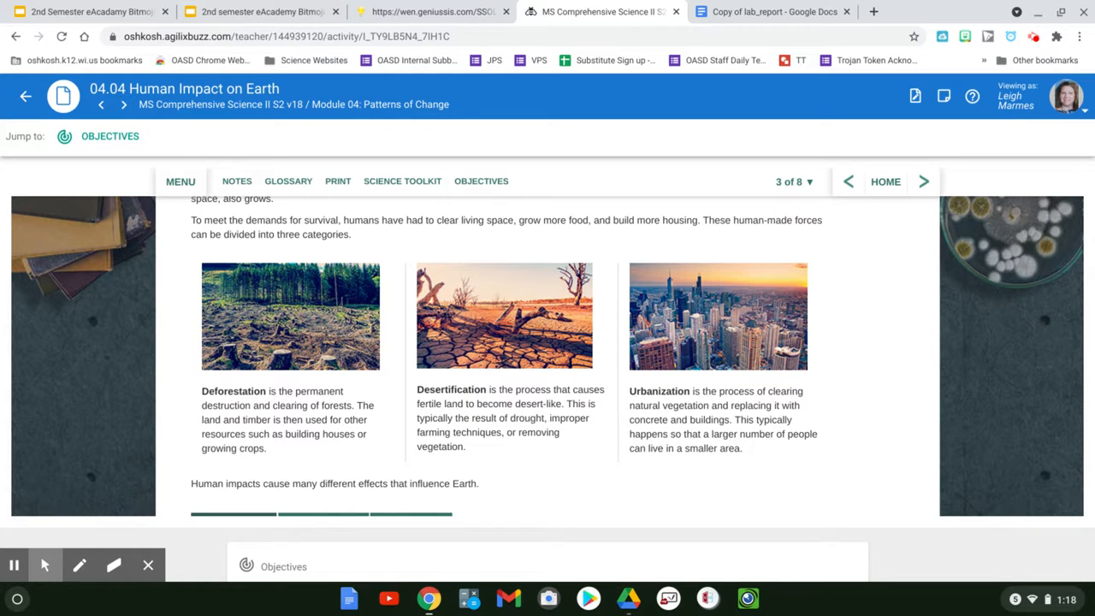
# Step: Review deforestation and desertification, then reveal Urbanization's cause and effect
pyautogui.scroll(-3)
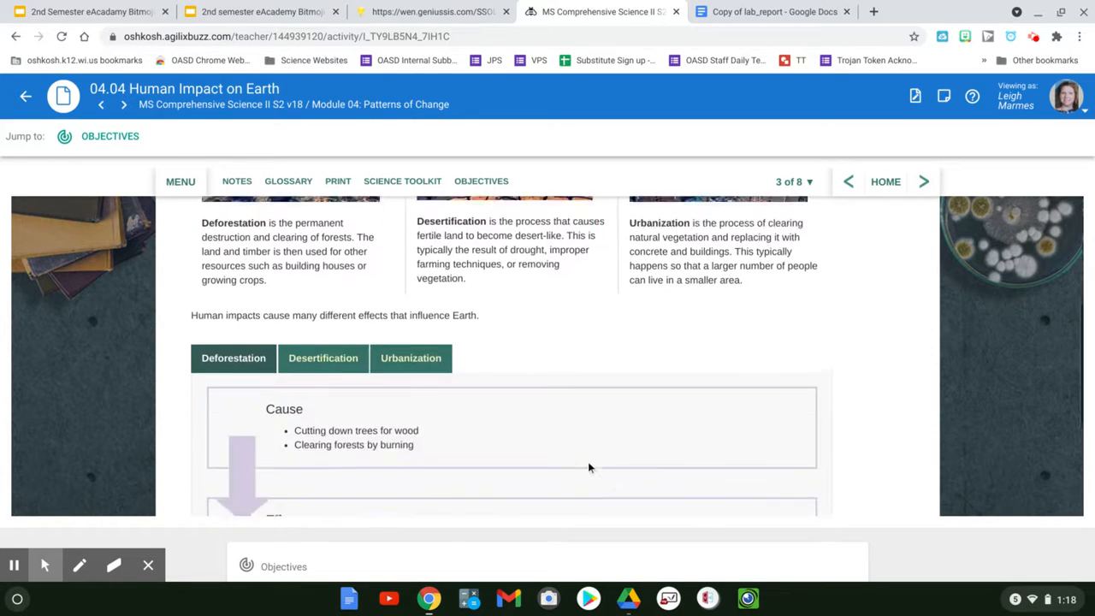
pyautogui.scroll(-3)
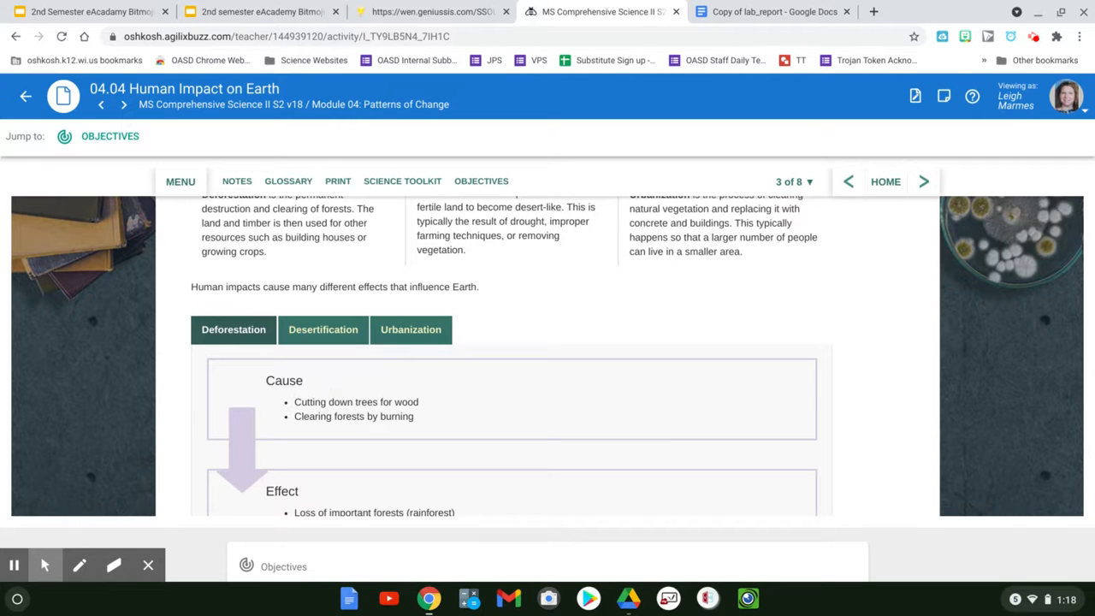
pyautogui.scroll(-3)
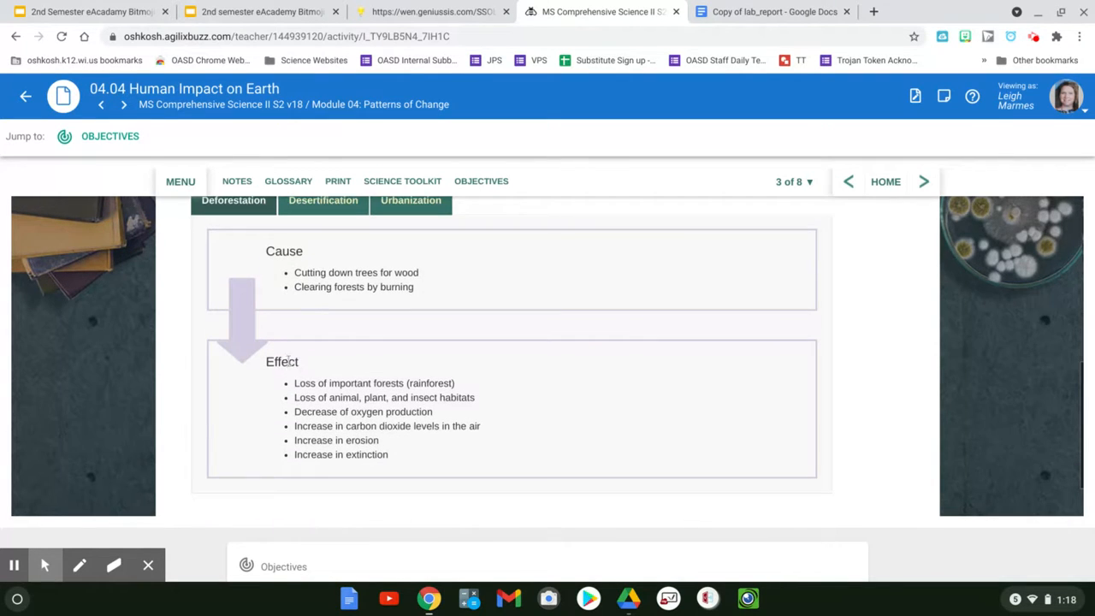
pyautogui.scroll(-3)
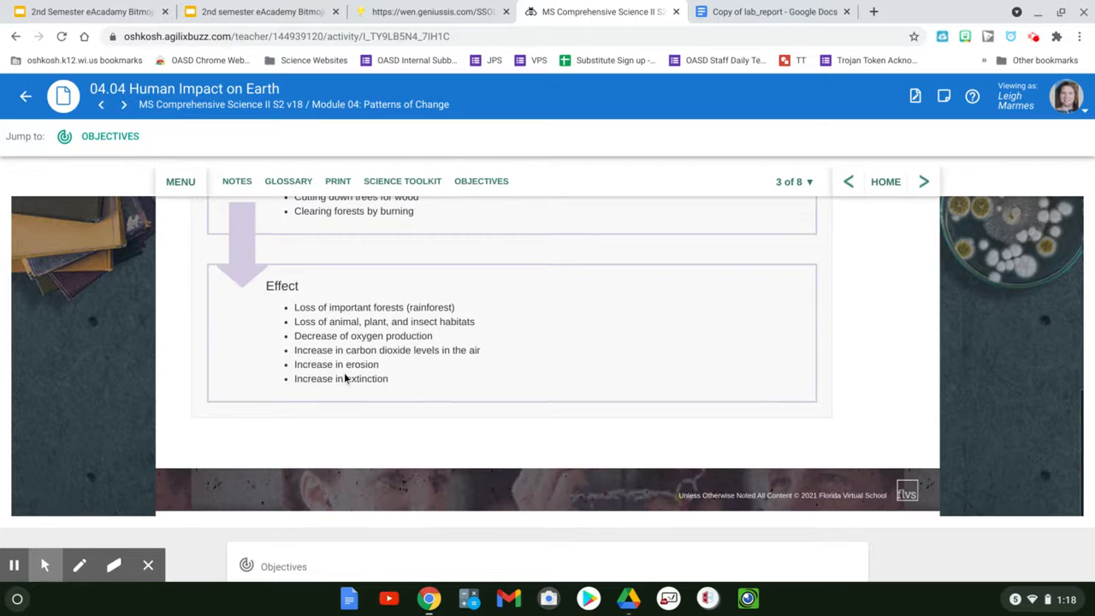
pyautogui.scroll(3)
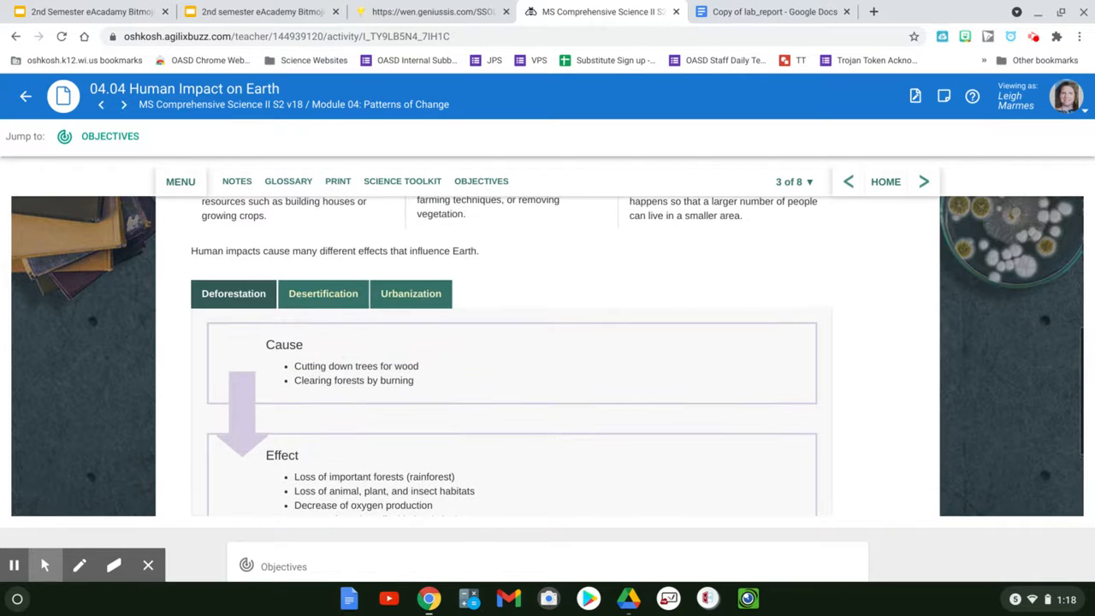
pyautogui.click(321, 295)
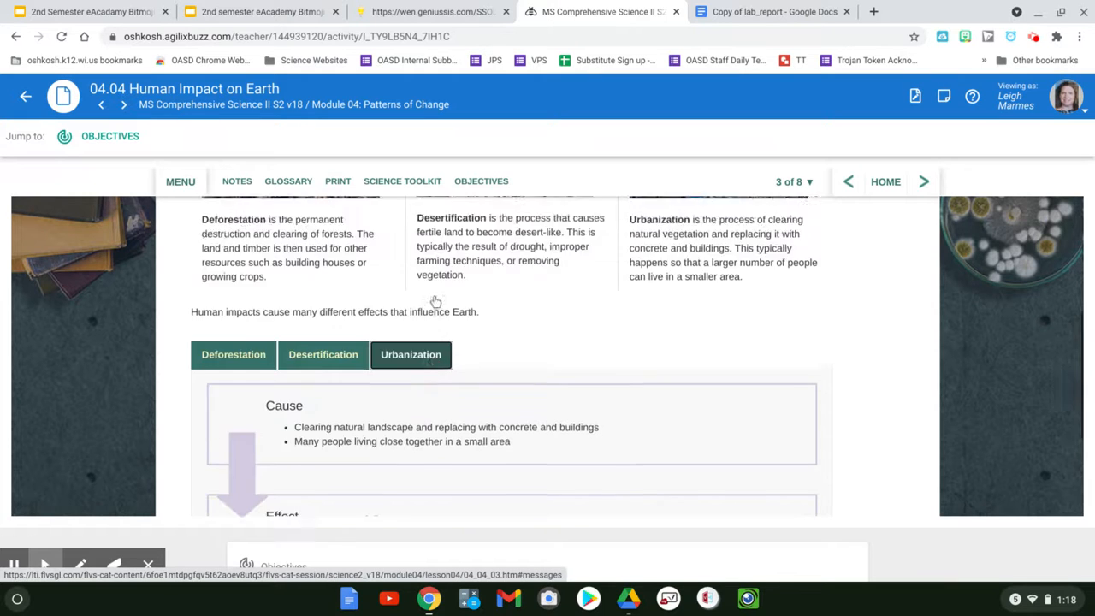
pyautogui.scroll(3)
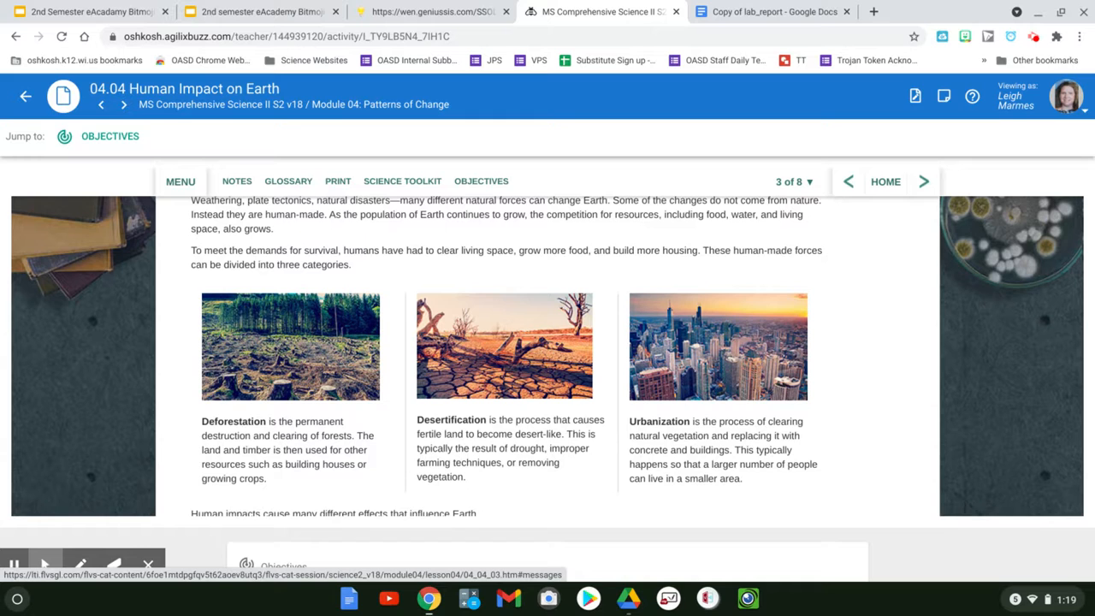
pyautogui.moveTo(729, 170)
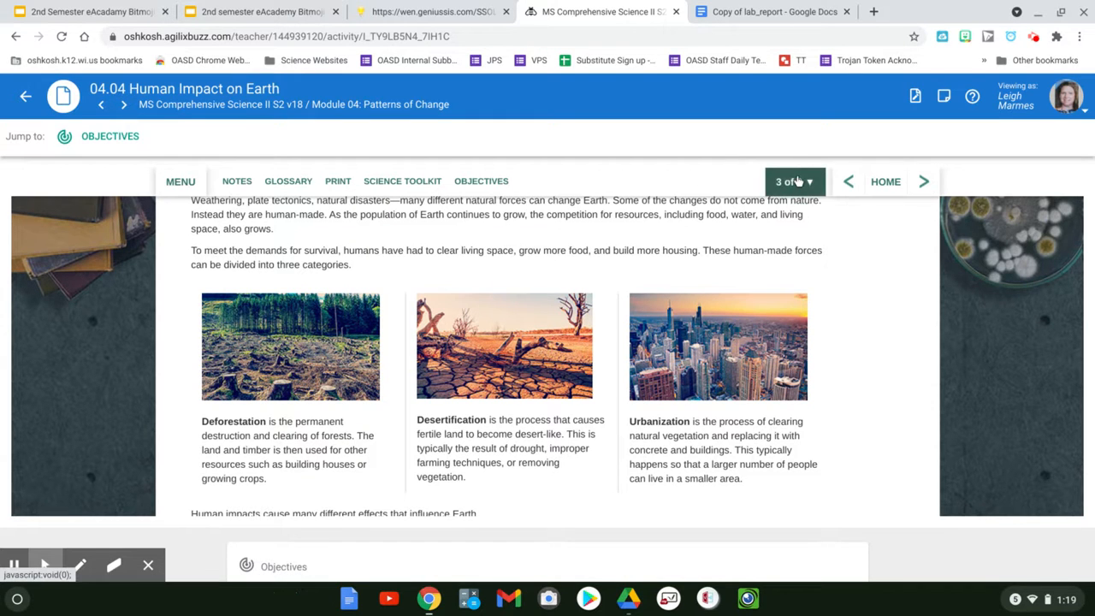
# Step: Go to page 4, What's All the Buzz About?, and scroll through the honeybee video section
pyautogui.click(794, 181)
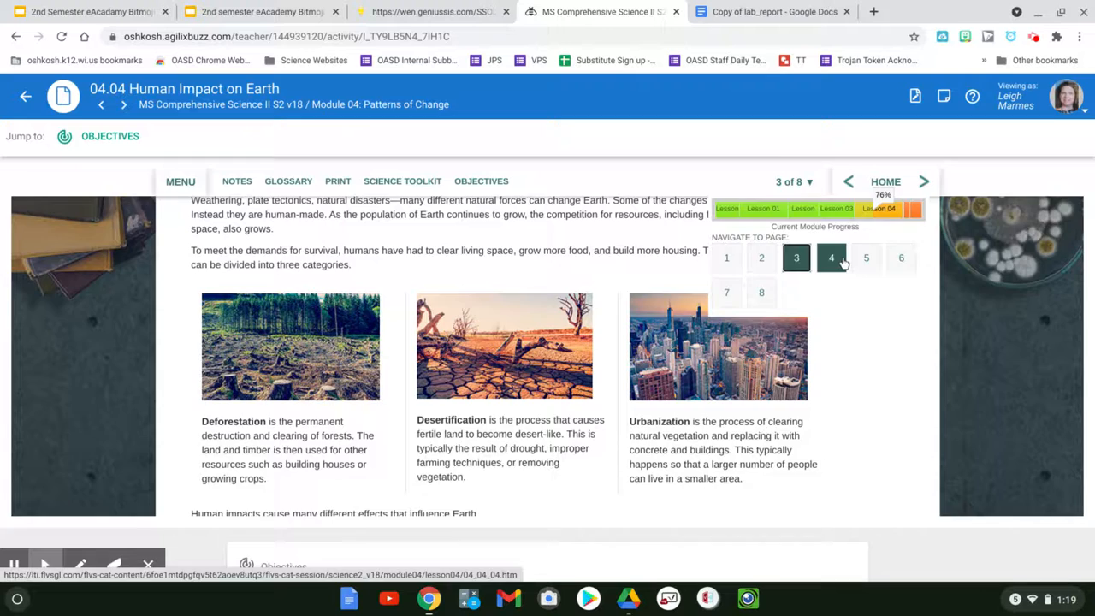
pyautogui.click(831, 257)
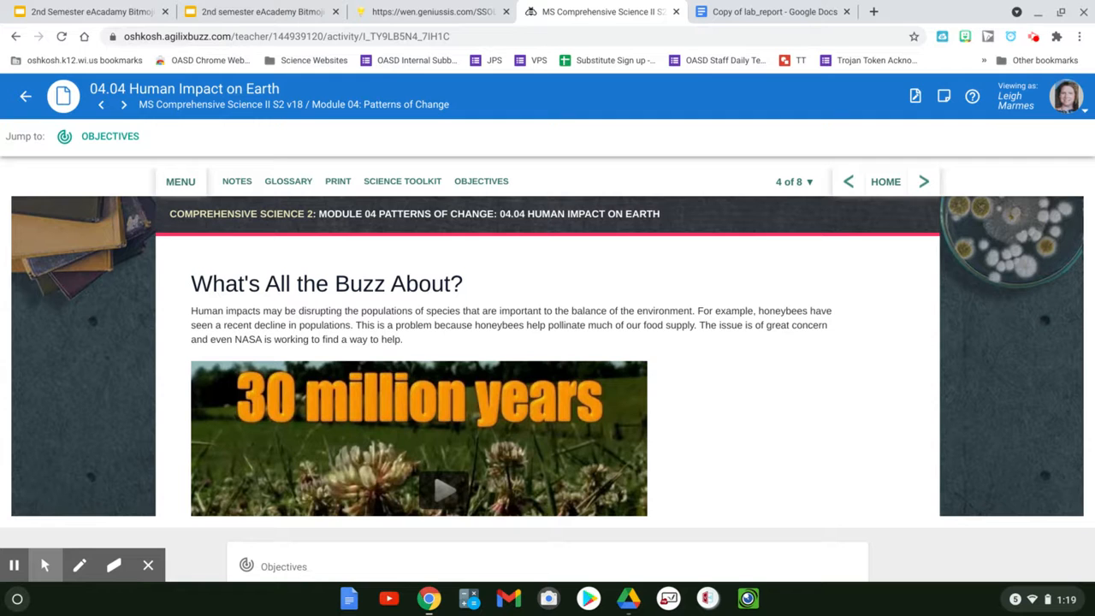
pyautogui.scroll(-3)
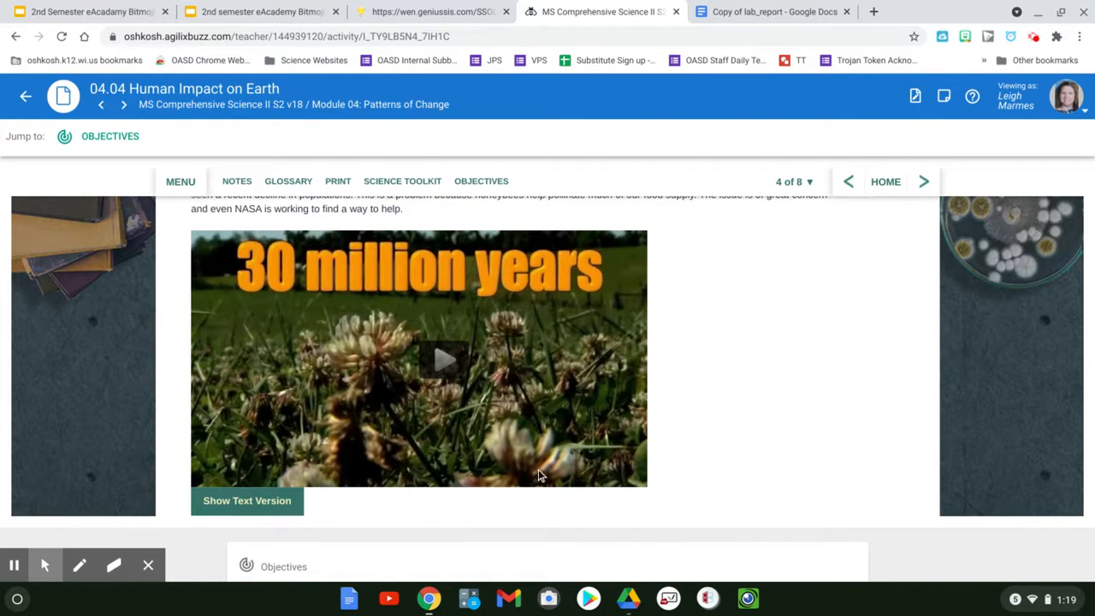
pyautogui.scroll(3)
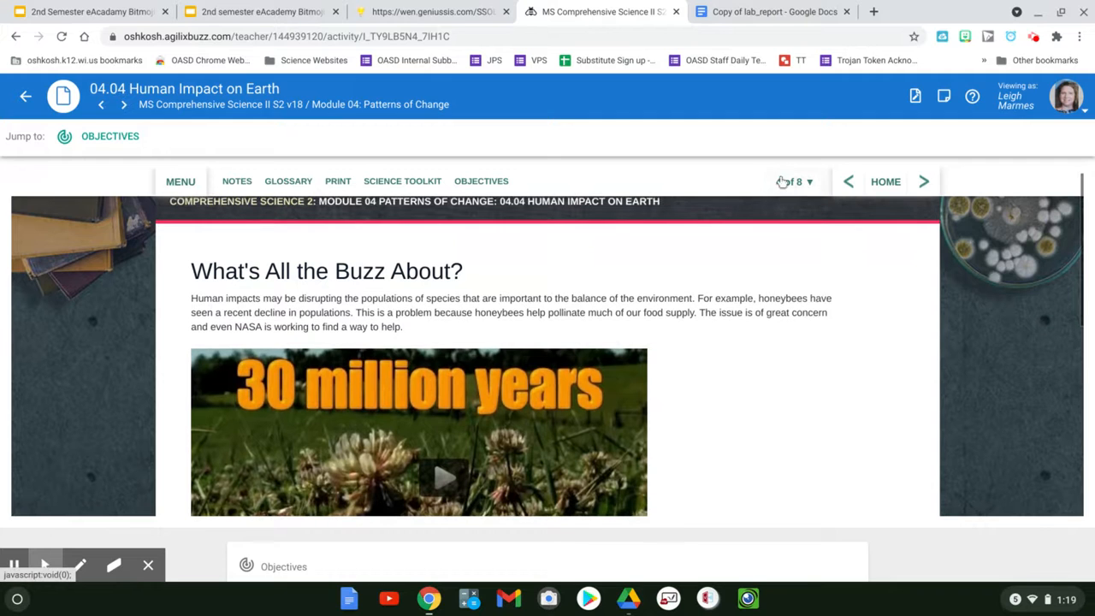
pyautogui.scroll(3)
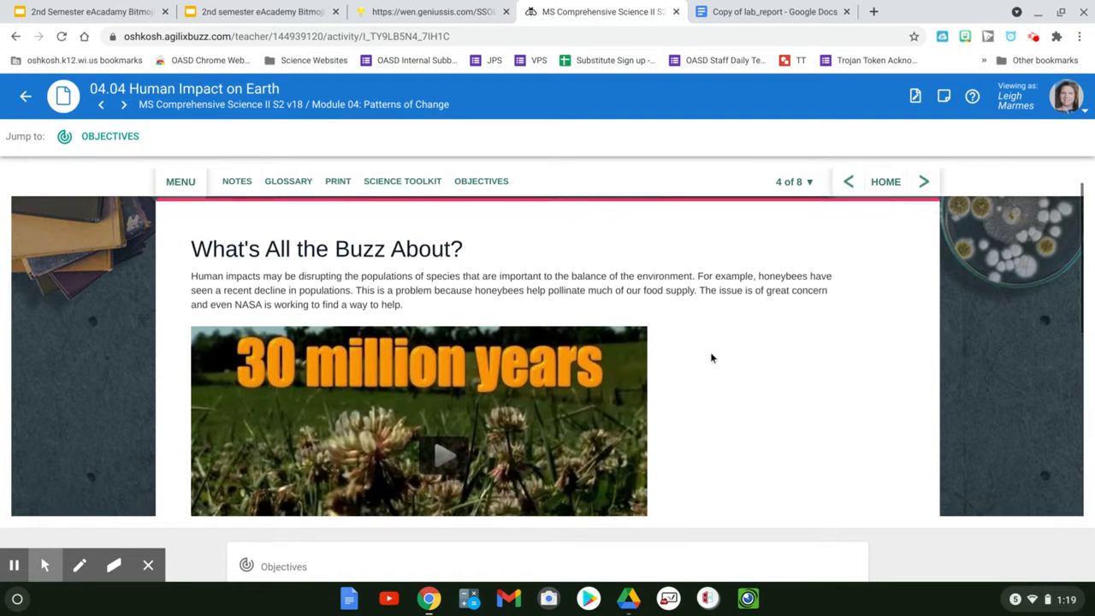
pyautogui.scroll(3)
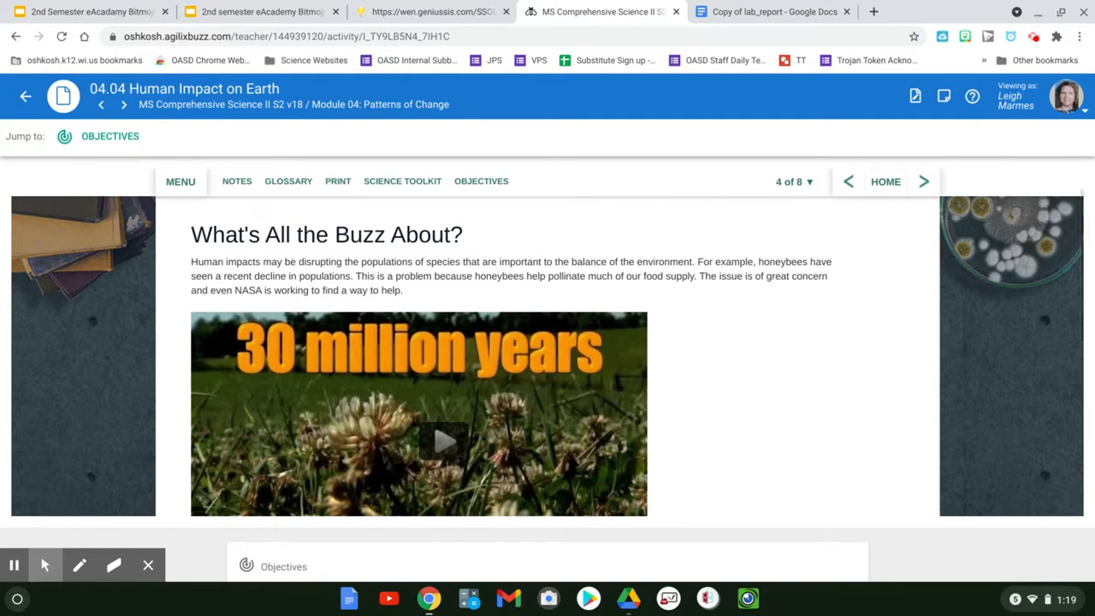
pyautogui.scroll(-3)
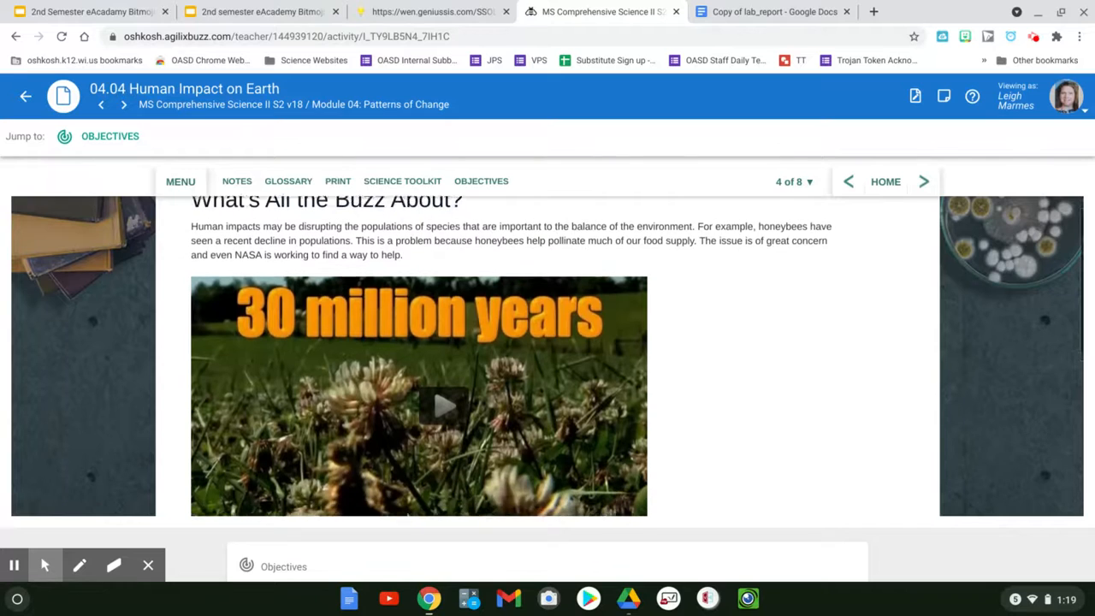
pyautogui.scroll(3)
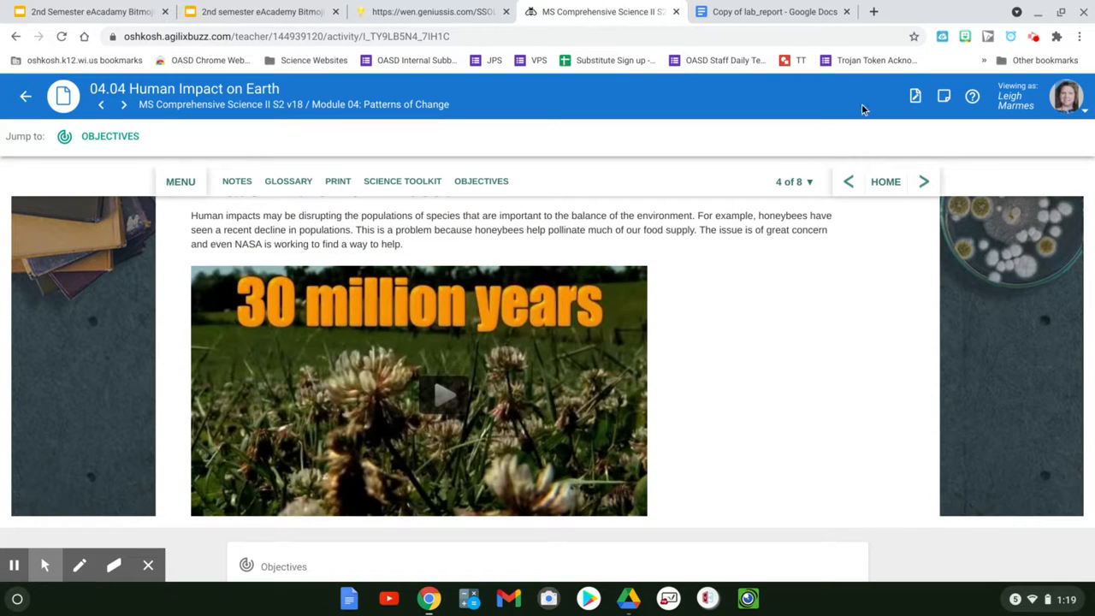
pyautogui.click(794, 181)
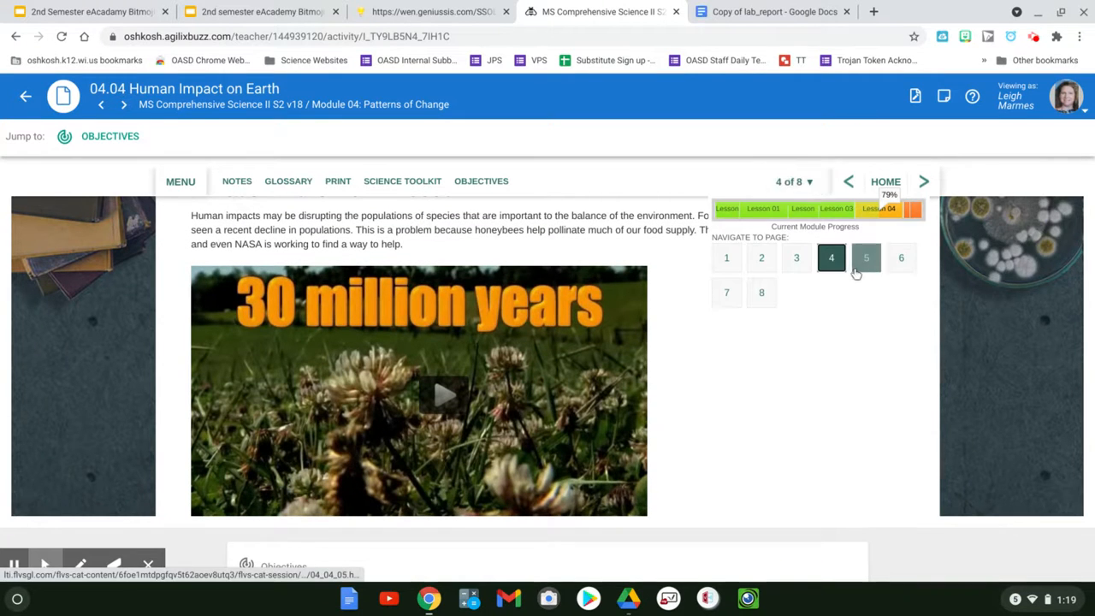
# Step: Go to page 5, Human Impact: Making A Splash, and scroll down to the water-impact carousel
pyautogui.click(866, 256)
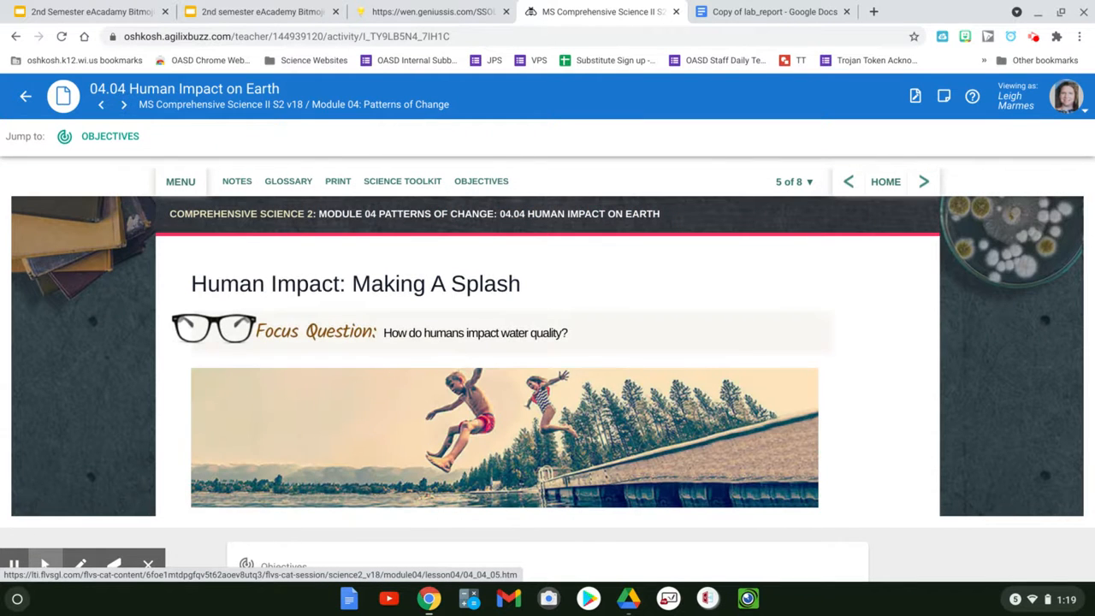
pyautogui.scroll(-3)
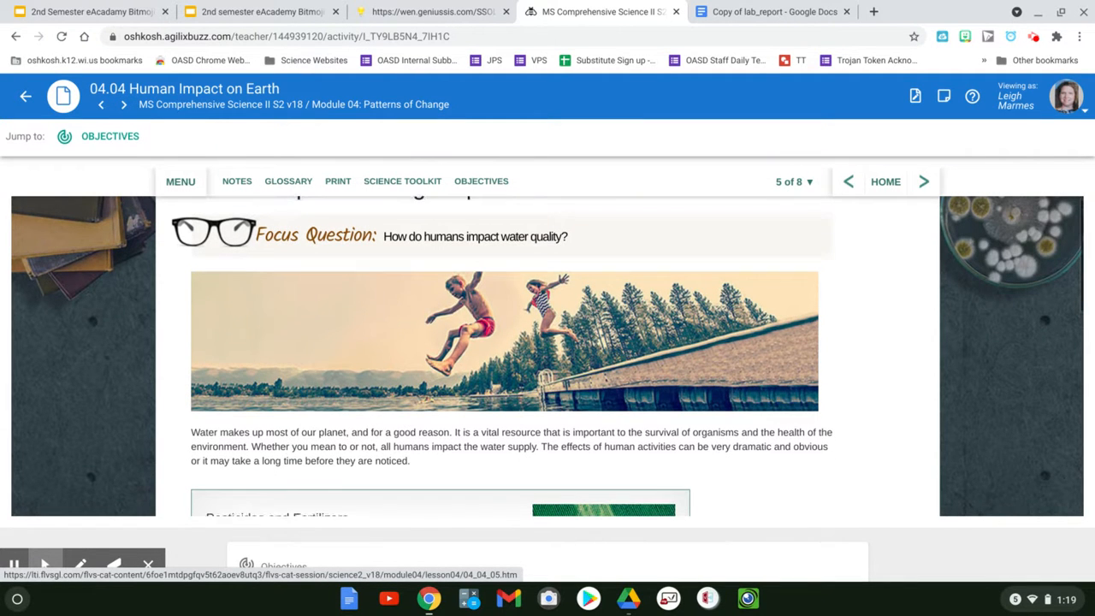
pyautogui.scroll(-3)
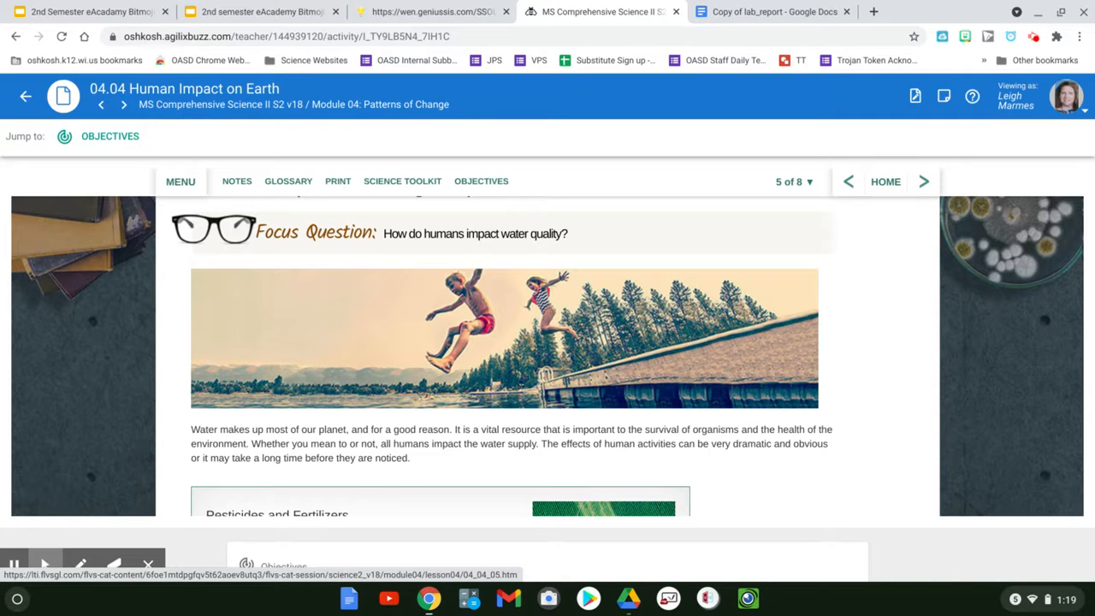
pyautogui.scroll(-3)
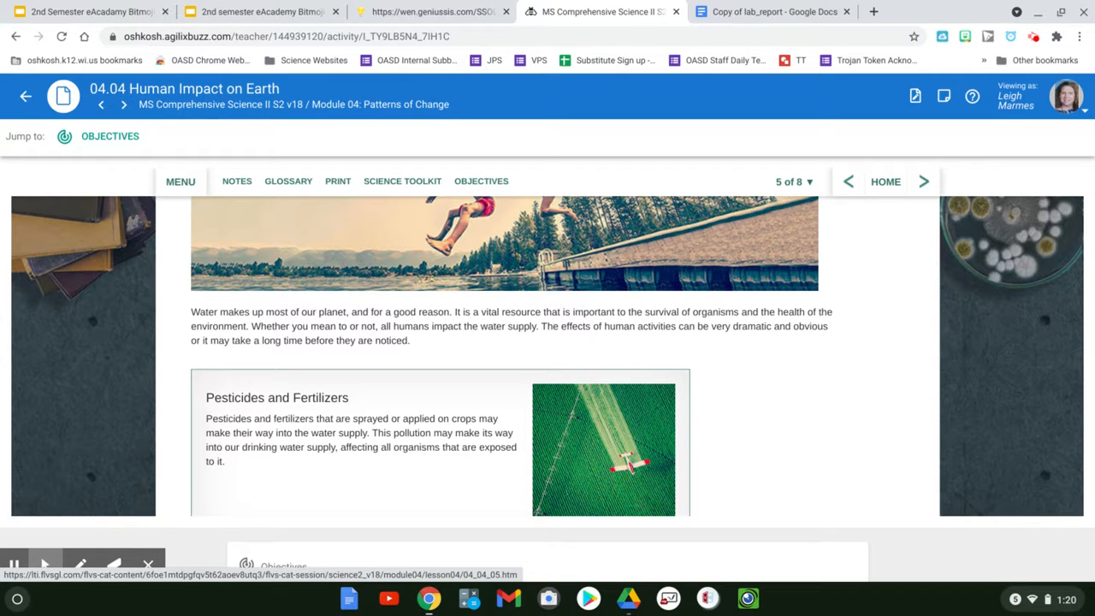
pyautogui.scroll(-3)
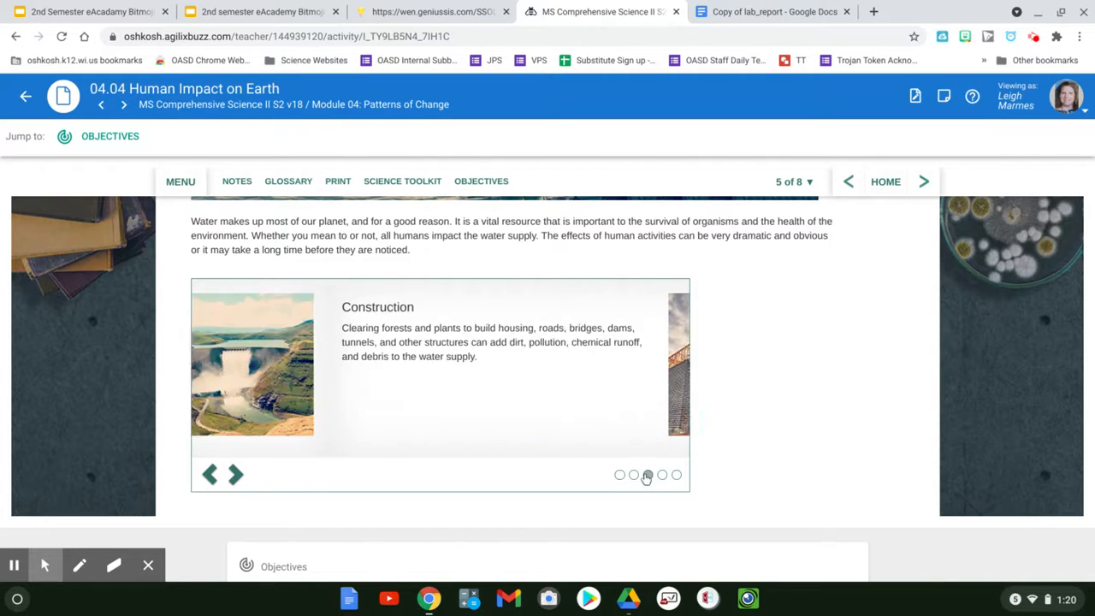
# Step: Step the carousel through the water-impact slides to Recreation
pyautogui.click(236, 476)
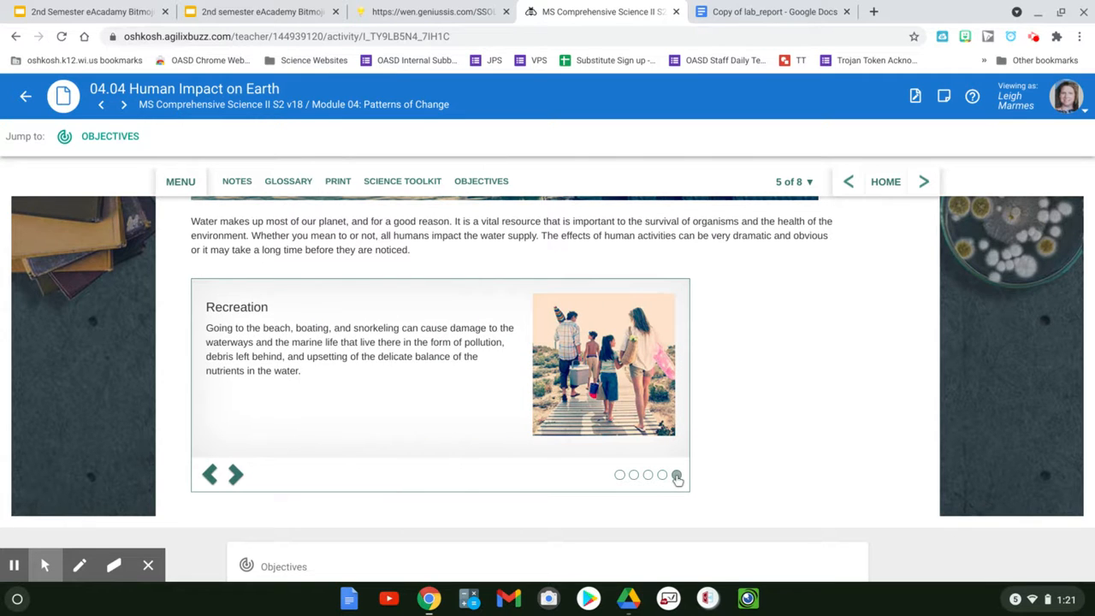
pyautogui.click(676, 476)
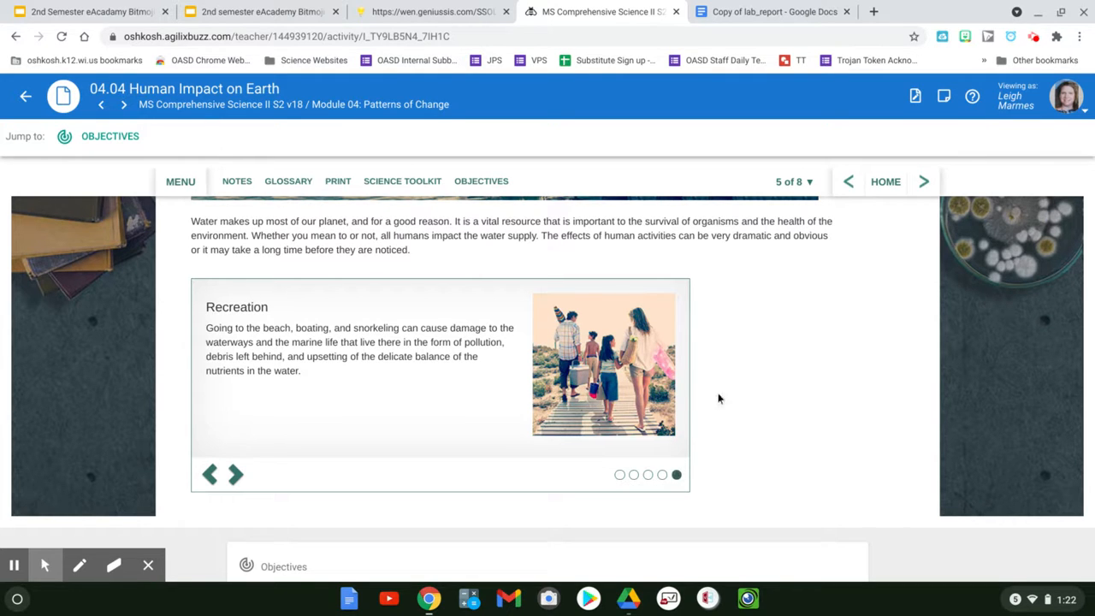
pyautogui.click(794, 181)
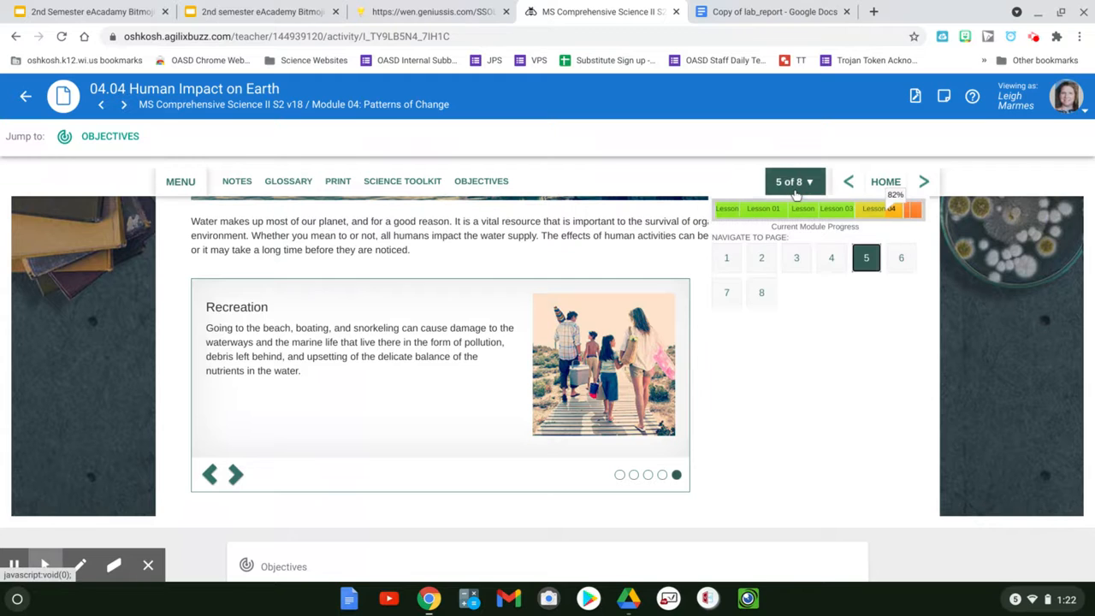
# Step: Go to page 6, Global vs. Local Impact, view the Global Effects video, then move on to page 7
pyautogui.click(900, 256)
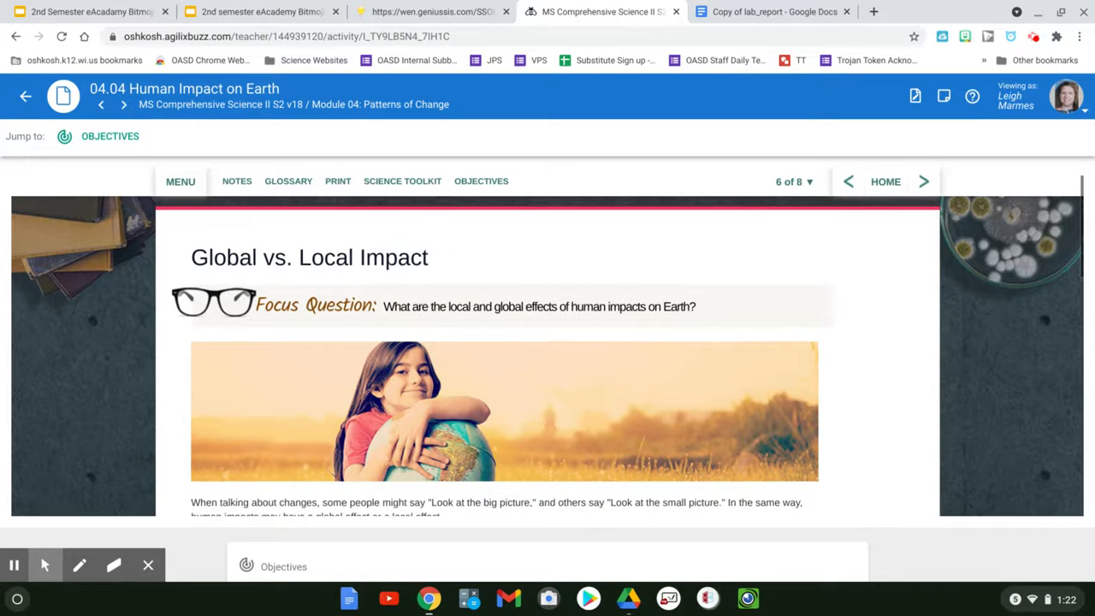
pyautogui.scroll(-3)
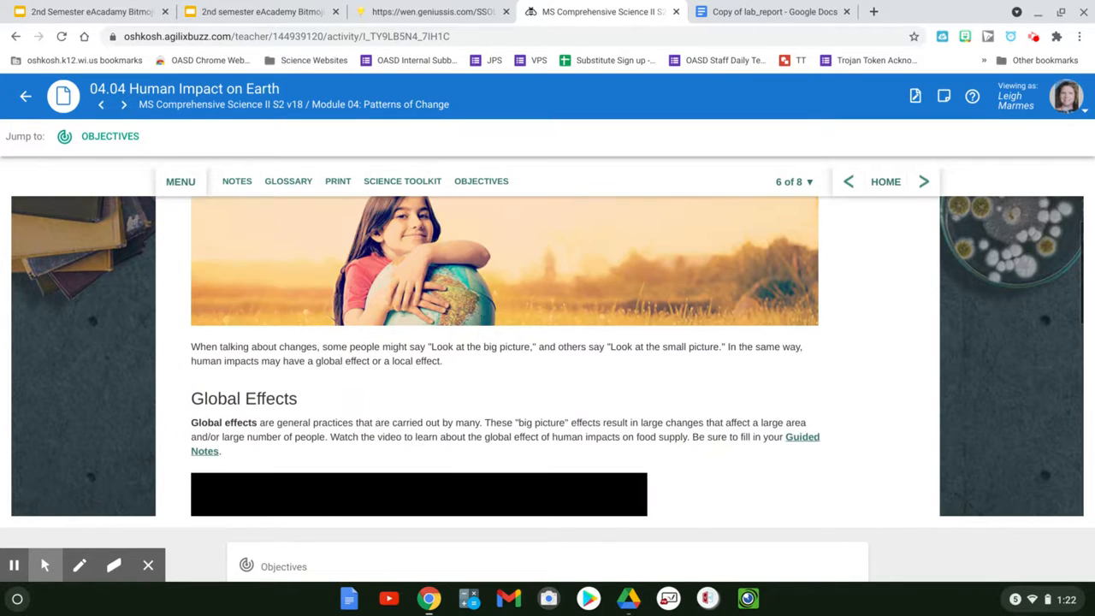
pyautogui.scroll(-3)
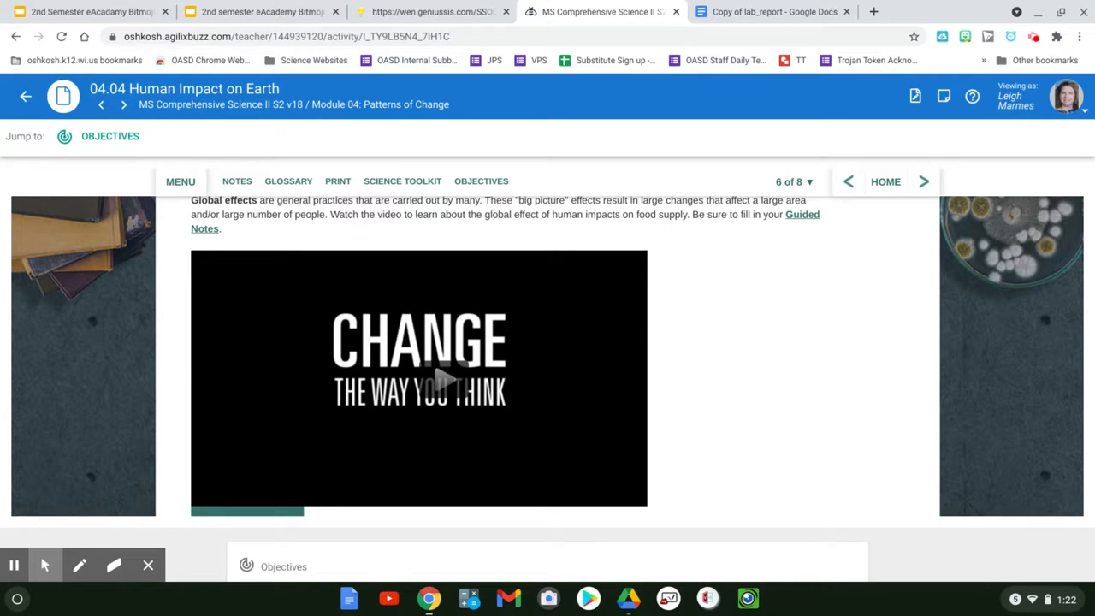
pyautogui.moveTo(397, 322)
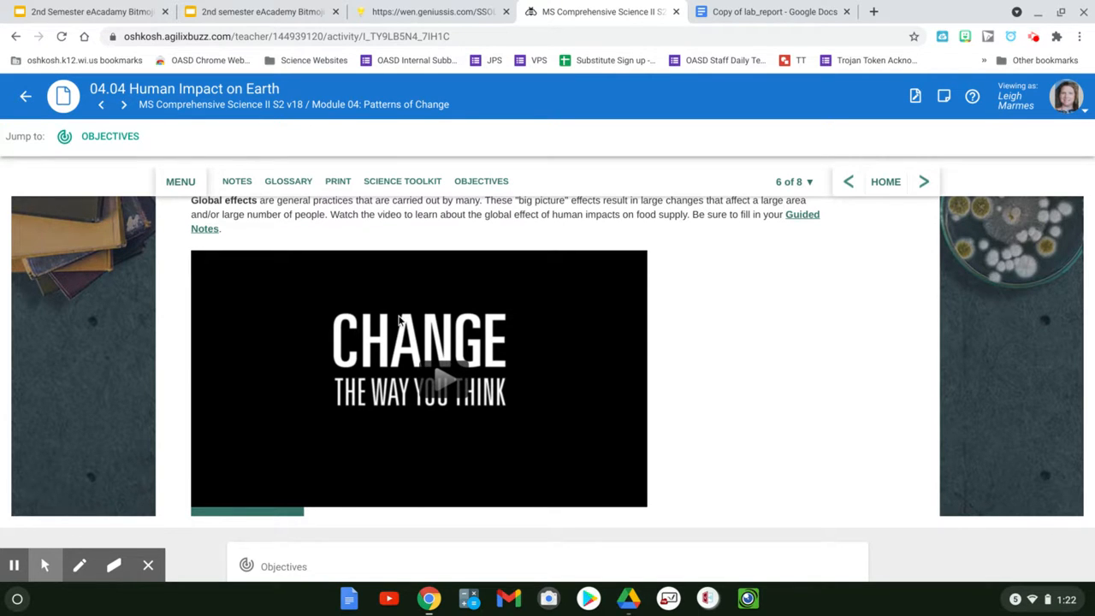
pyautogui.moveTo(506, 359)
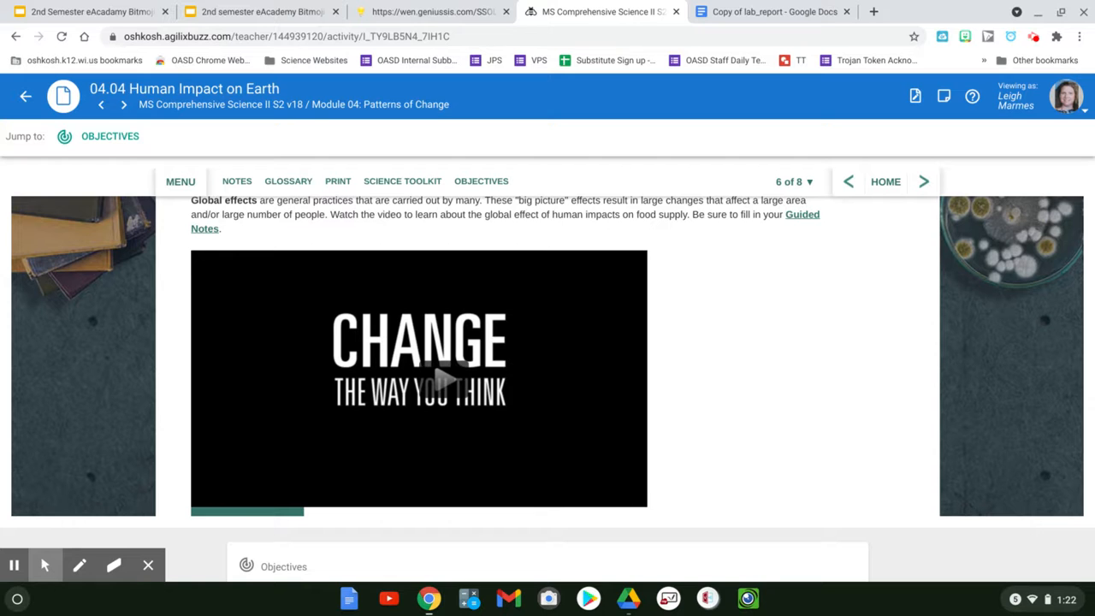
pyautogui.click(794, 182)
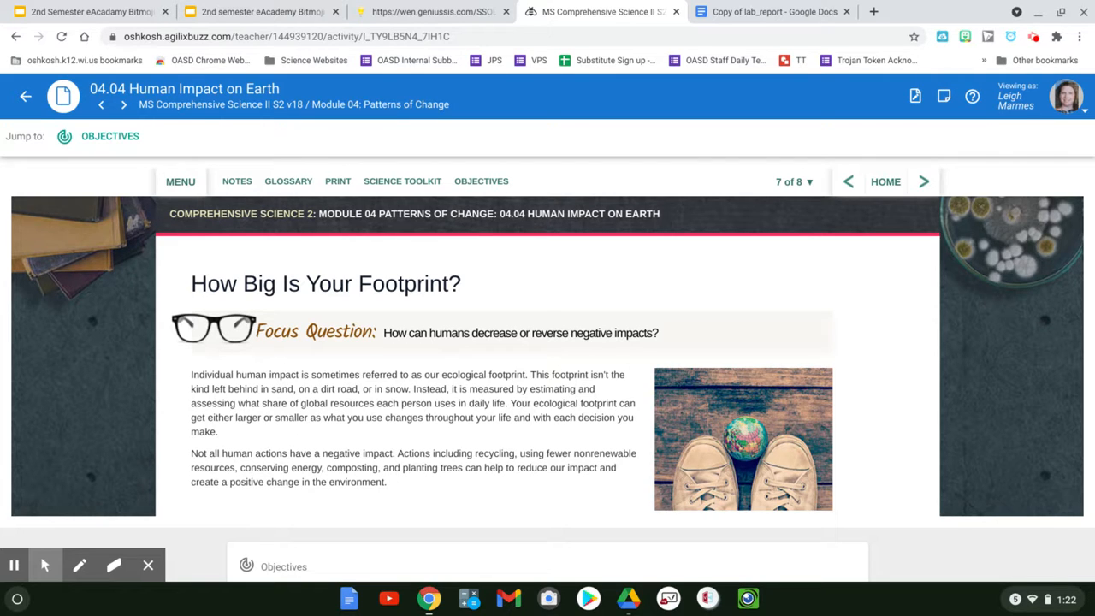
# Step: Dismiss the Let's Debate instructions on page 7 and advance to page 8, the Summary
pyautogui.scroll(-3)
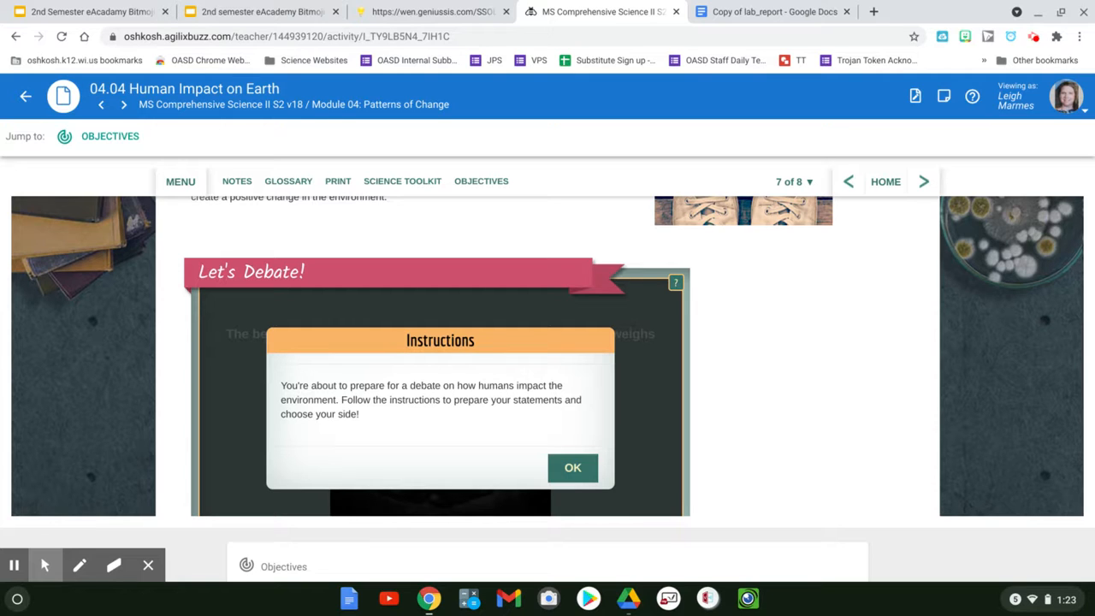
pyautogui.moveTo(518, 469)
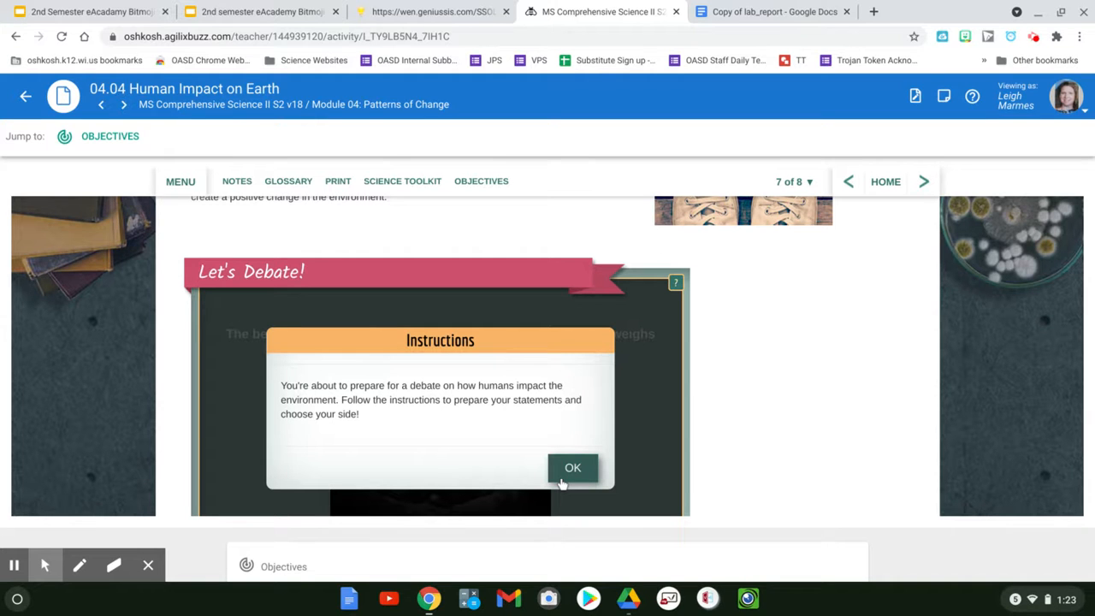
pyautogui.click(572, 467)
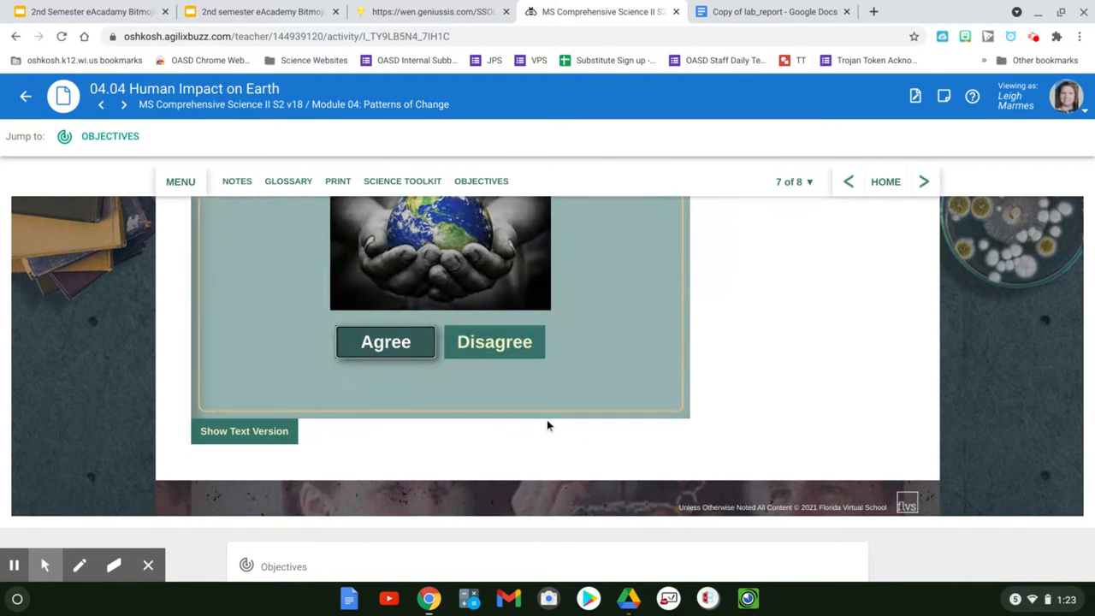
pyautogui.scroll(3)
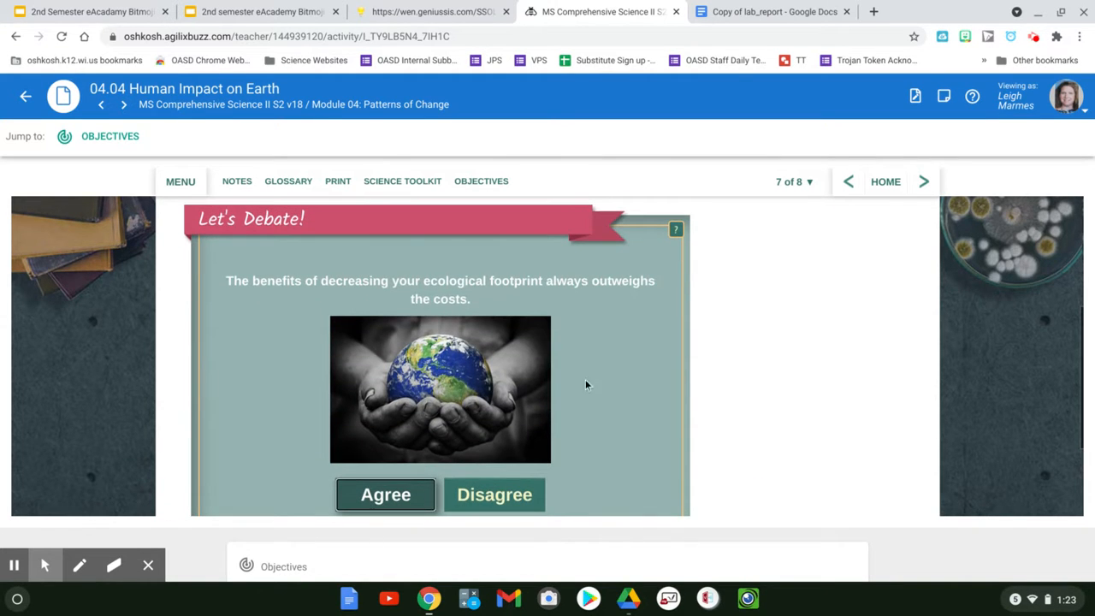
pyautogui.scroll(-3)
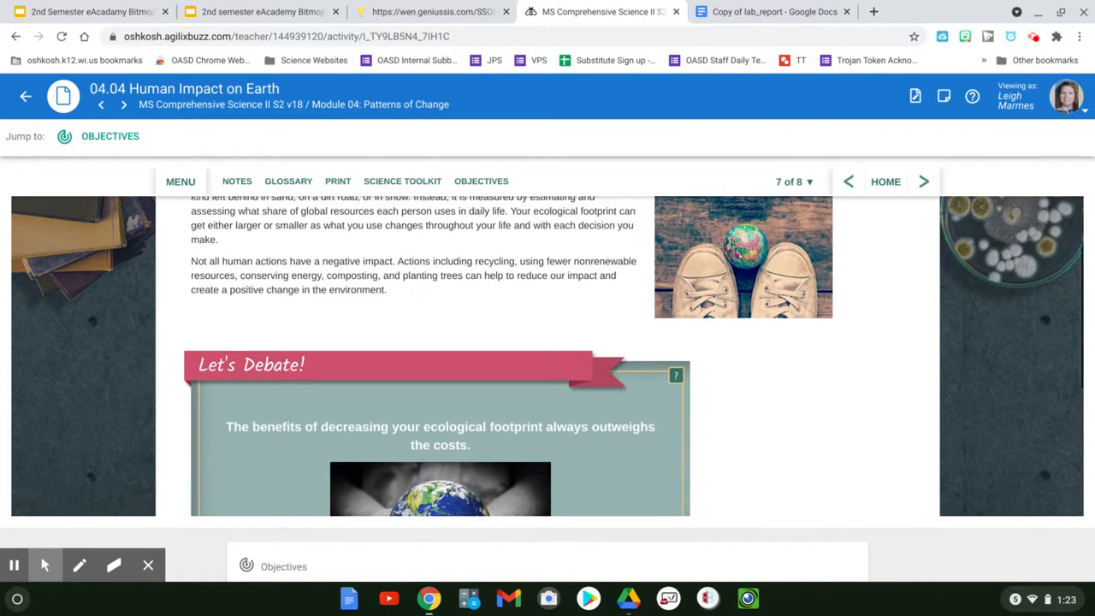
pyautogui.click(793, 181)
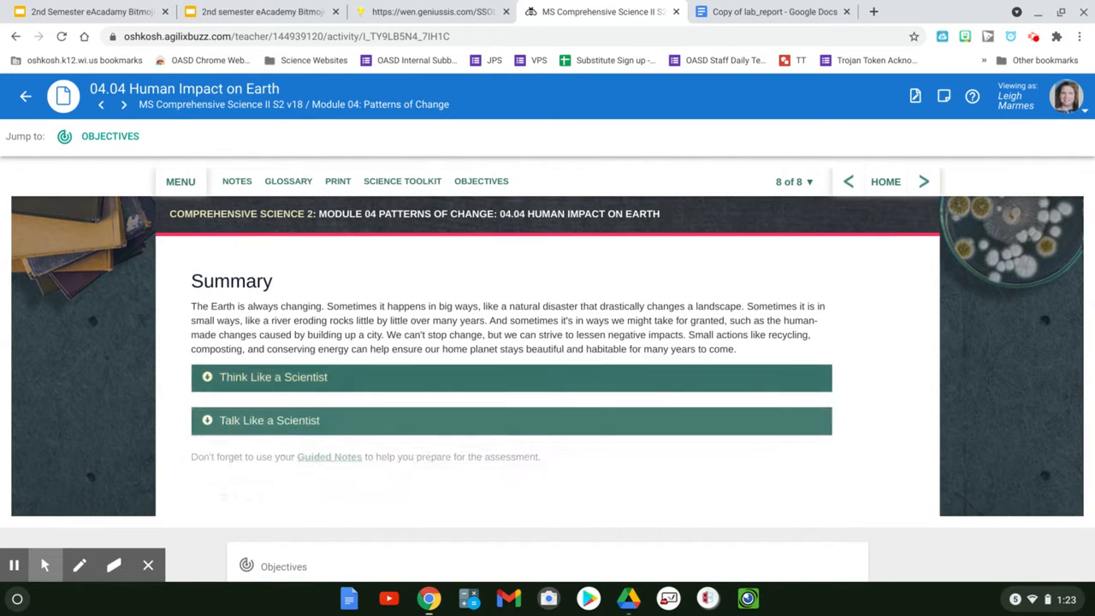
# Step: Expand the Think Like a Scientist focus questions and scroll down to the Human Impact on Earth Lab
pyautogui.click(273, 376)
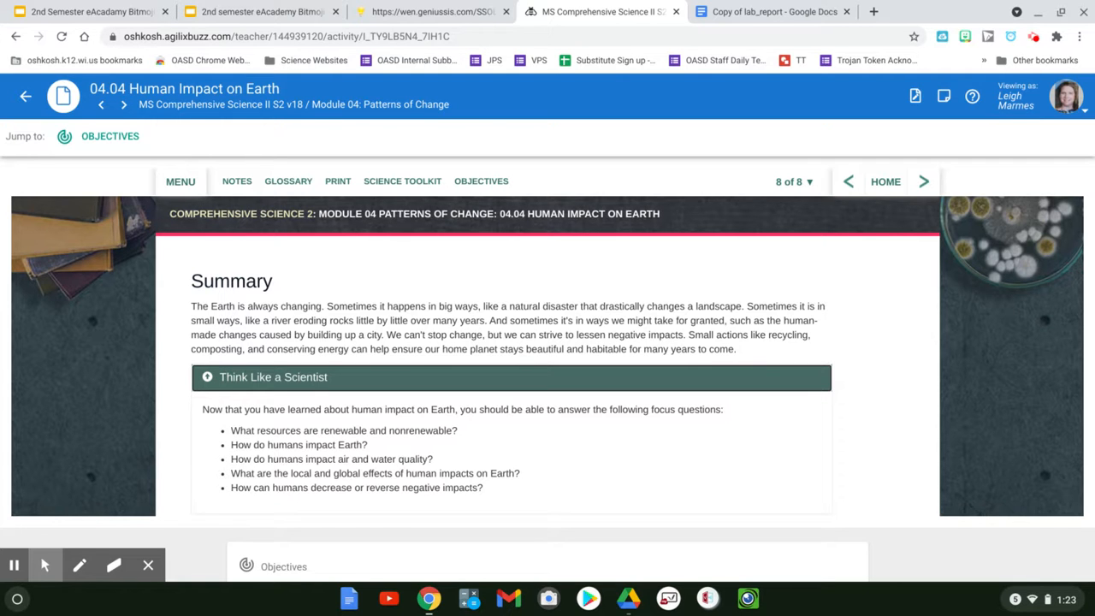
pyautogui.scroll(-3)
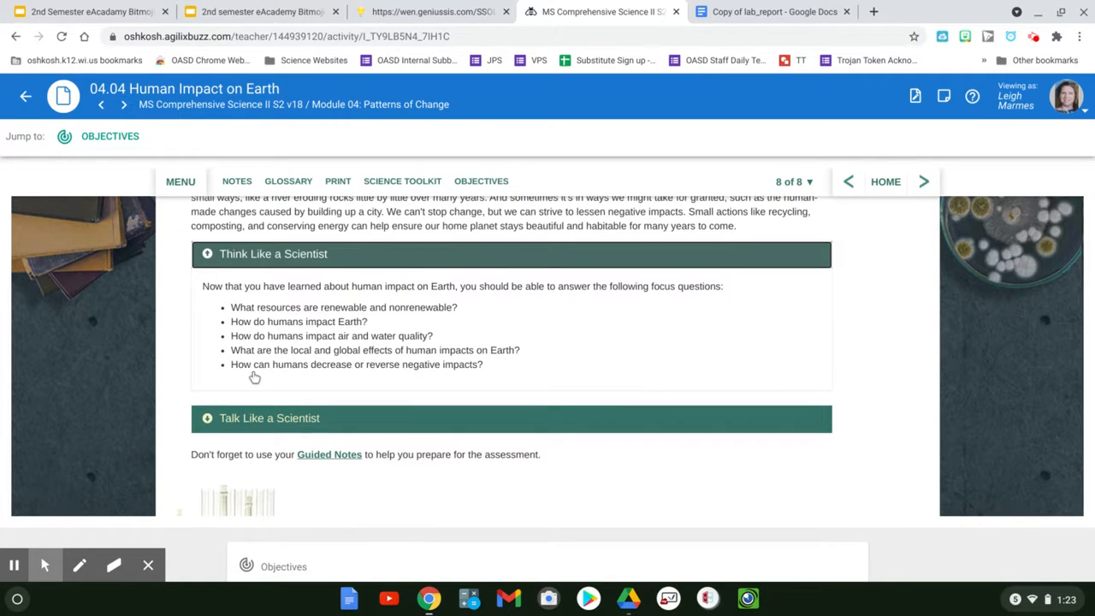
pyautogui.scroll(-3)
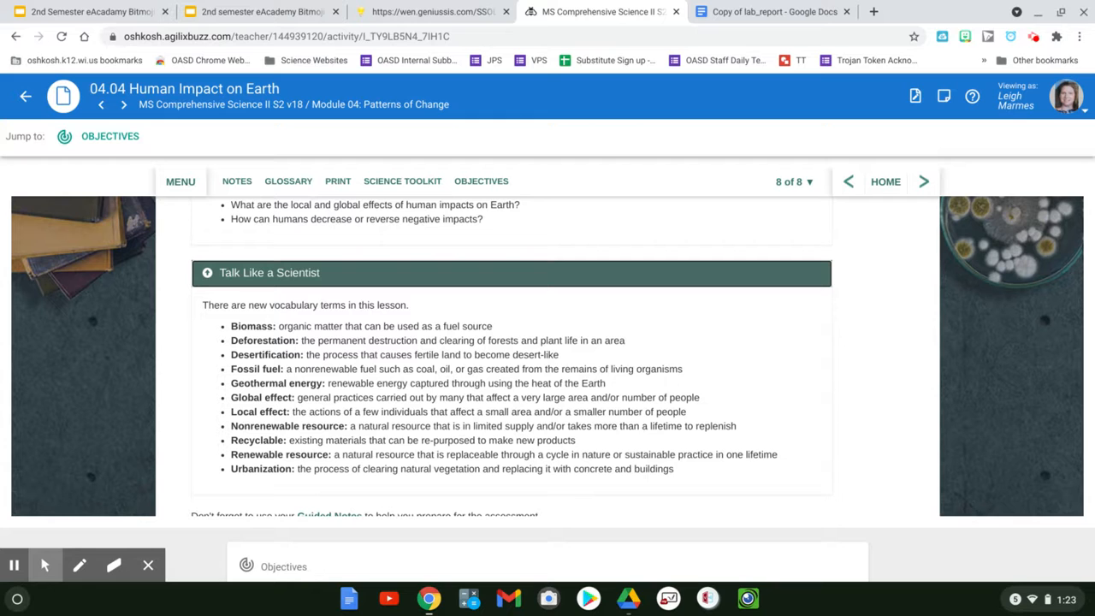
pyautogui.scroll(-3)
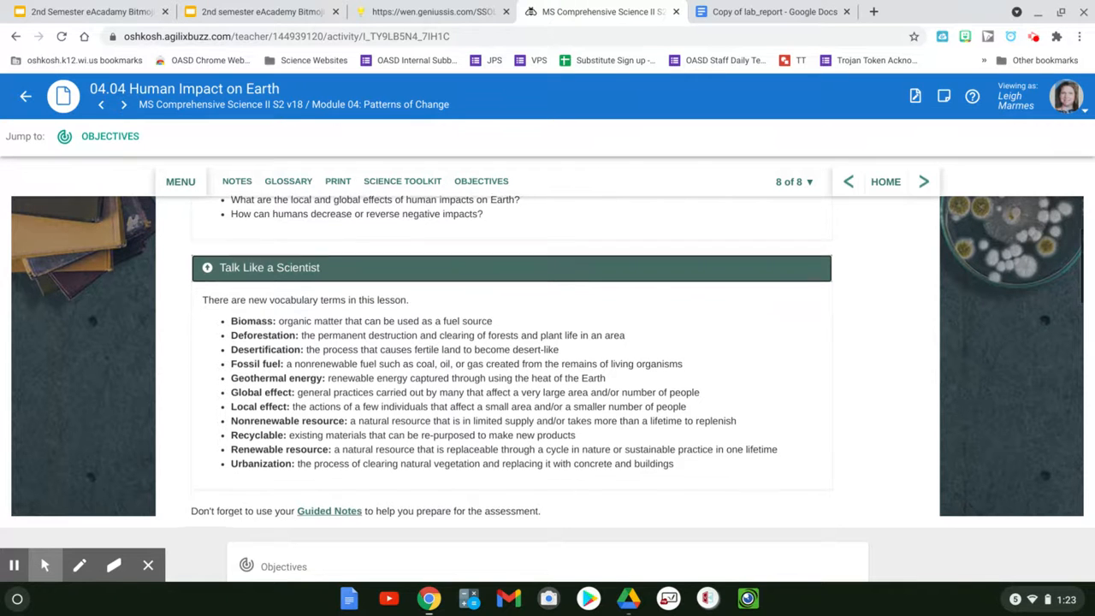
pyautogui.scroll(-3)
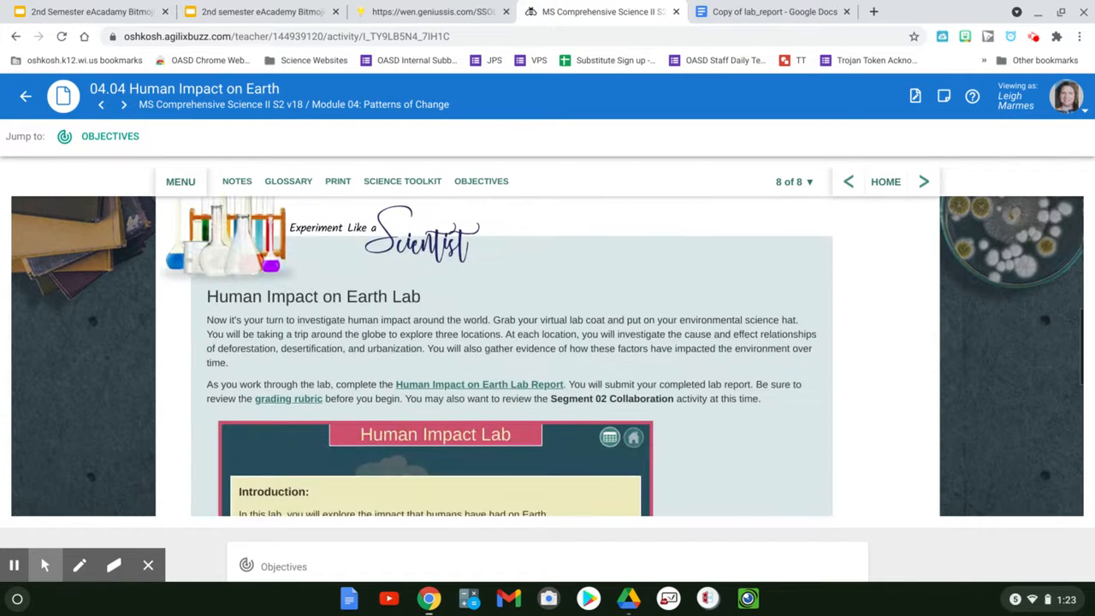
# Step: Read the Human Impact Lab introduction, then switch to the Copy of lab_report document
pyautogui.scroll(-3)
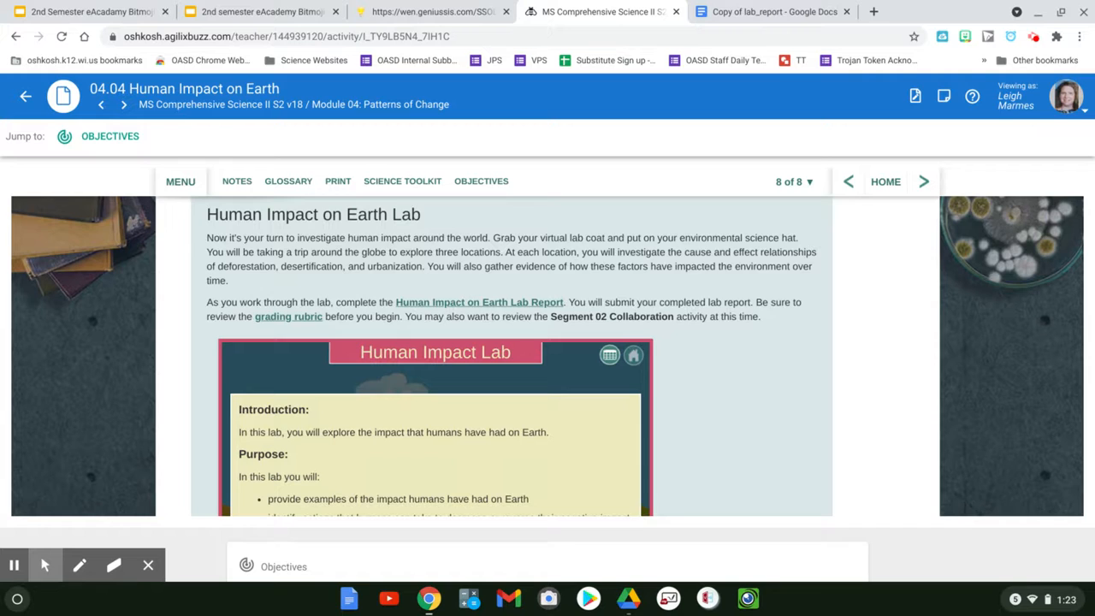
pyautogui.scroll(-3)
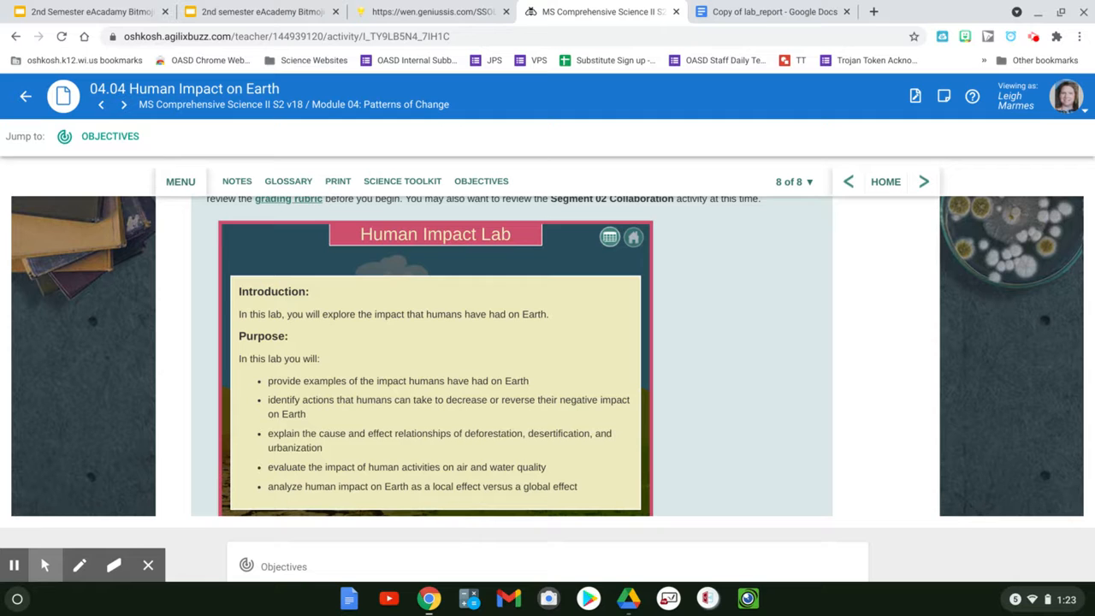
pyautogui.moveTo(195, 475)
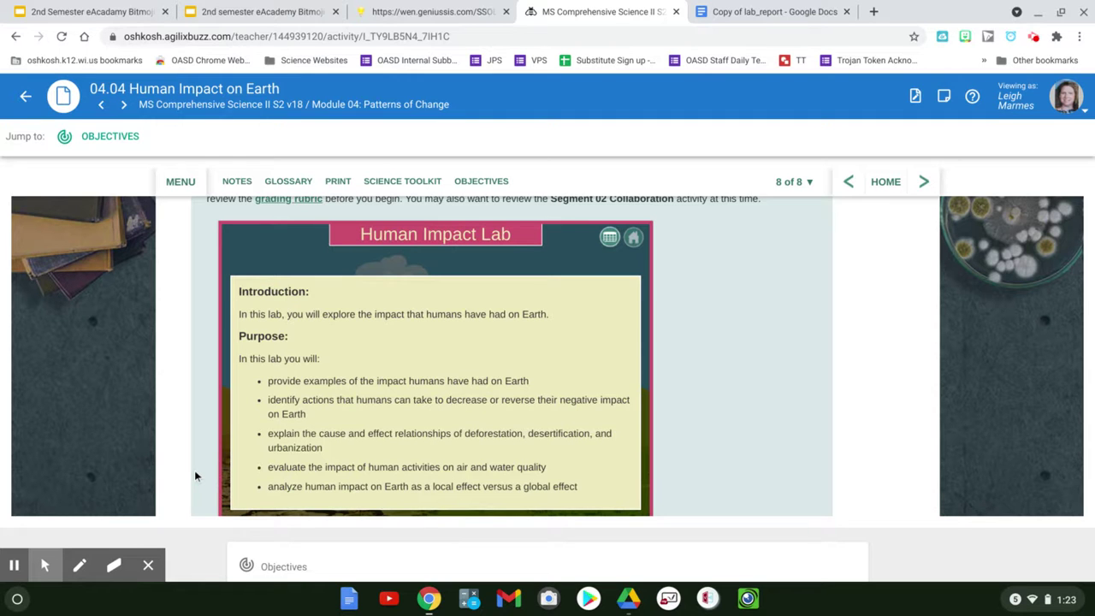
pyautogui.click(774, 10)
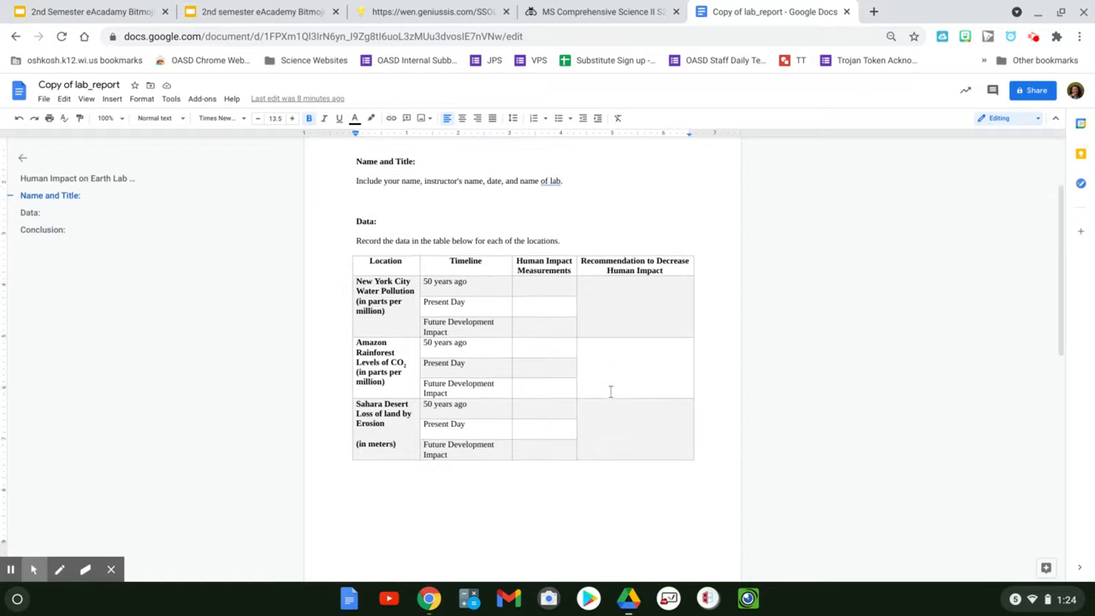
# Step: Review the lab report's Conclusion questions and Data table, then return to the MS Comprehensive Science lesson
pyautogui.scroll(-3)
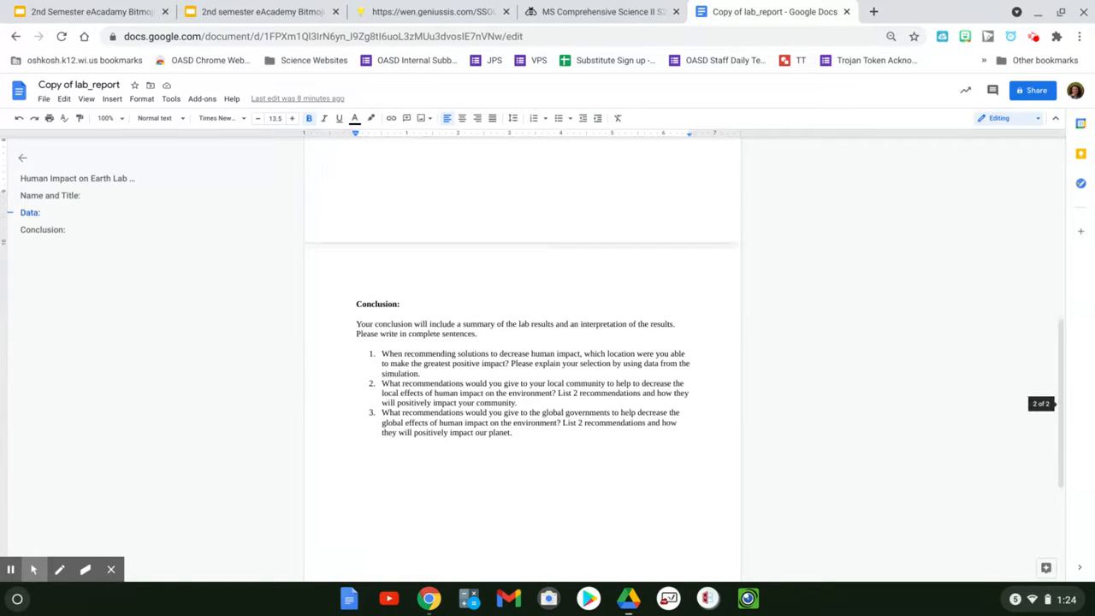
pyautogui.scroll(3)
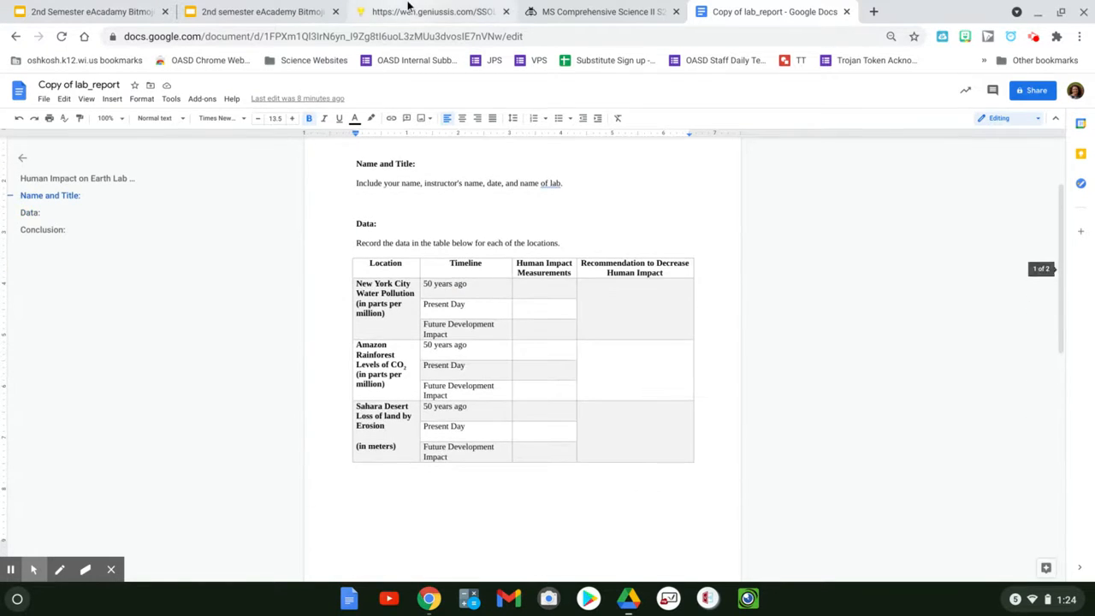
pyautogui.moveTo(599, 11)
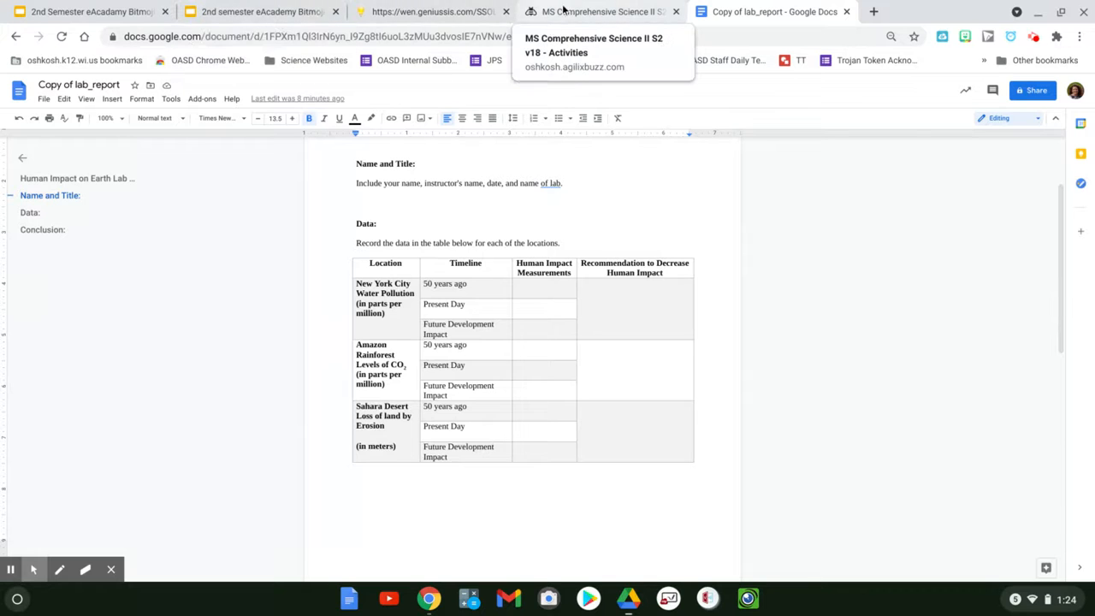
pyautogui.click(599, 11)
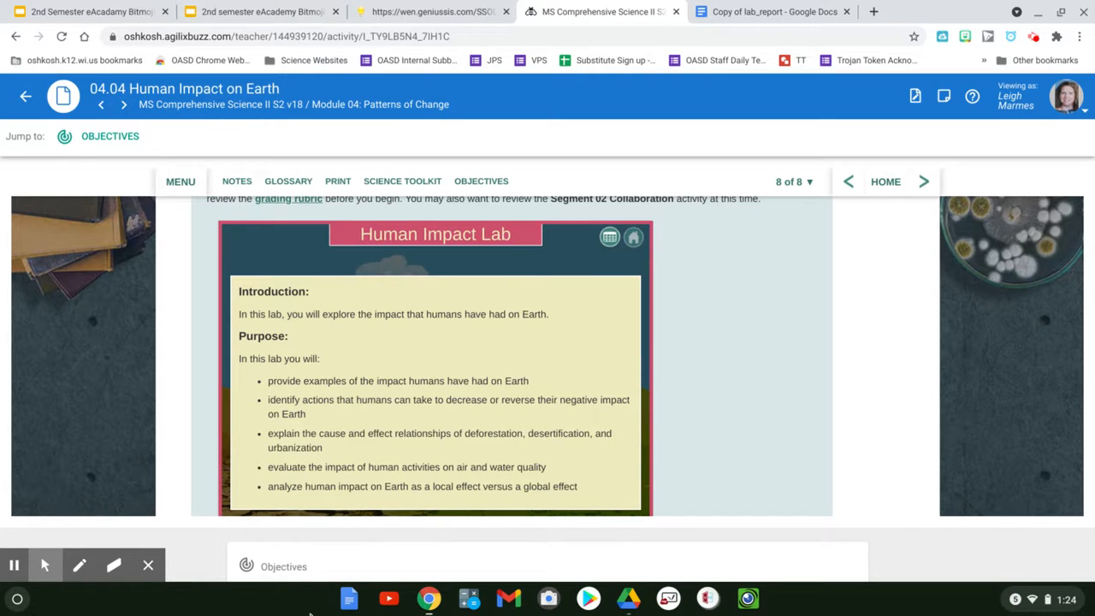
pyautogui.moveTo(500, 368)
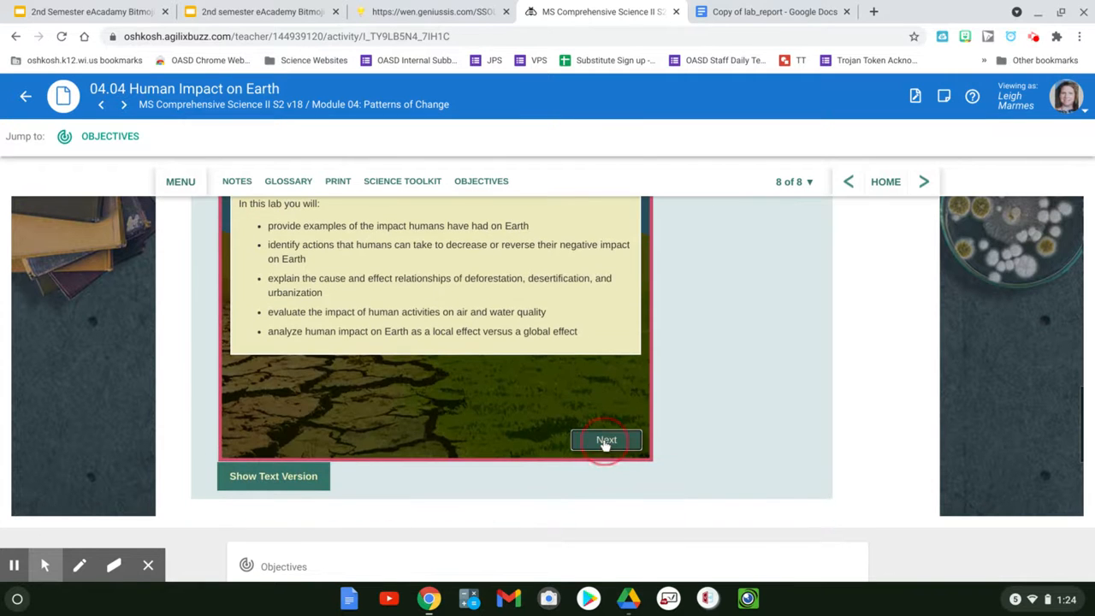
# Step: Advance the lab to the Instruction screen on the table, home and map icons, glancing at the lab report
pyautogui.click(606, 438)
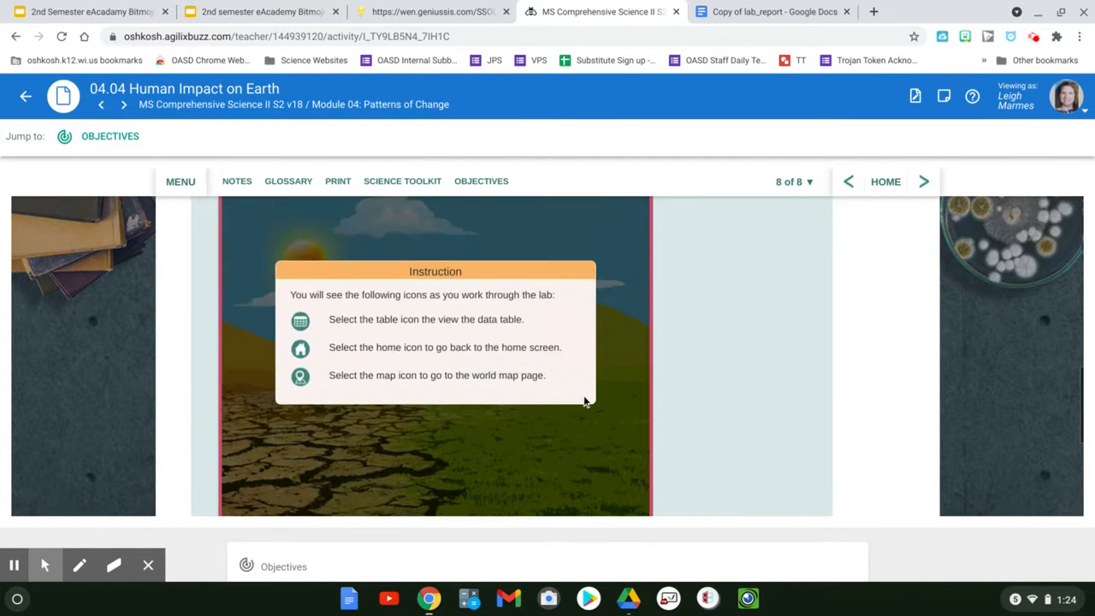
pyautogui.scroll(3)
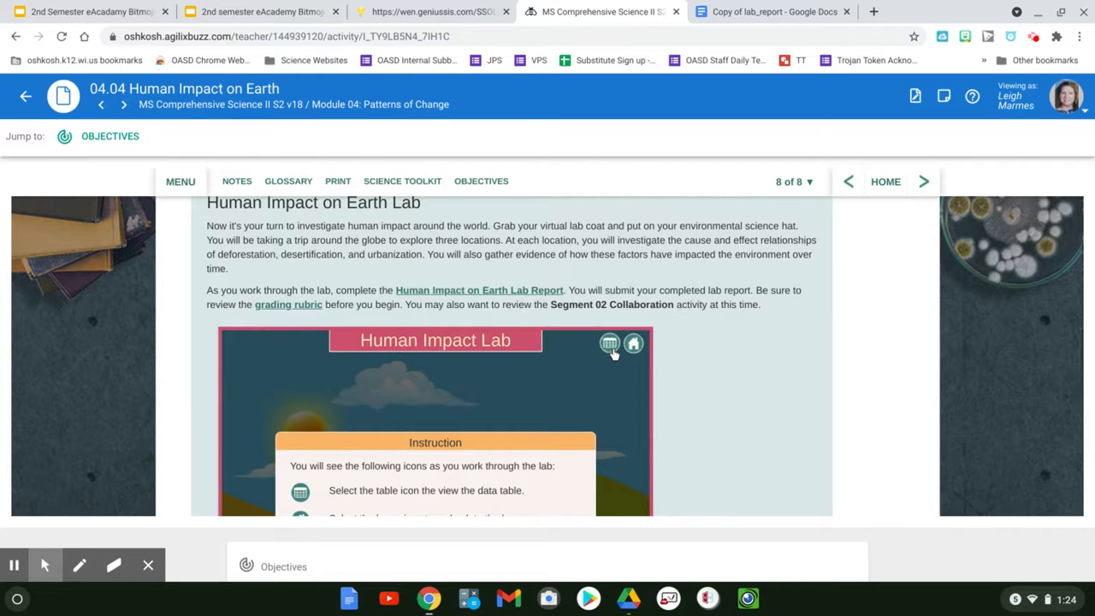
pyautogui.moveTo(573, 363)
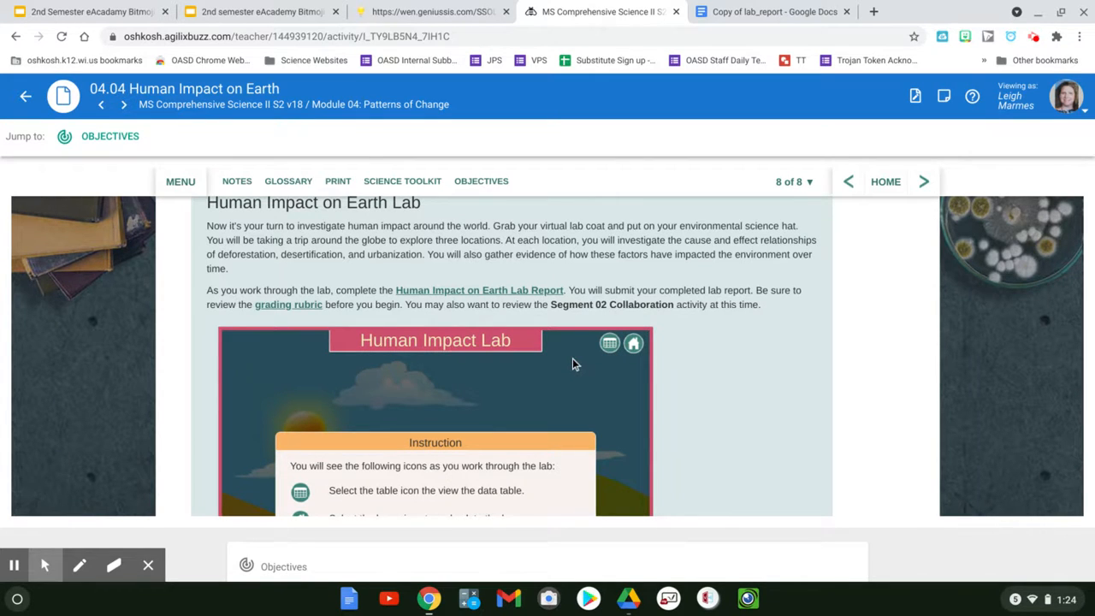
pyautogui.click(770, 10)
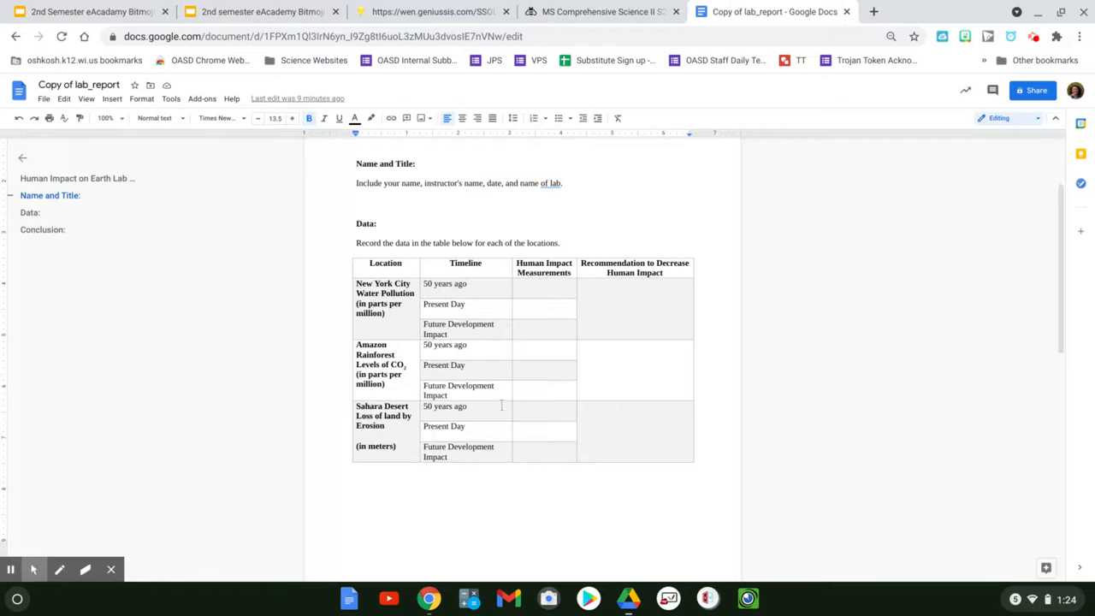
pyautogui.moveTo(432, 10)
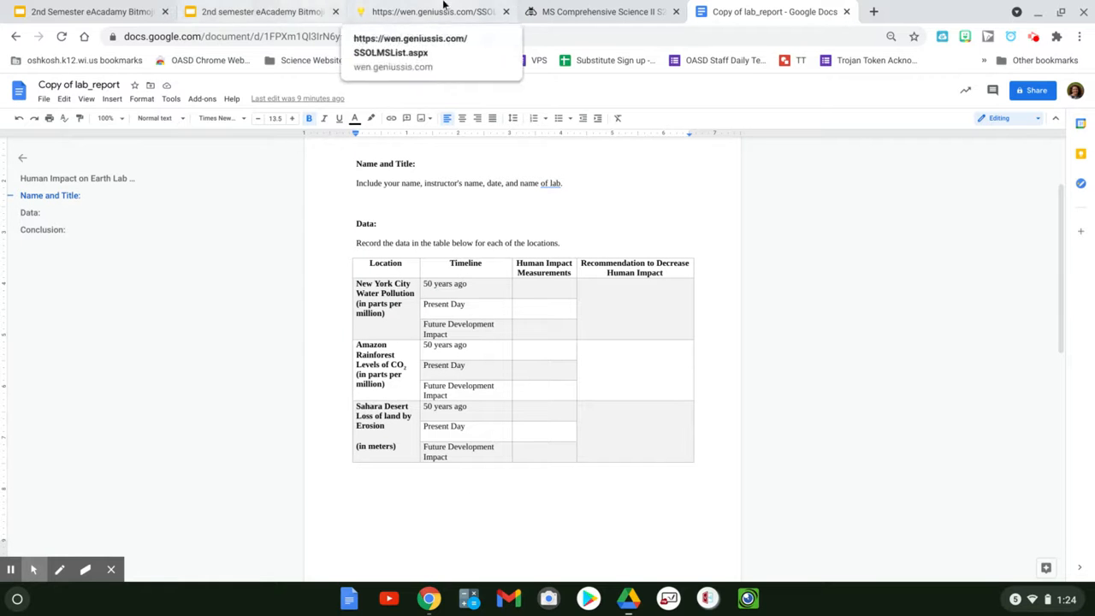
pyautogui.click(599, 10)
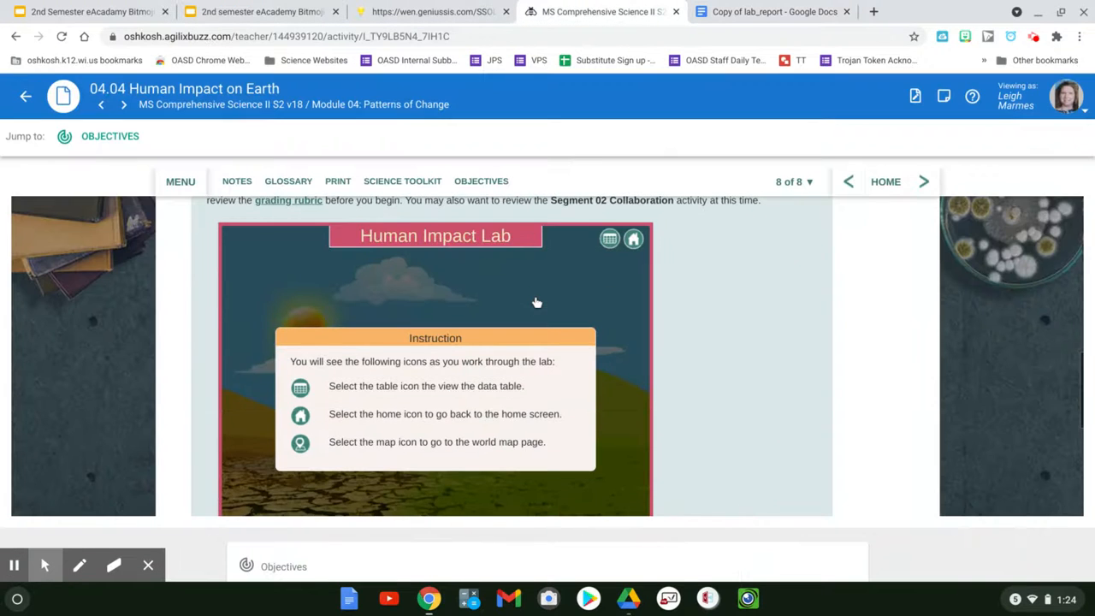
# Step: Continue through the lab instructions to the three human impact topics
pyautogui.click(605, 493)
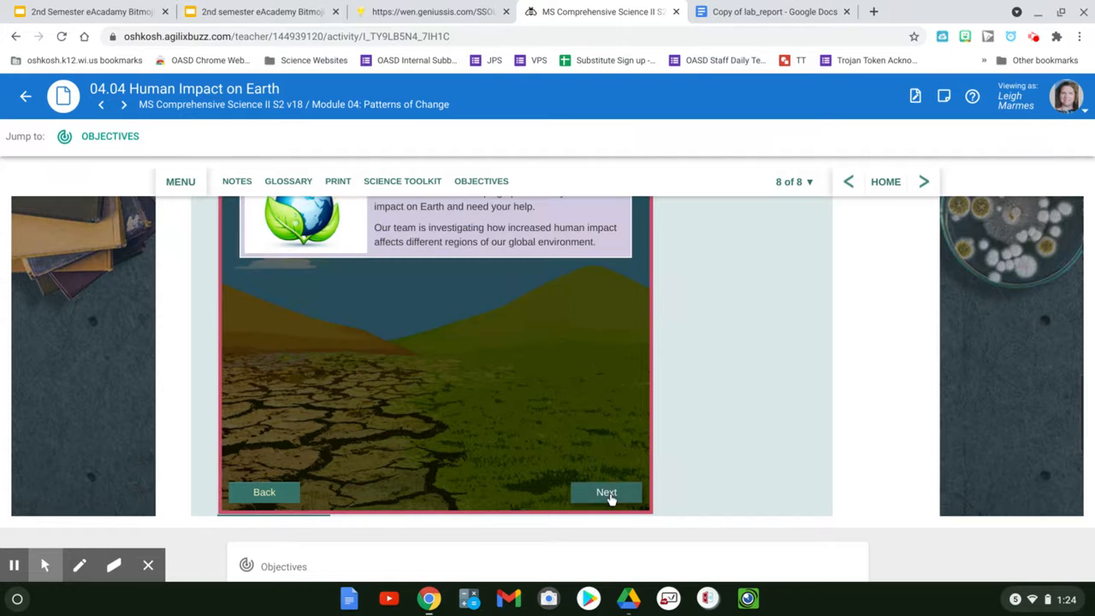
pyautogui.click(606, 493)
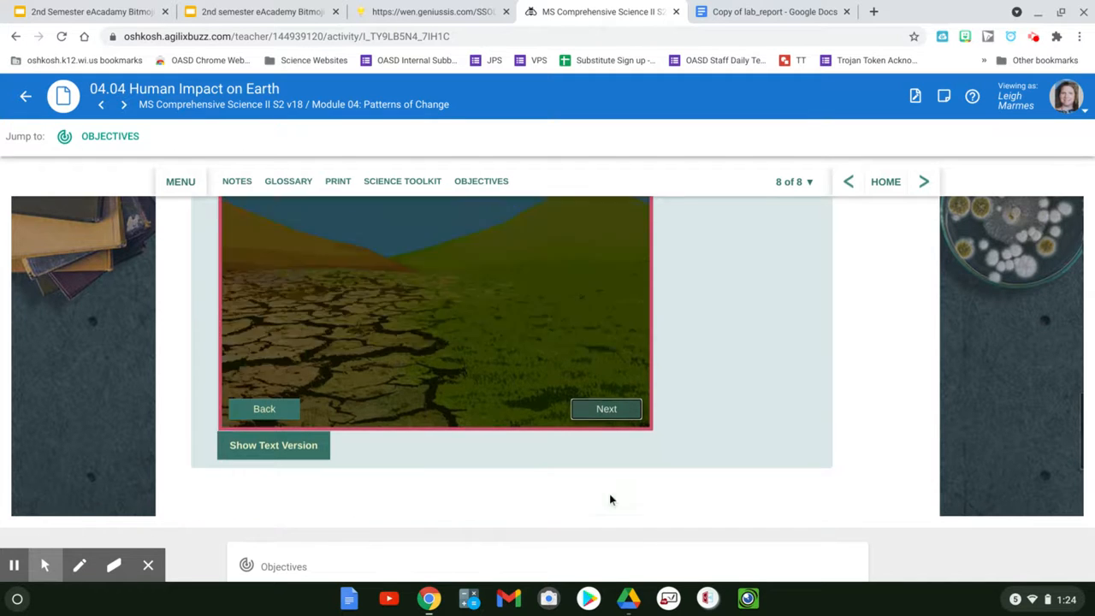
pyautogui.click(606, 407)
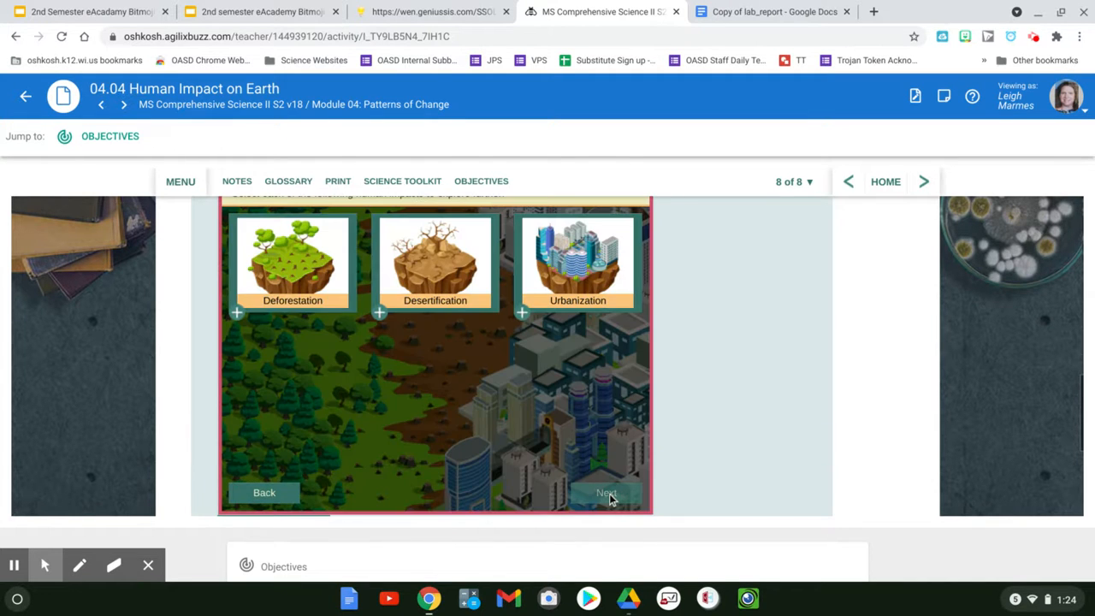
# Step: View the Deforestation, Desertification and Urbanization descriptions, then advance to the indicators screen
pyautogui.click(293, 260)
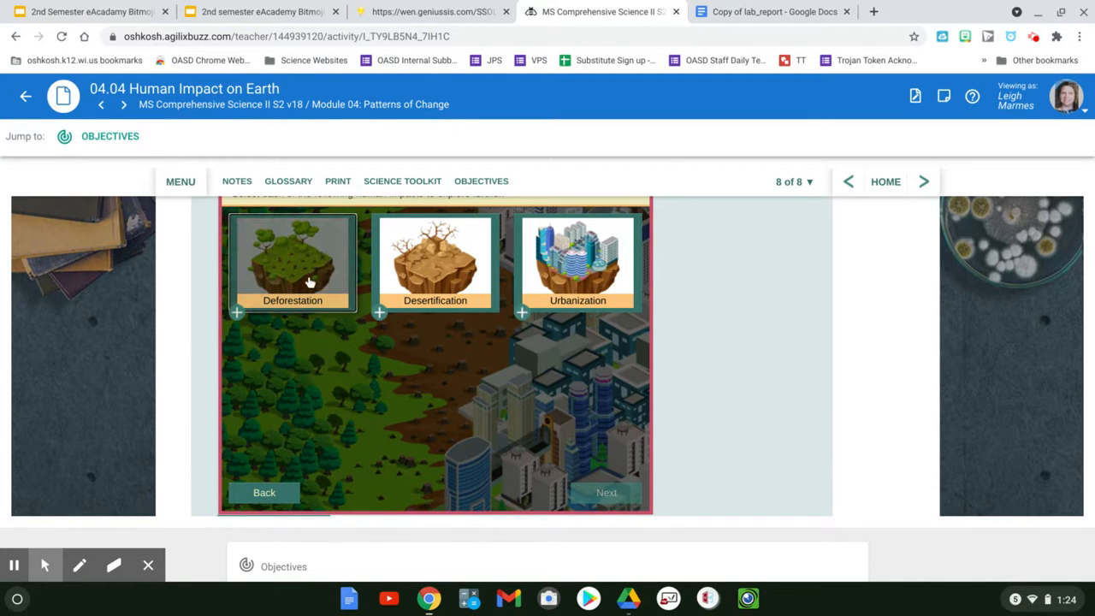
pyautogui.click(292, 263)
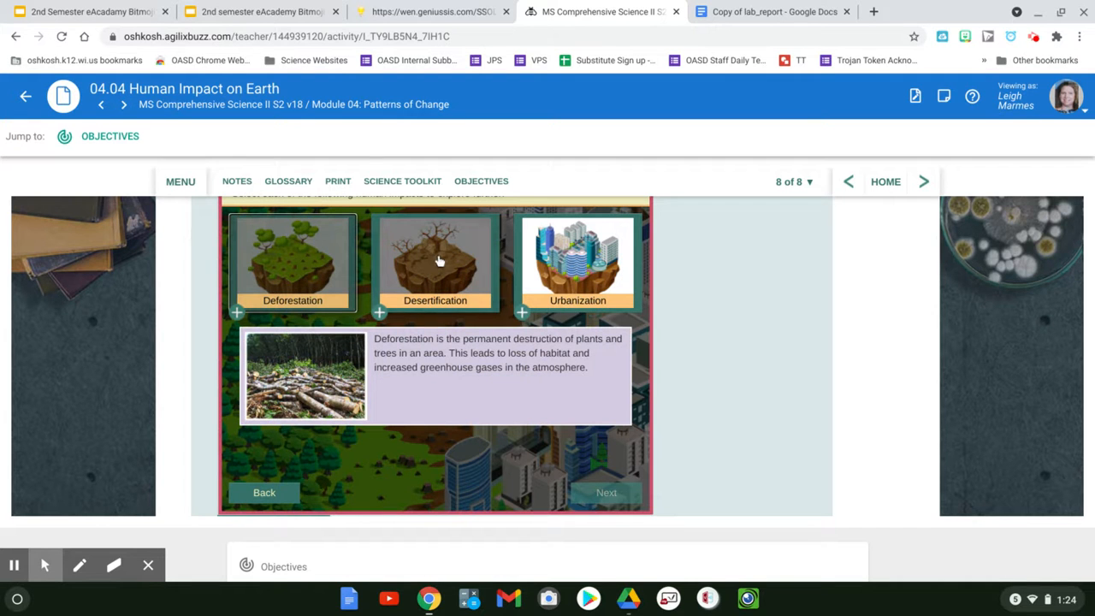
pyautogui.click(435, 260)
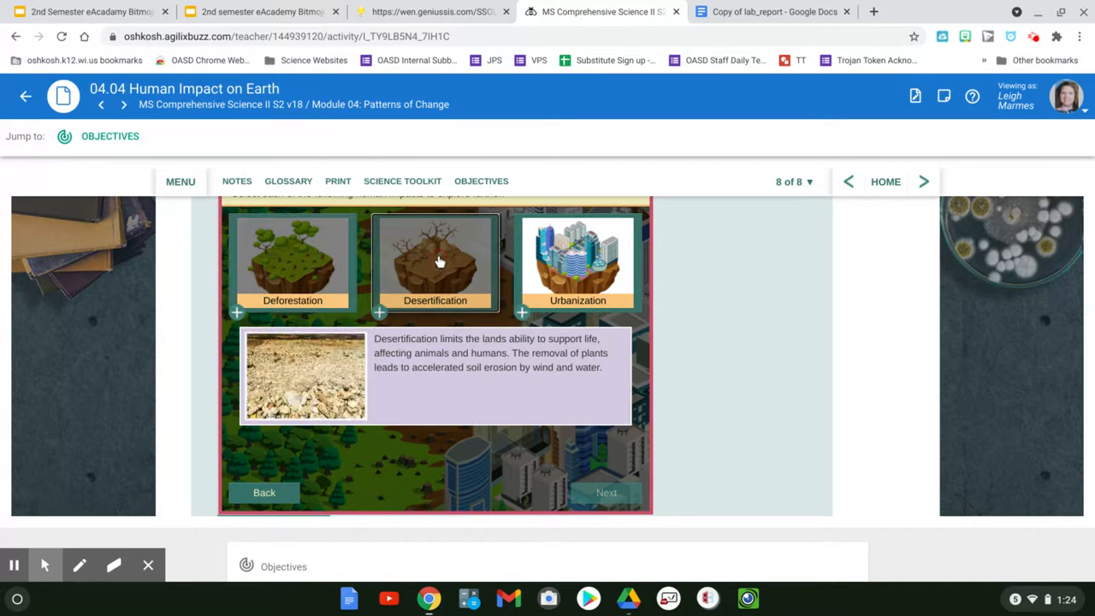
pyautogui.click(579, 260)
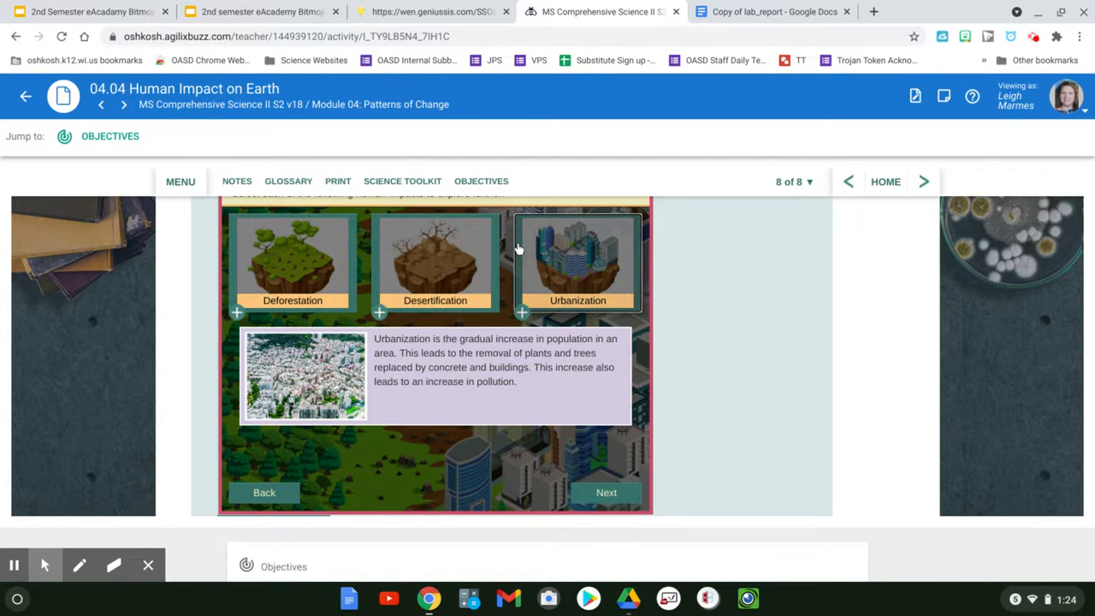
pyautogui.click(606, 492)
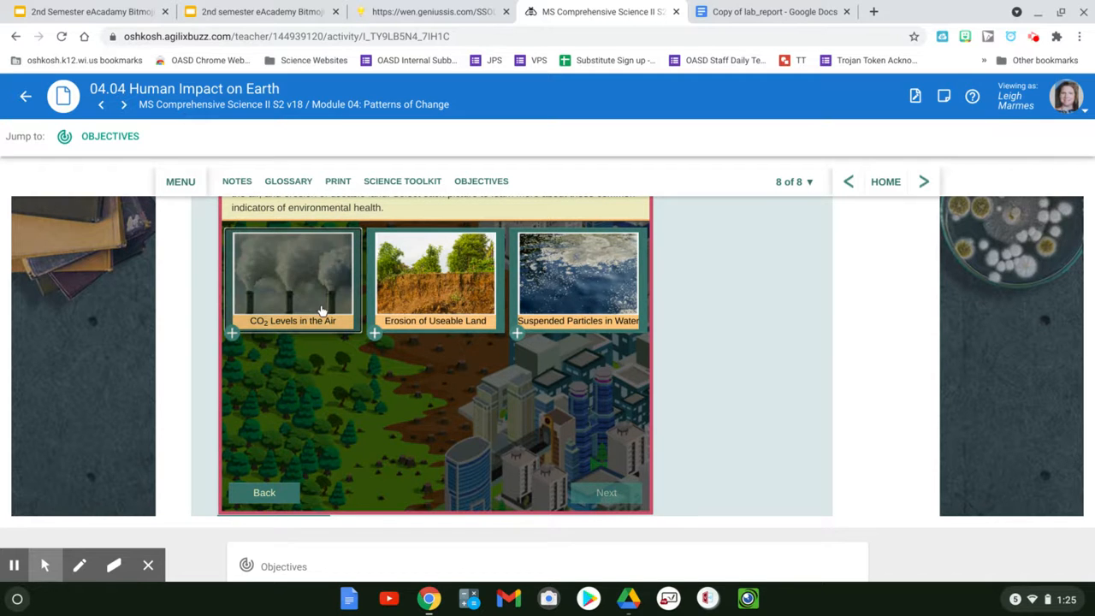
# Step: Read the CO₂ Levels in the Air and Erosion of Useable Land descriptions, then continue to the travel screen
pyautogui.scroll(3)
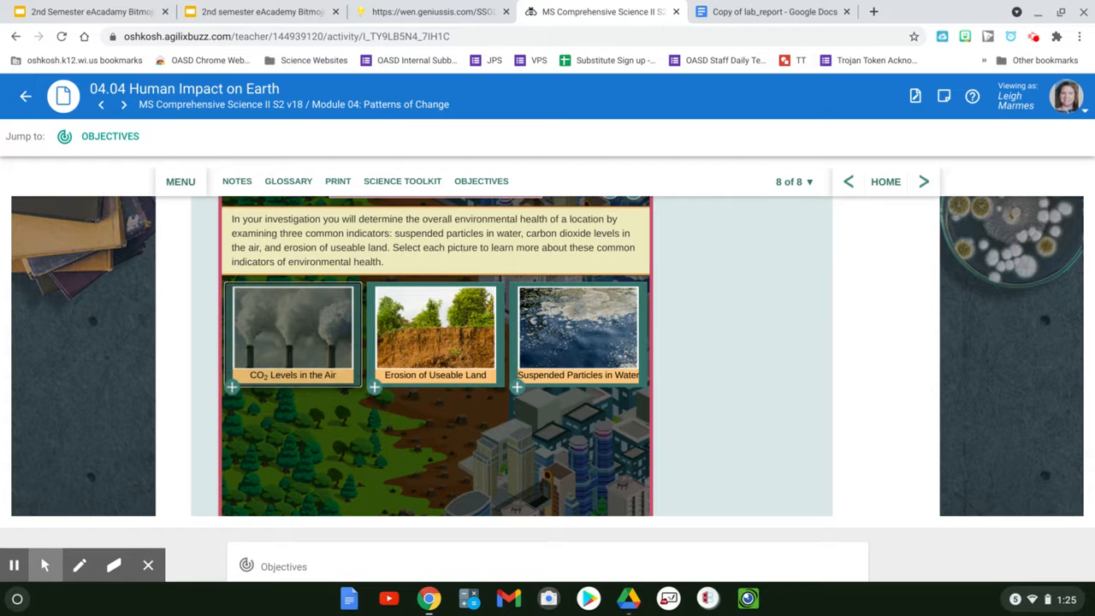
pyautogui.click(292, 333)
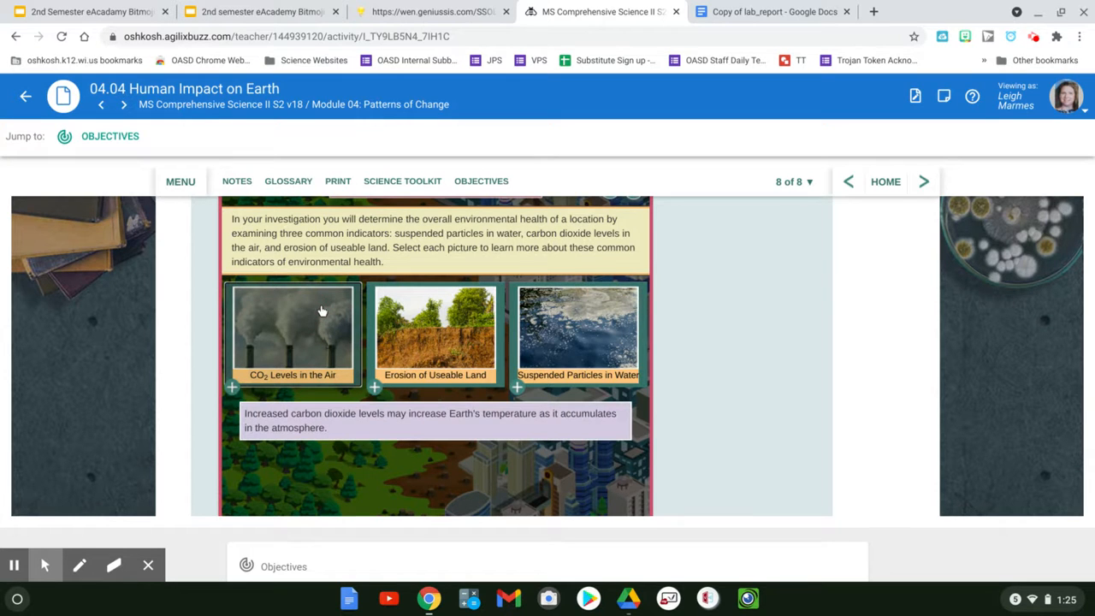
pyautogui.moveTo(325, 312)
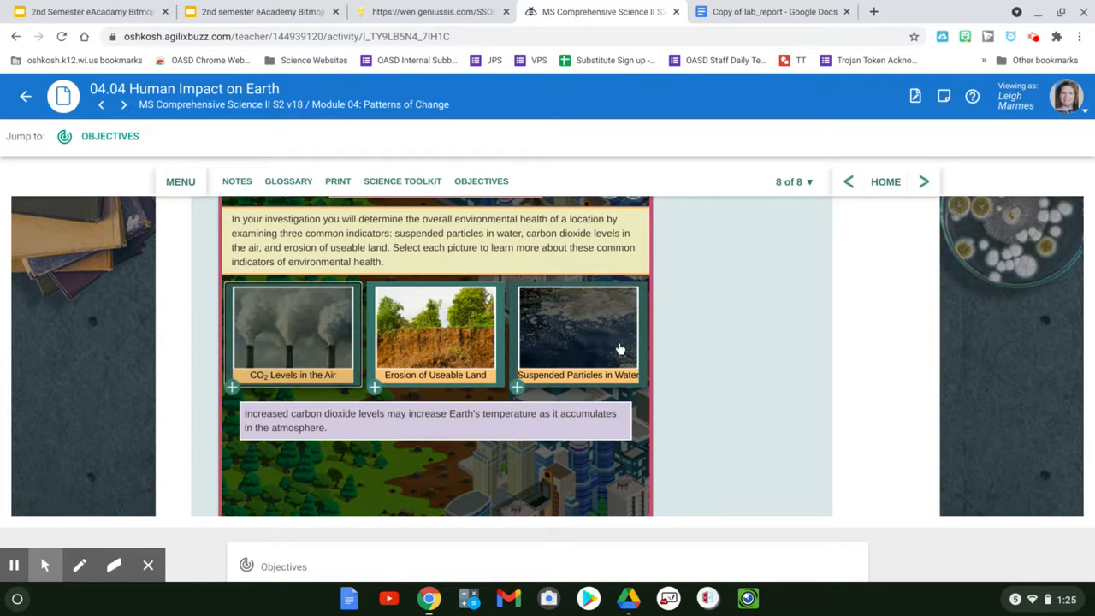
pyautogui.moveTo(621, 349)
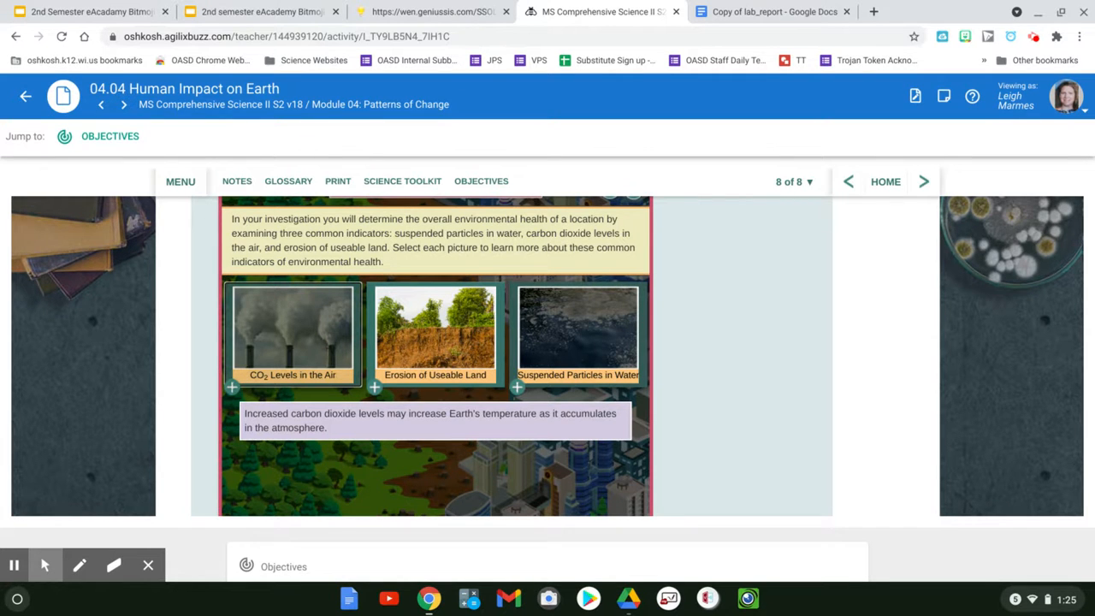
pyautogui.scroll(-3)
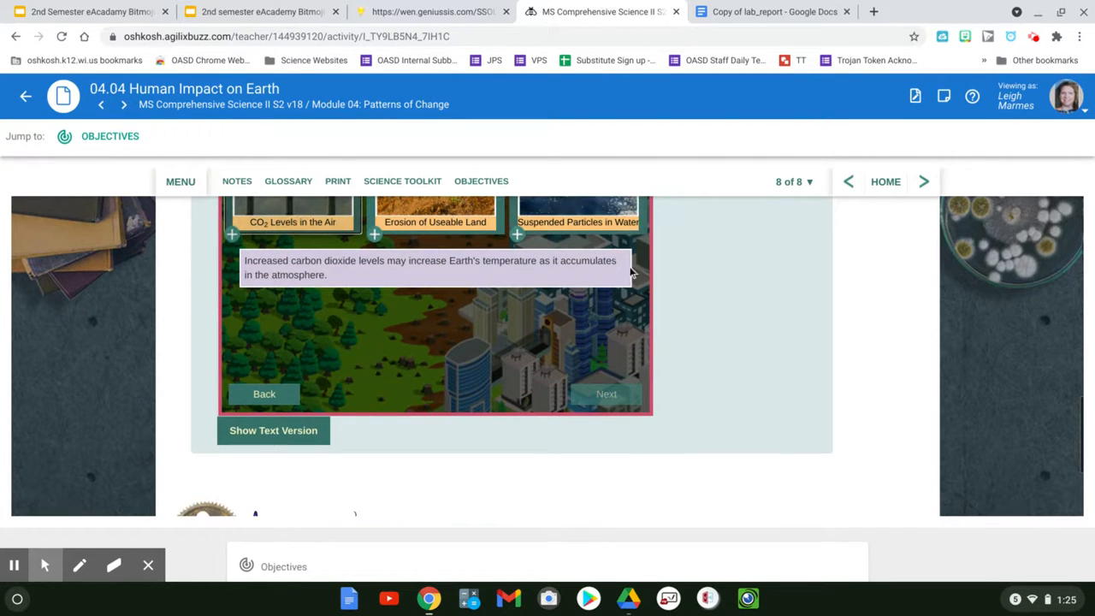
pyautogui.click(435, 223)
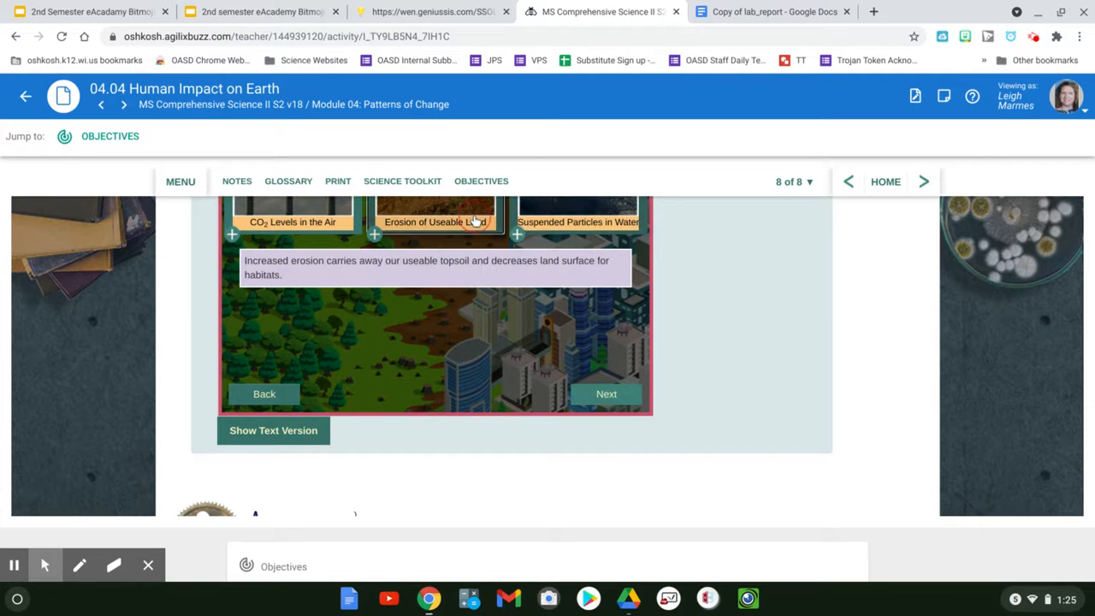
pyautogui.click(606, 394)
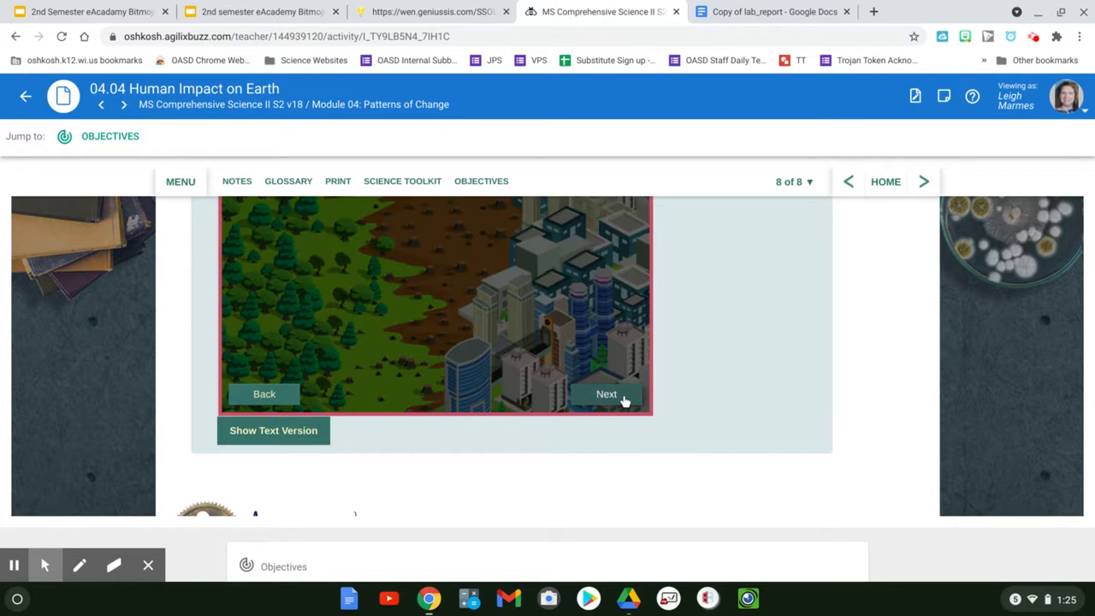
pyautogui.click(606, 394)
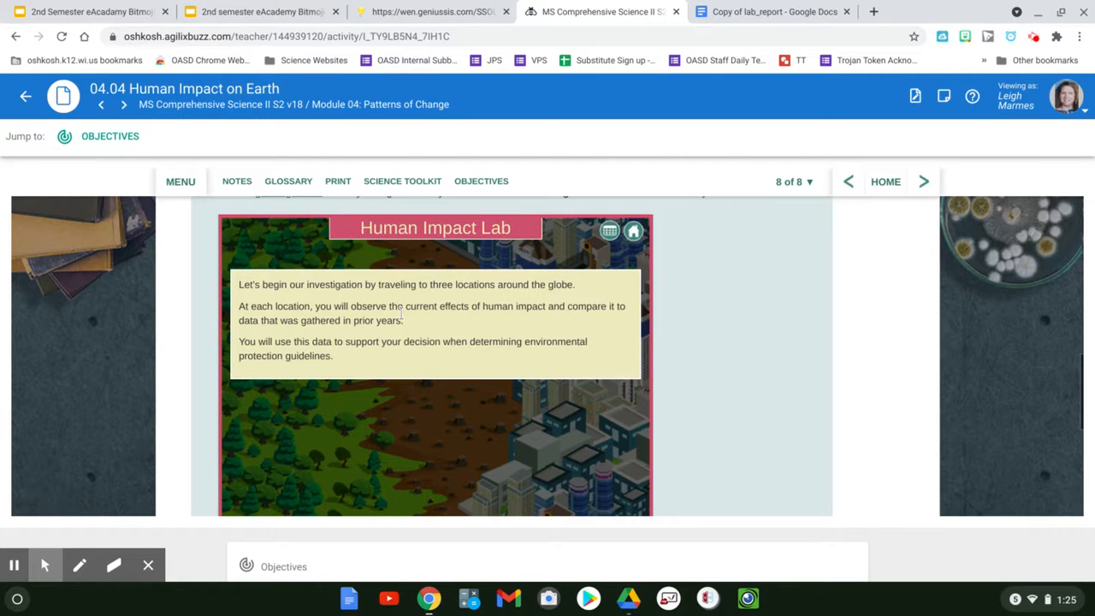
# Step: Advance to the world map of New York City, Sahara Desert and Amazon Rainforest, checking the lab report's data table
pyautogui.scroll(-3)
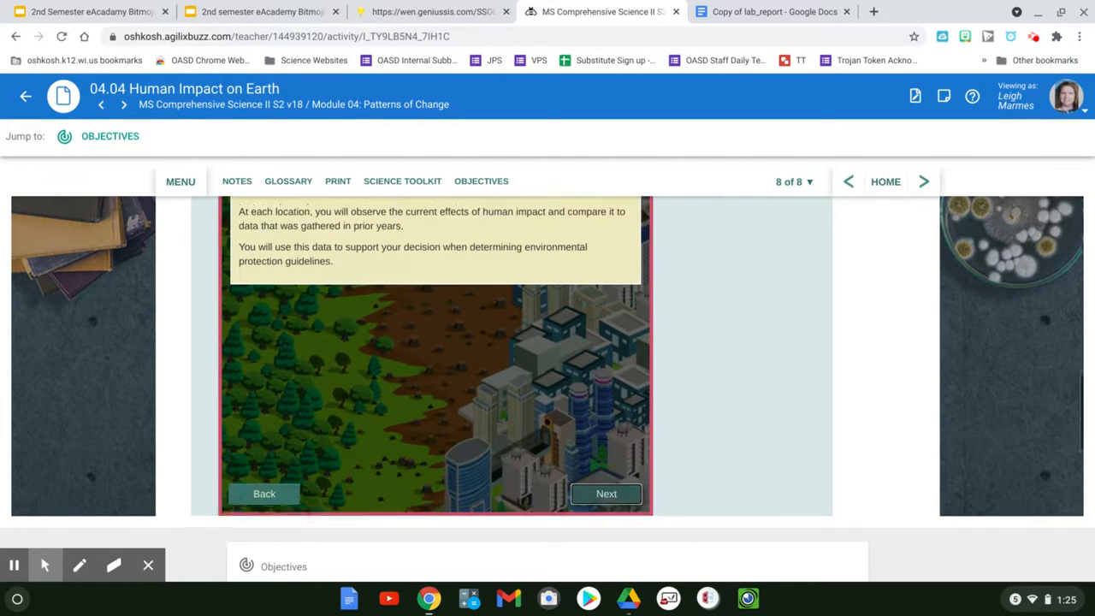
pyautogui.click(606, 493)
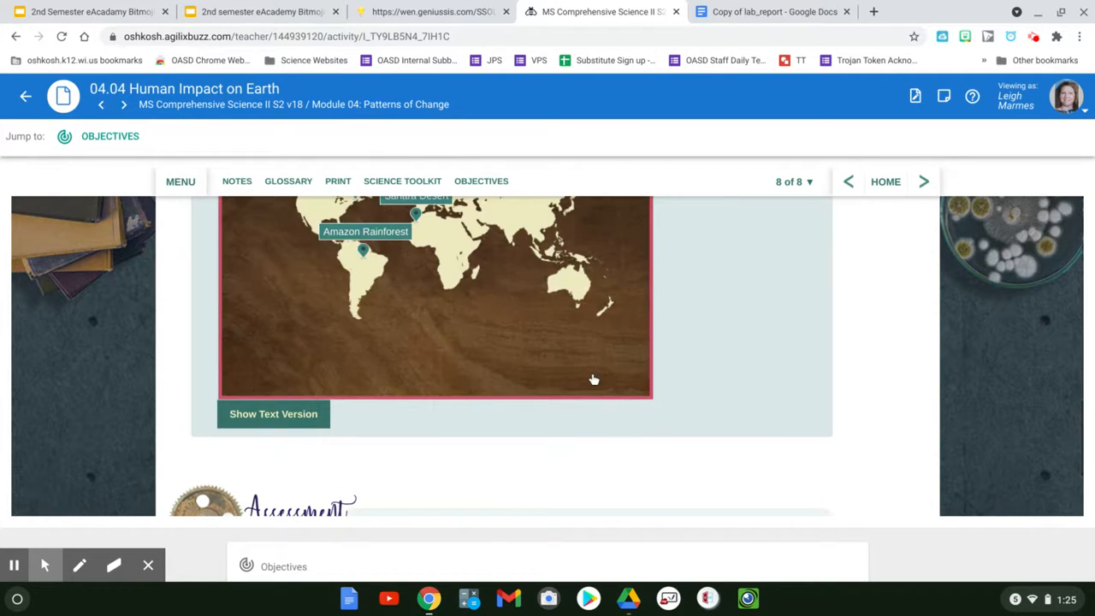
pyautogui.scroll(3)
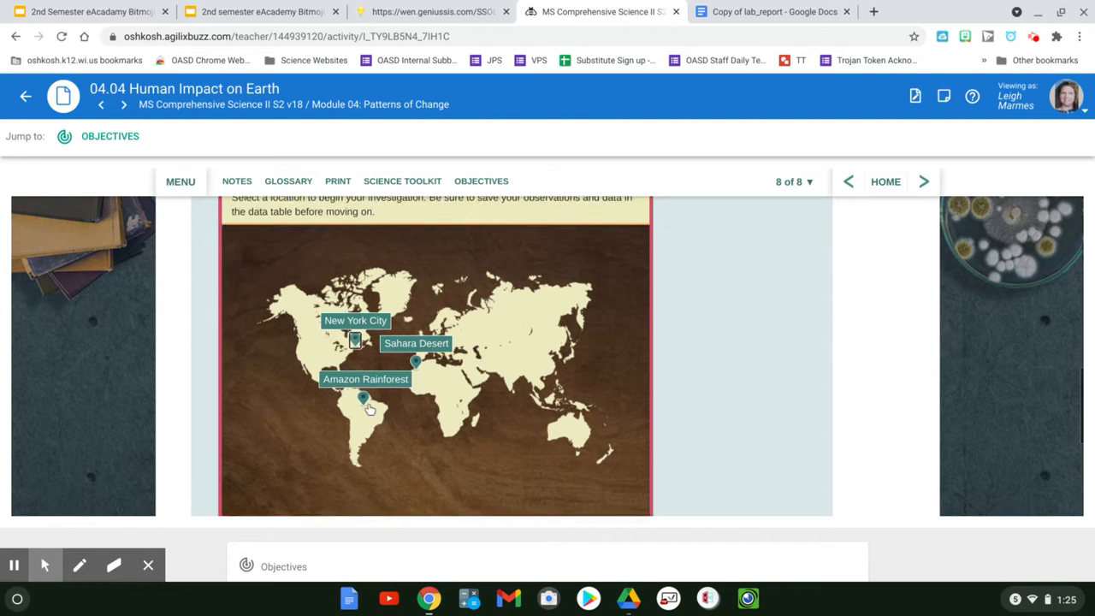
pyautogui.moveTo(372, 335)
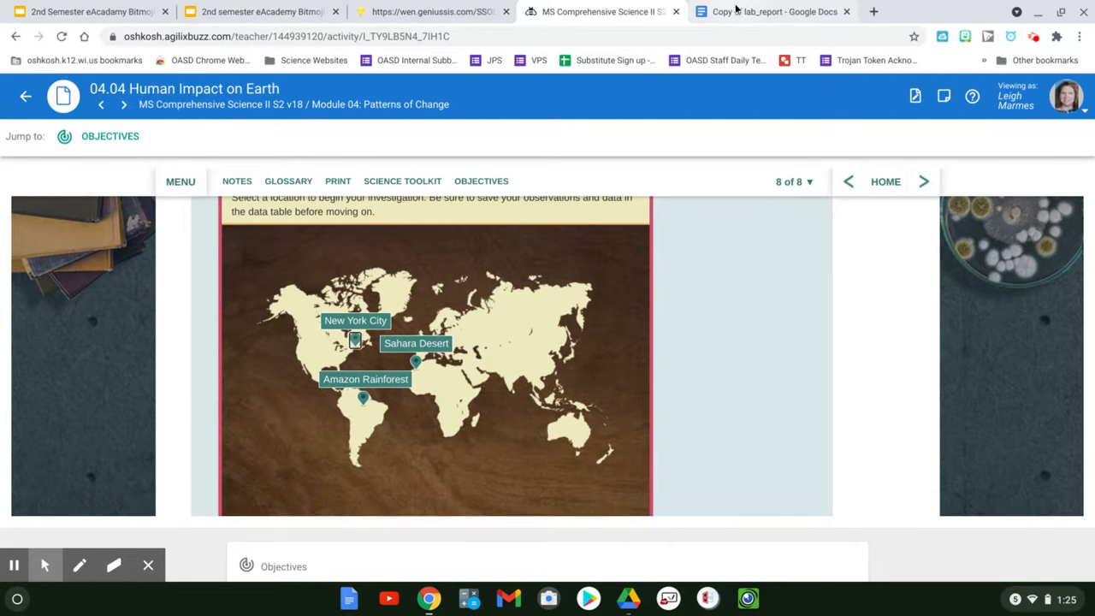
pyautogui.click(773, 10)
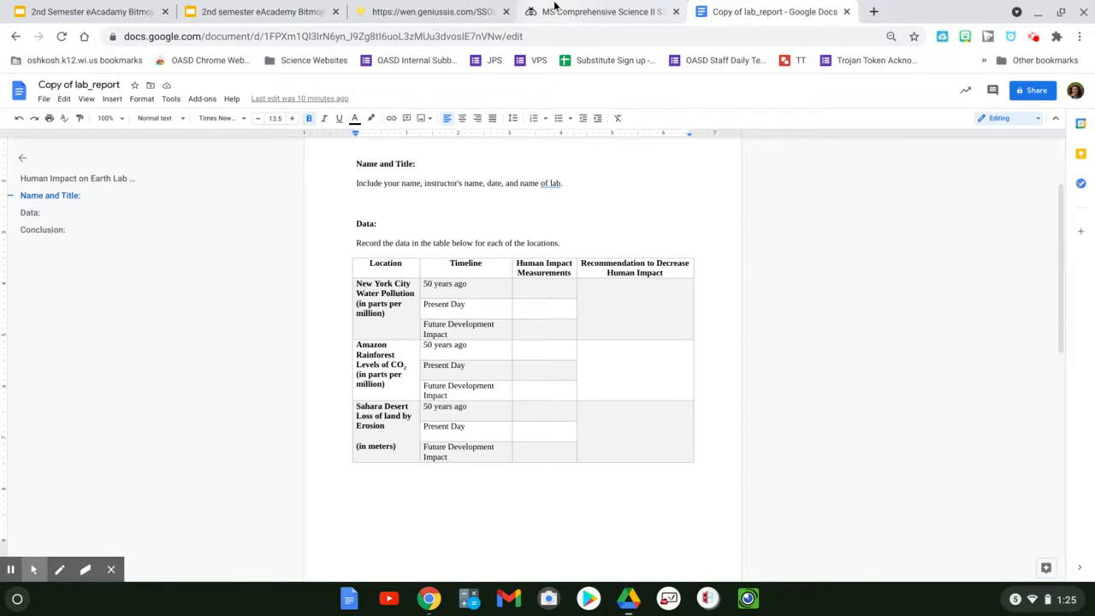
pyautogui.click(599, 10)
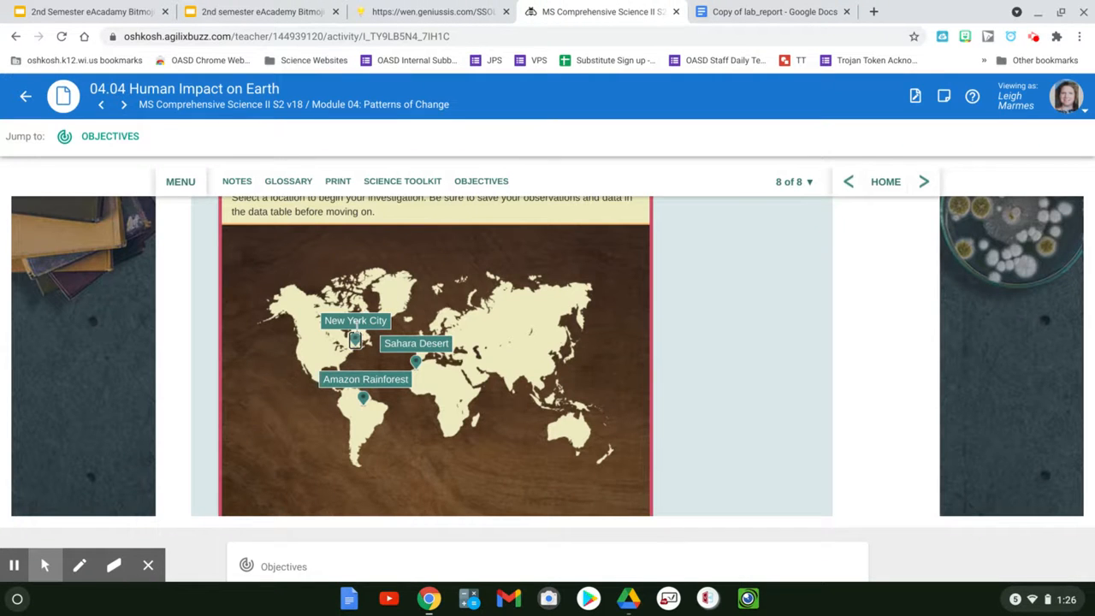
# Step: Start the New York City investigation and move through its introduction to the Global Protection Agency reports
pyautogui.click(356, 340)
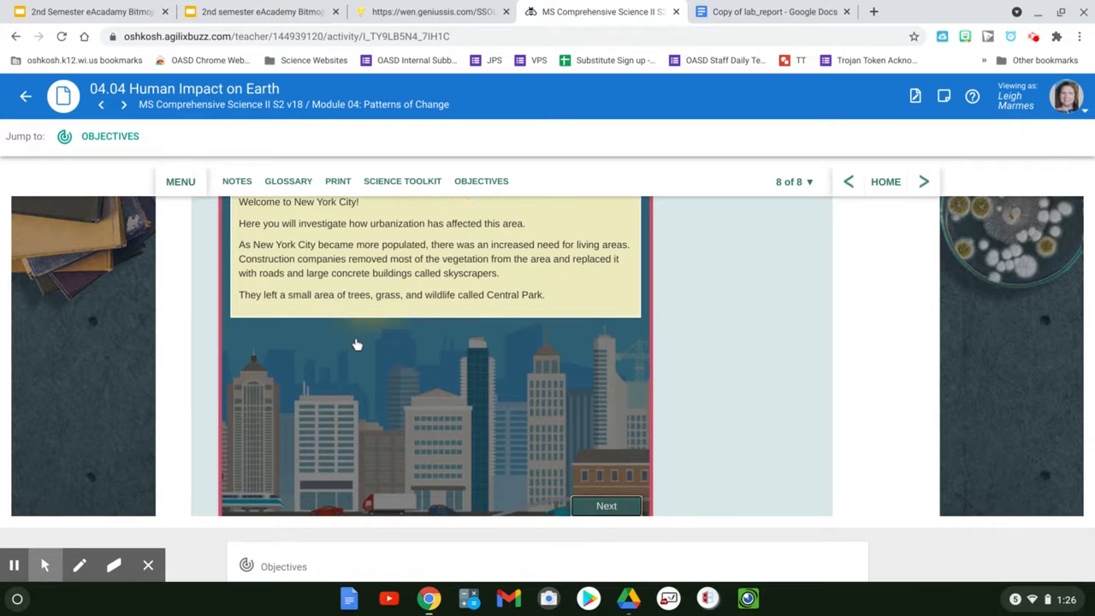
pyautogui.click(606, 506)
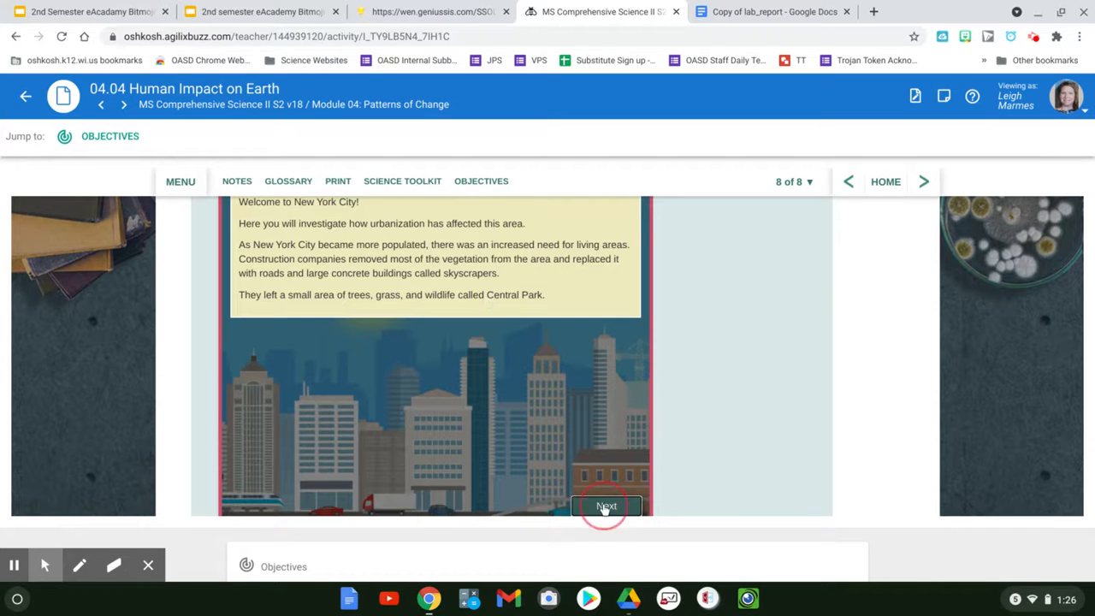
pyautogui.click(606, 507)
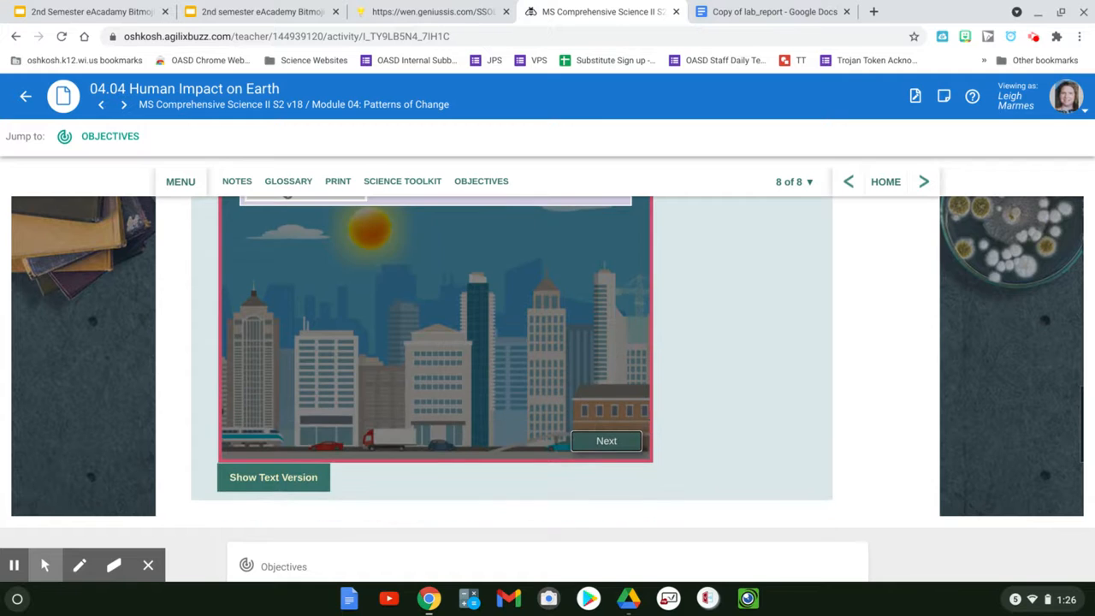
pyautogui.click(606, 441)
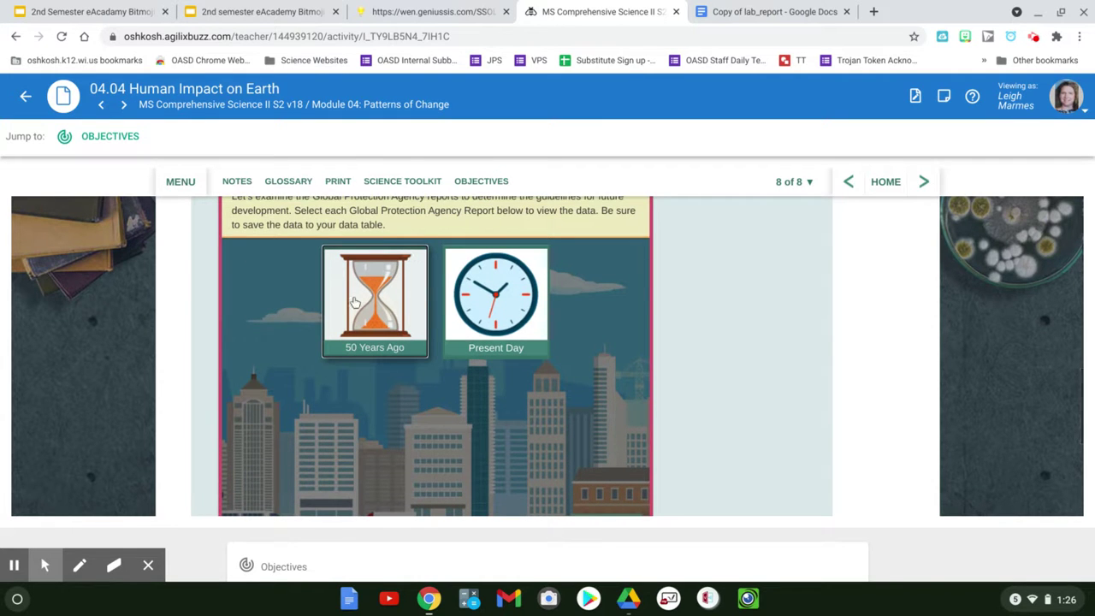
pyautogui.moveTo(555, 322)
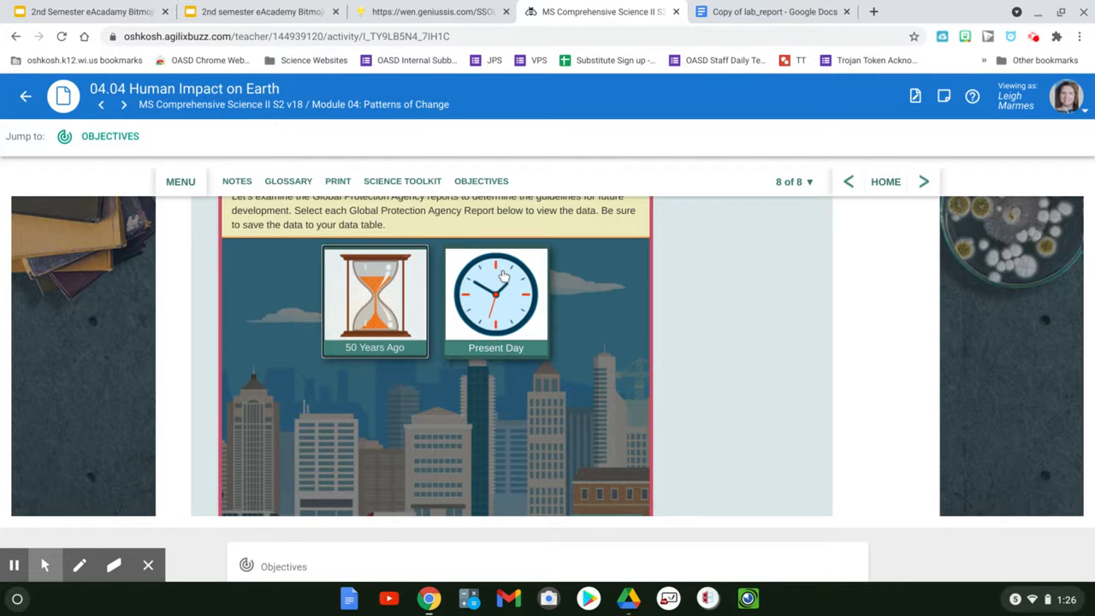
# Step: View the present-day water pollution of 893 ppm and begin entering it in the lab's data table
pyautogui.click(496, 294)
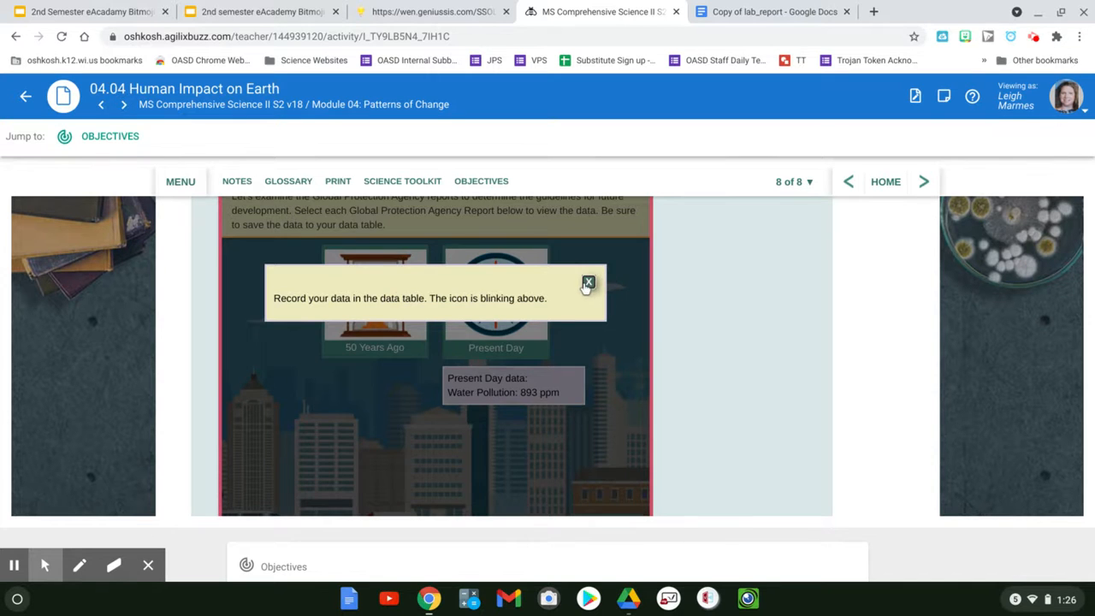
pyautogui.click(589, 282)
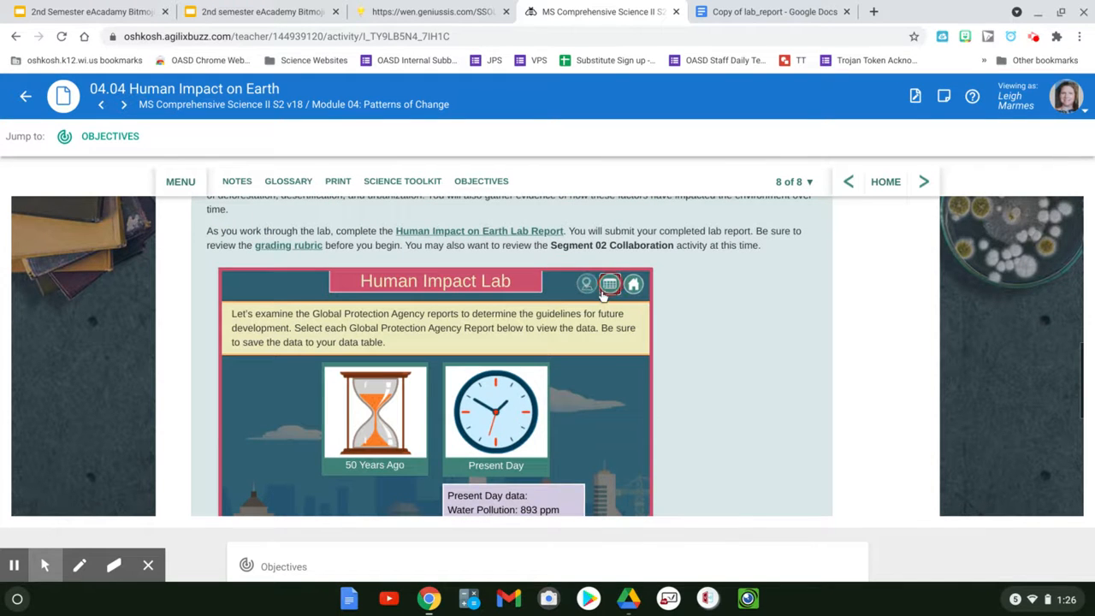
pyautogui.click(609, 284)
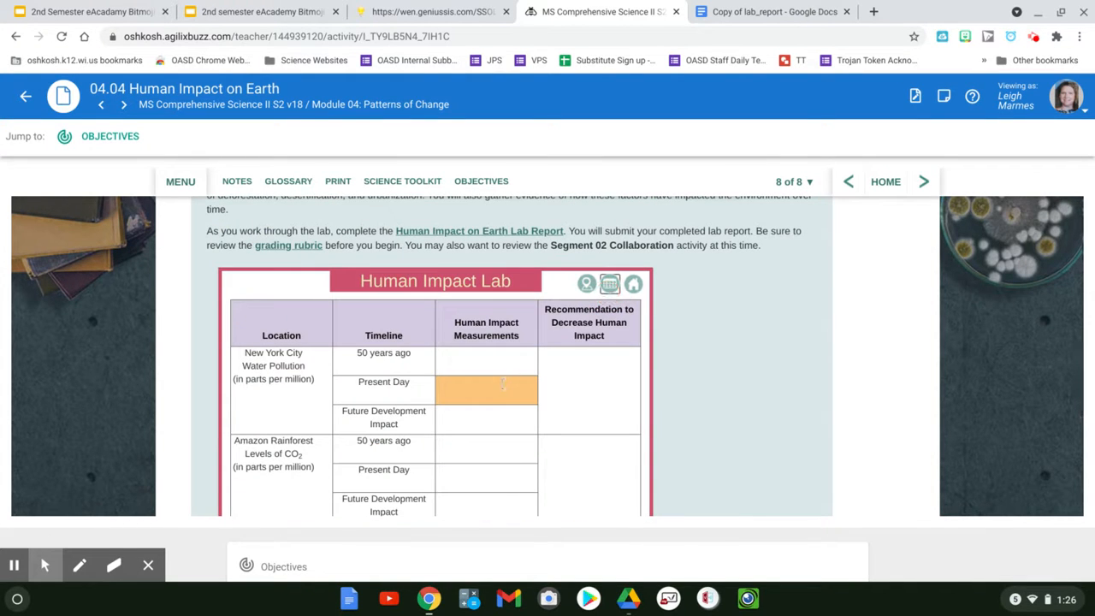
pyautogui.scroll(-3)
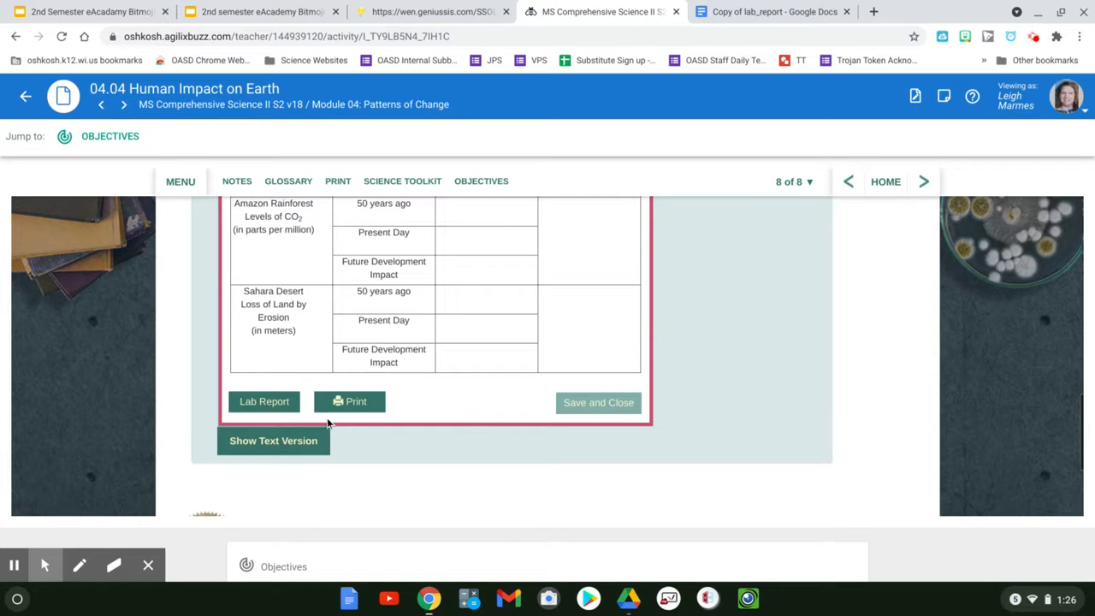
pyautogui.scroll(3)
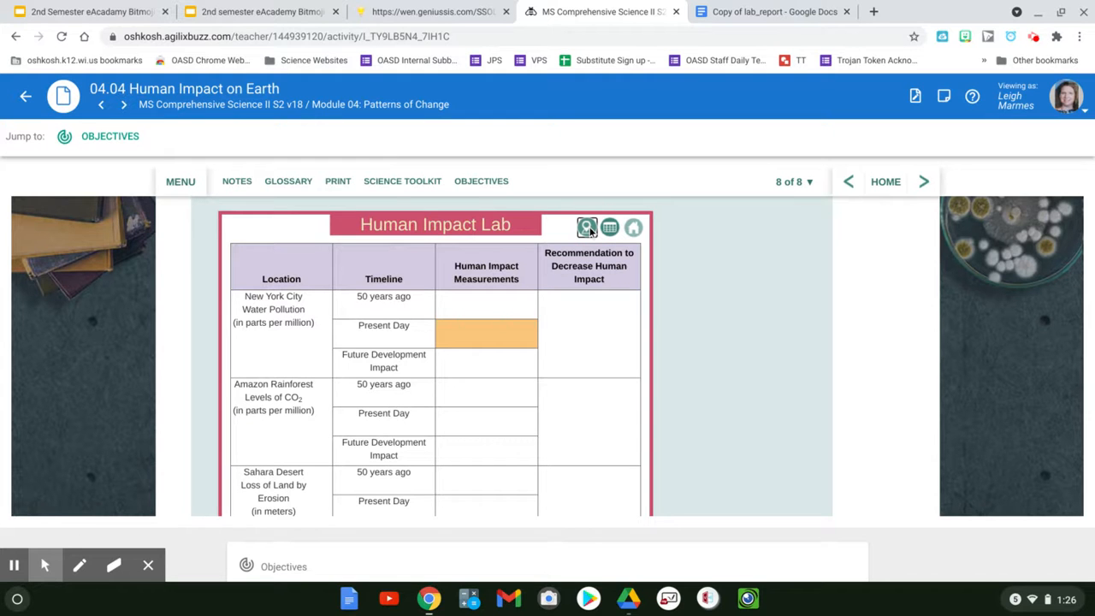
pyautogui.scroll(-3)
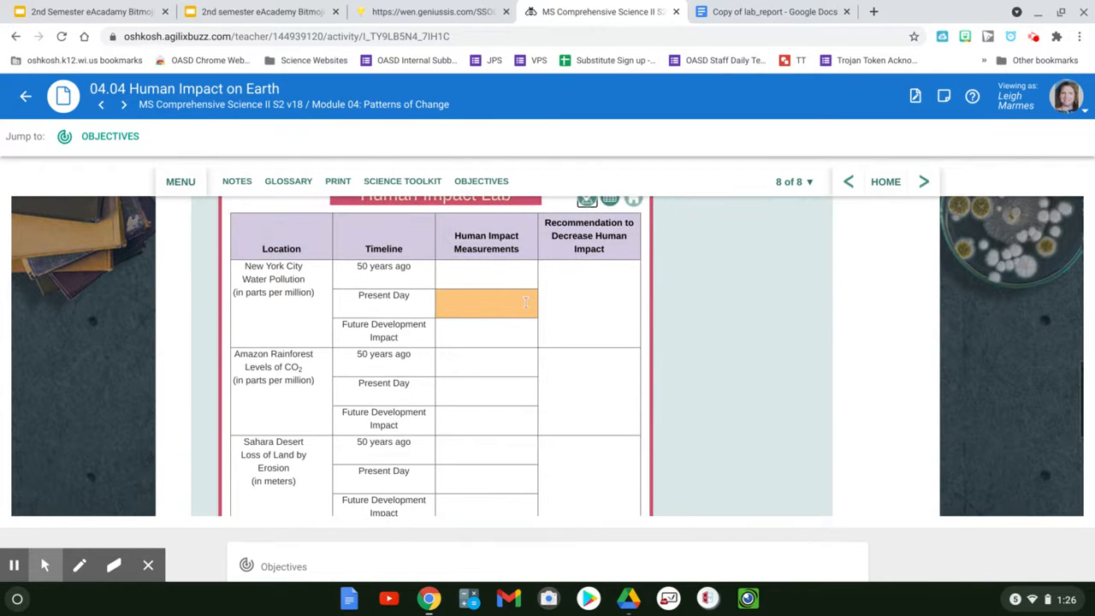
pyautogui.write('85')
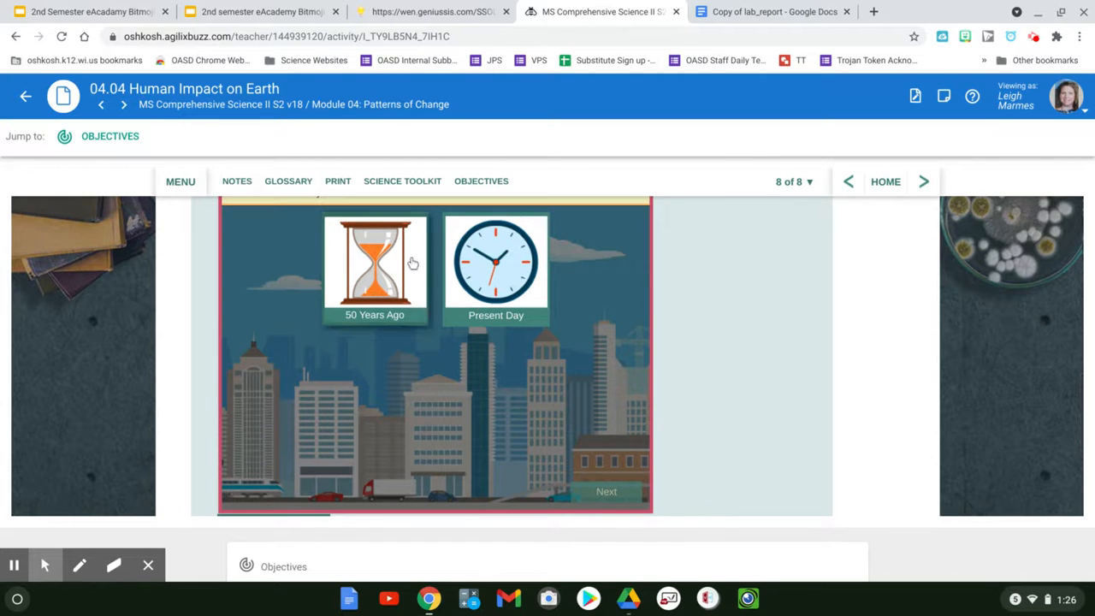
# Step: View the 50-years-ago reading and record 625ppm in the data table, then save and close it
pyautogui.click(373, 260)
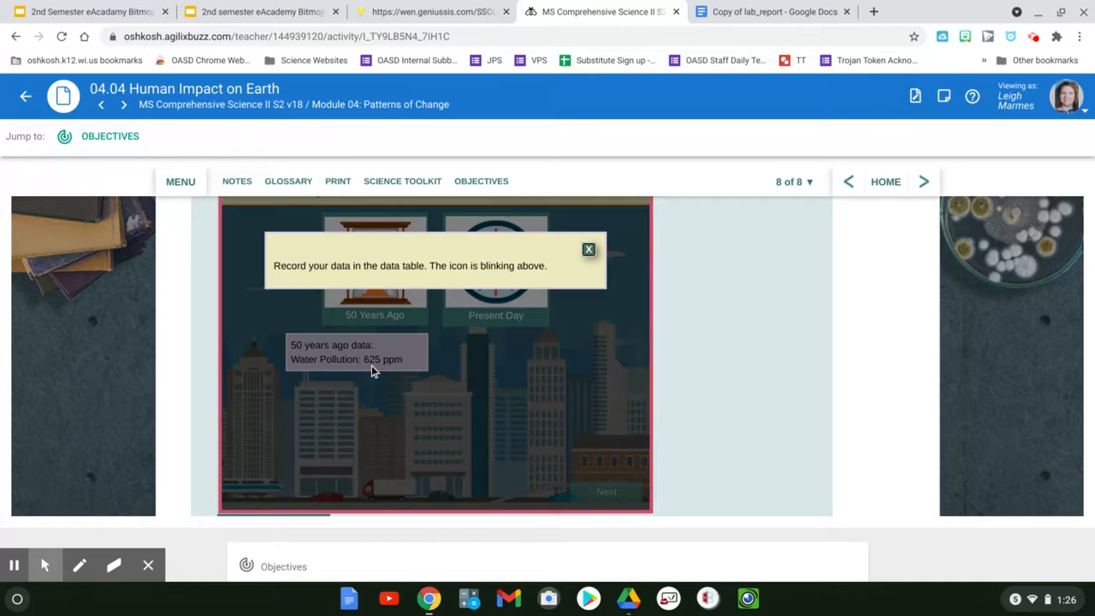
pyautogui.moveTo(598, 247)
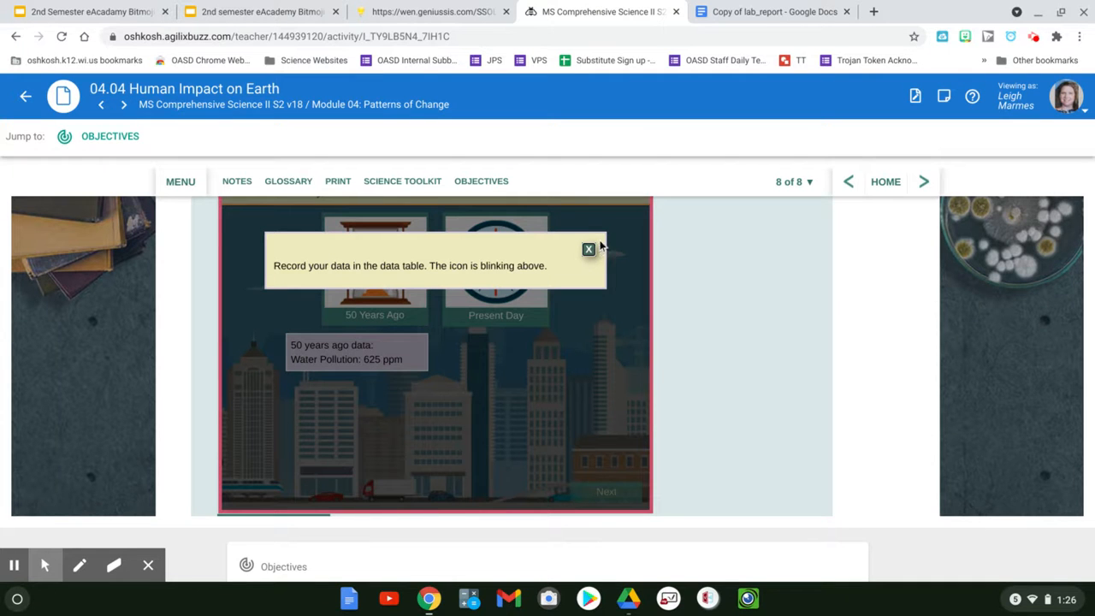
pyautogui.click(588, 250)
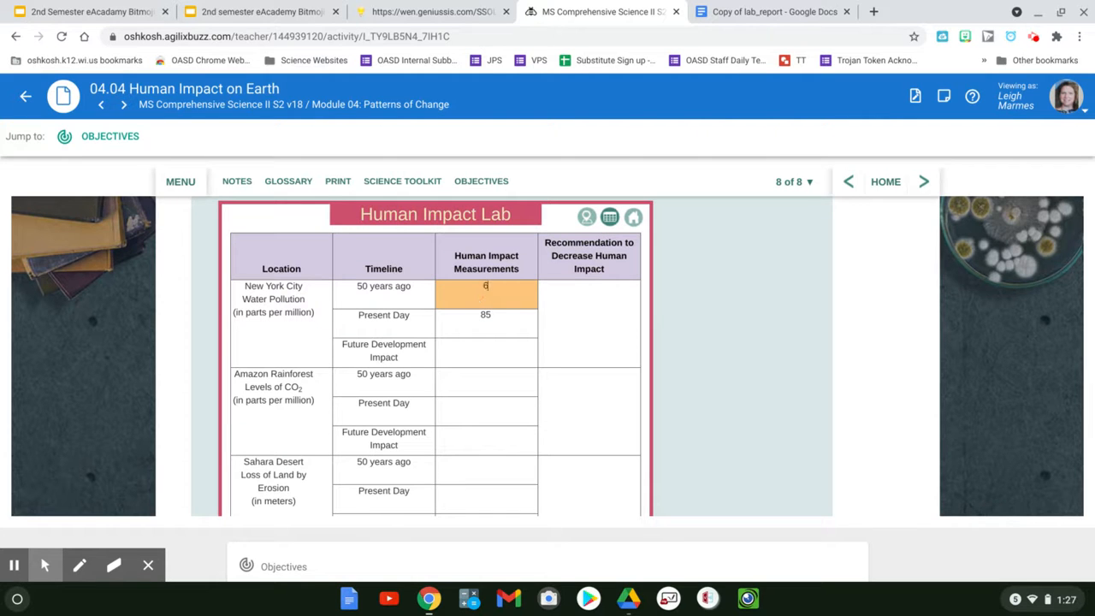
pyautogui.write('625')
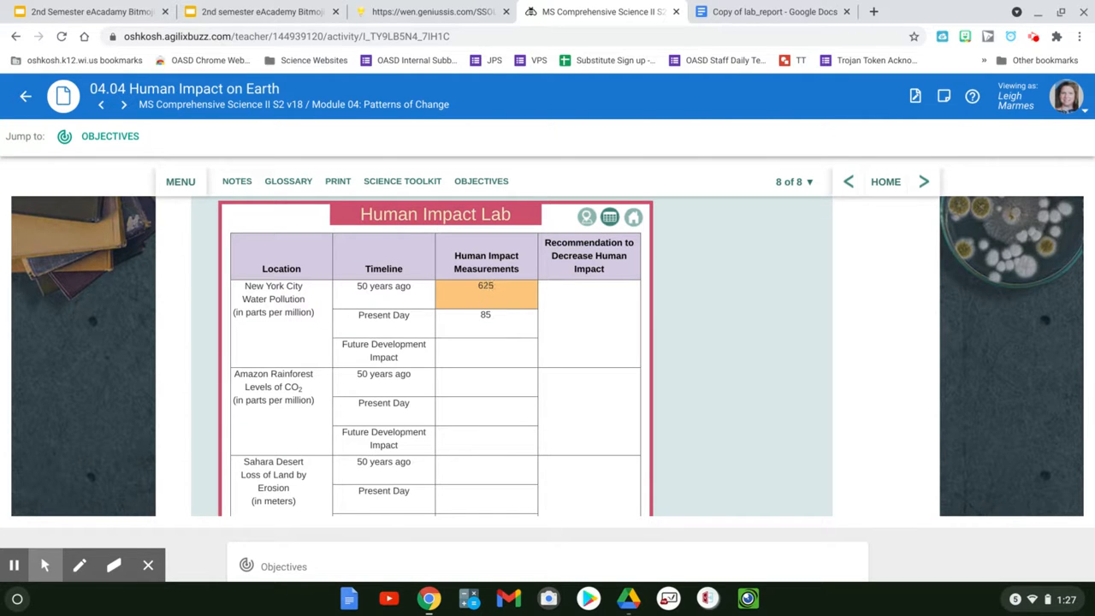
pyautogui.write('ppm')
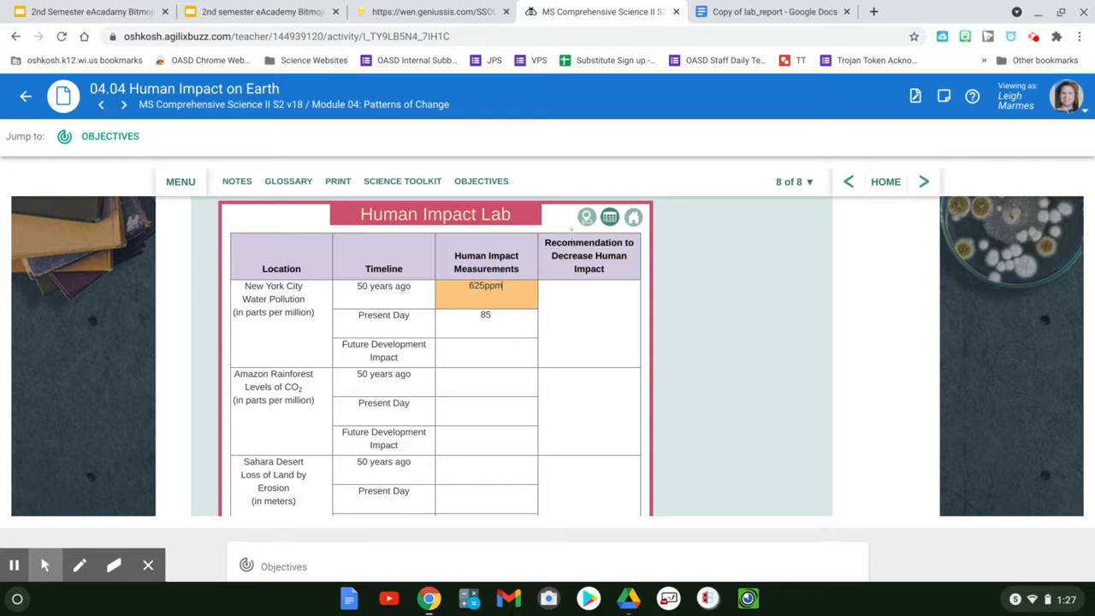
pyautogui.scroll(-3)
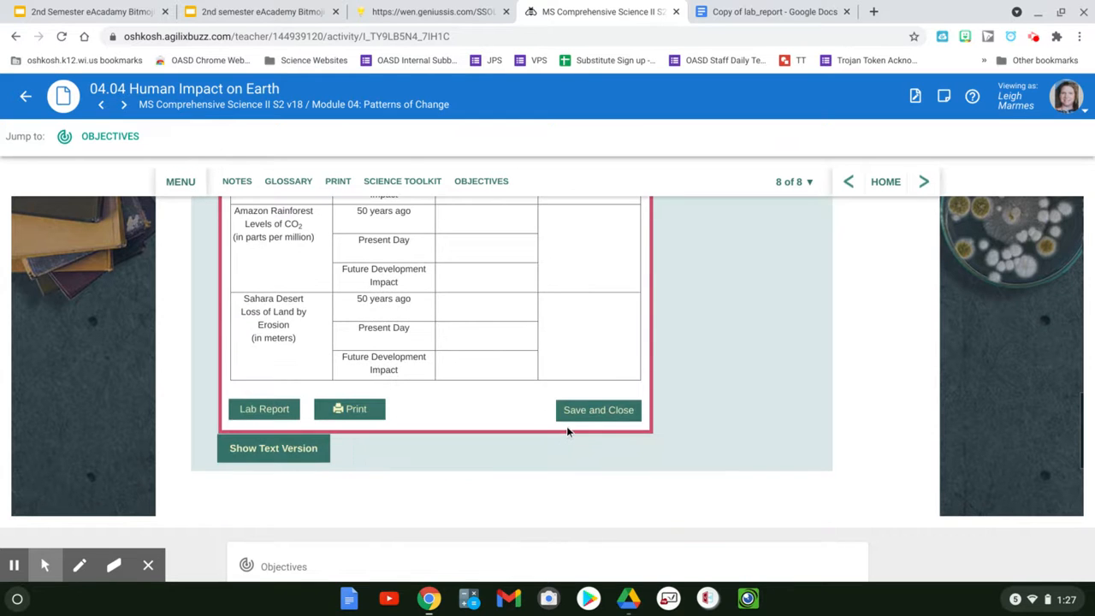
pyautogui.click(599, 411)
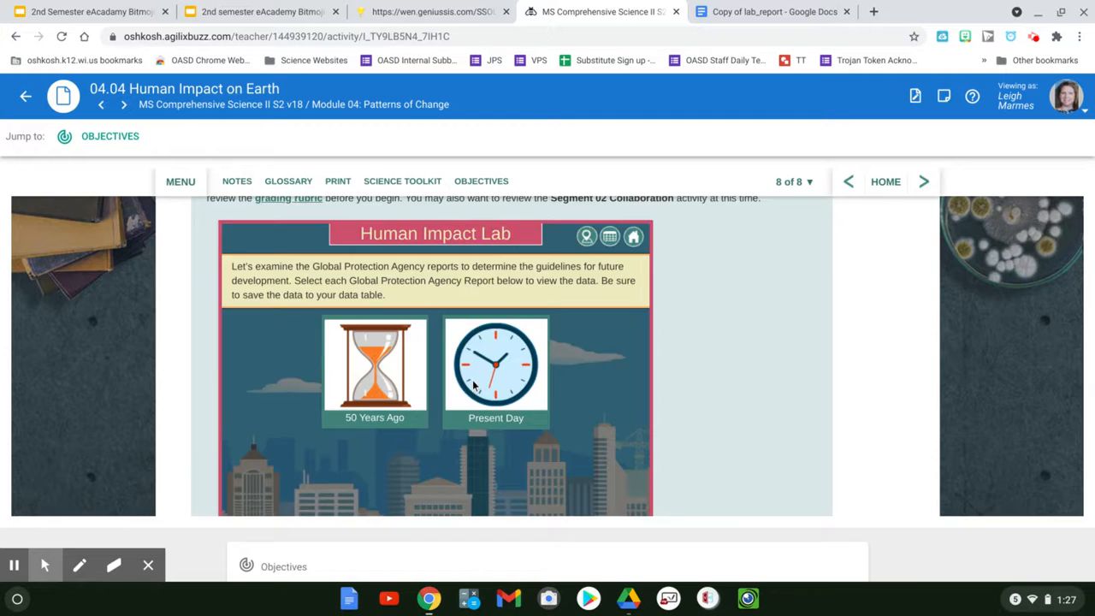
pyautogui.scroll(-3)
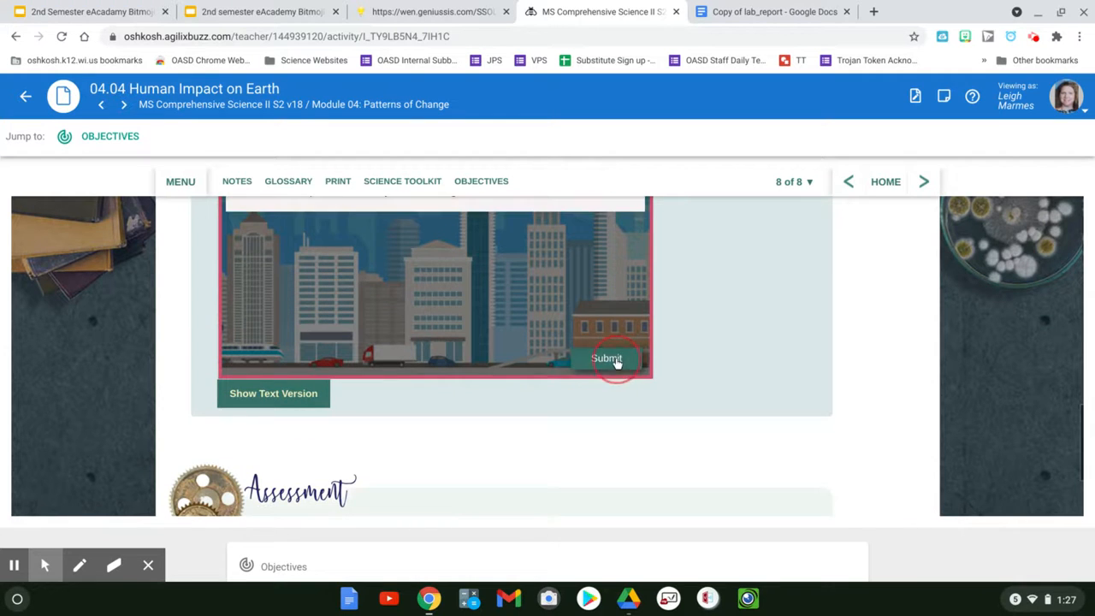
# Step: Submit the data and recommend solar panels on every new building, dropping water pollution to 853 ppm
pyautogui.click(607, 359)
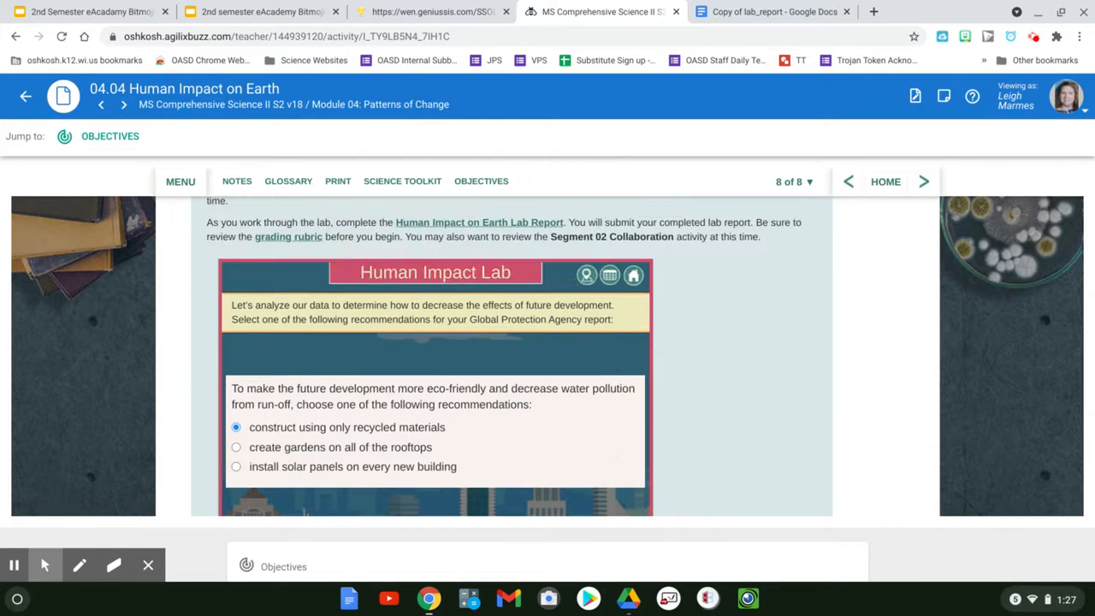
pyautogui.scroll(3)
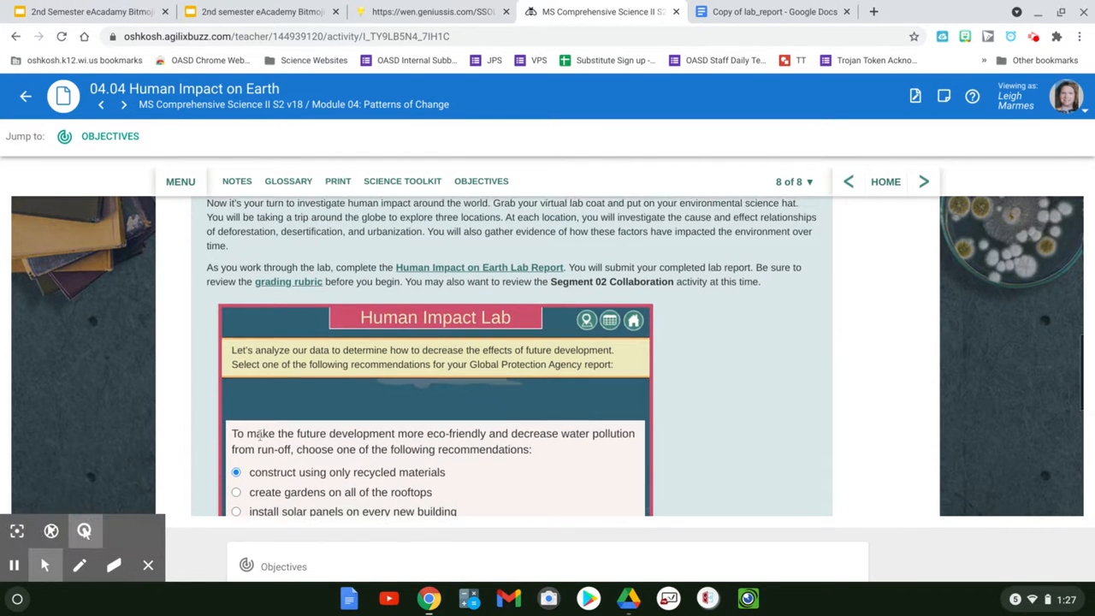
pyautogui.scroll(-3)
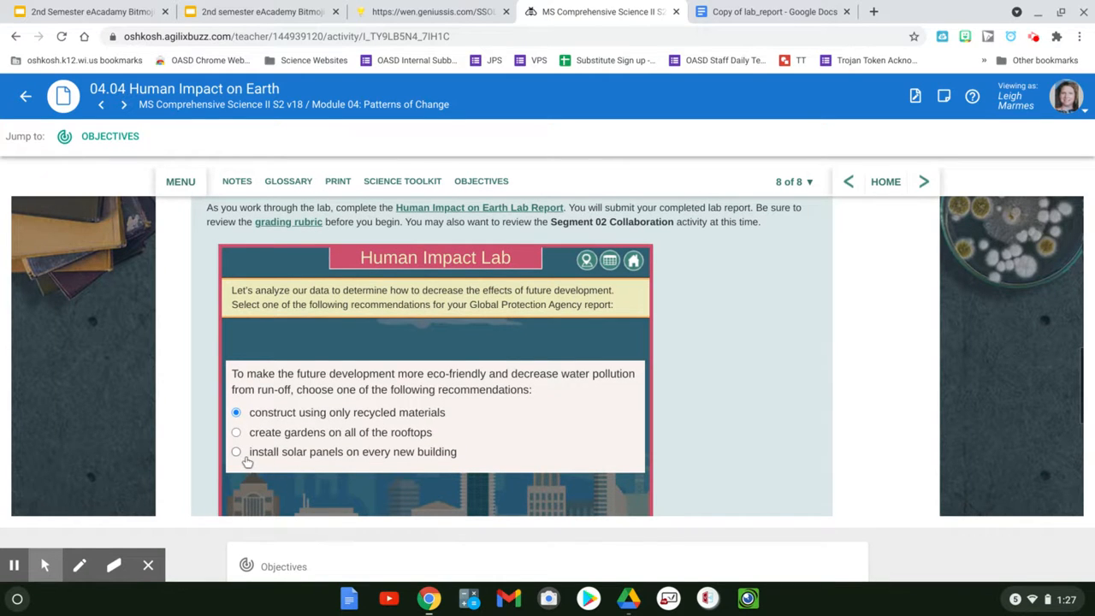
pyautogui.click(236, 452)
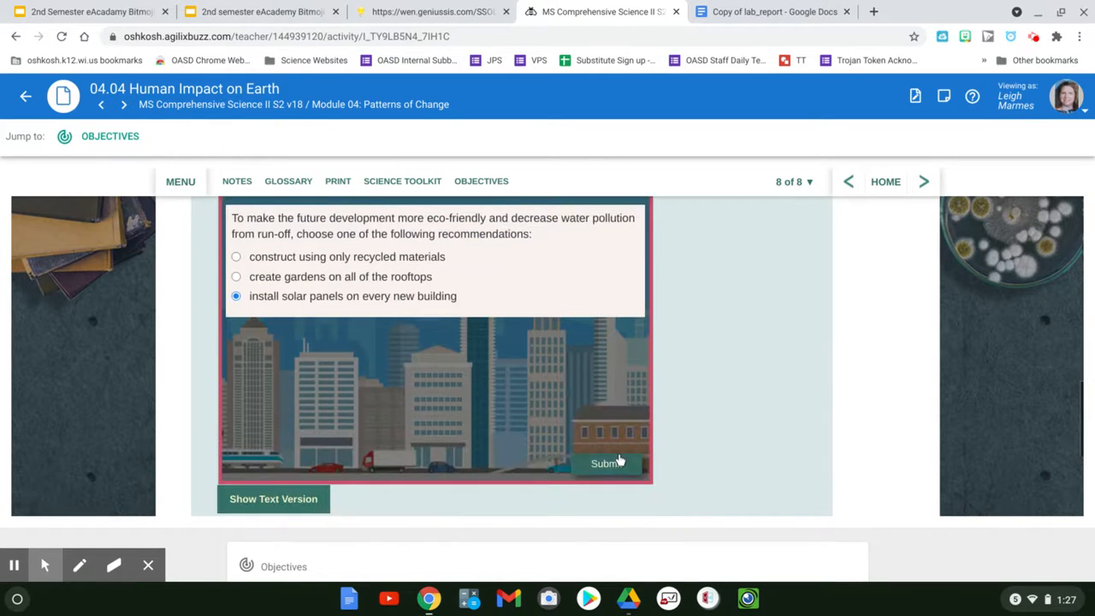
pyautogui.click(607, 462)
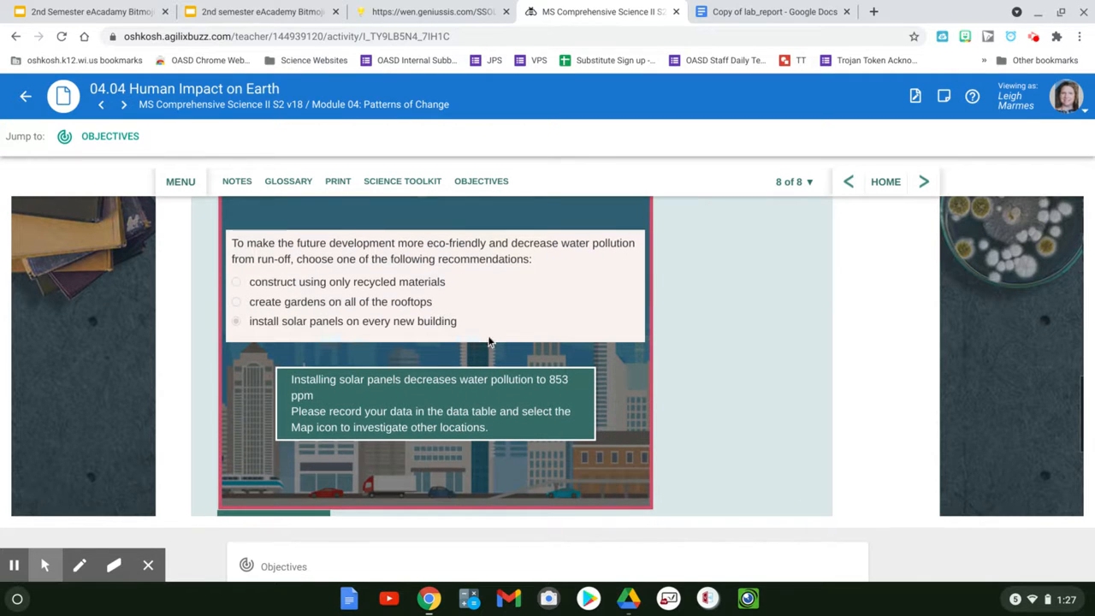
pyautogui.moveTo(301, 394)
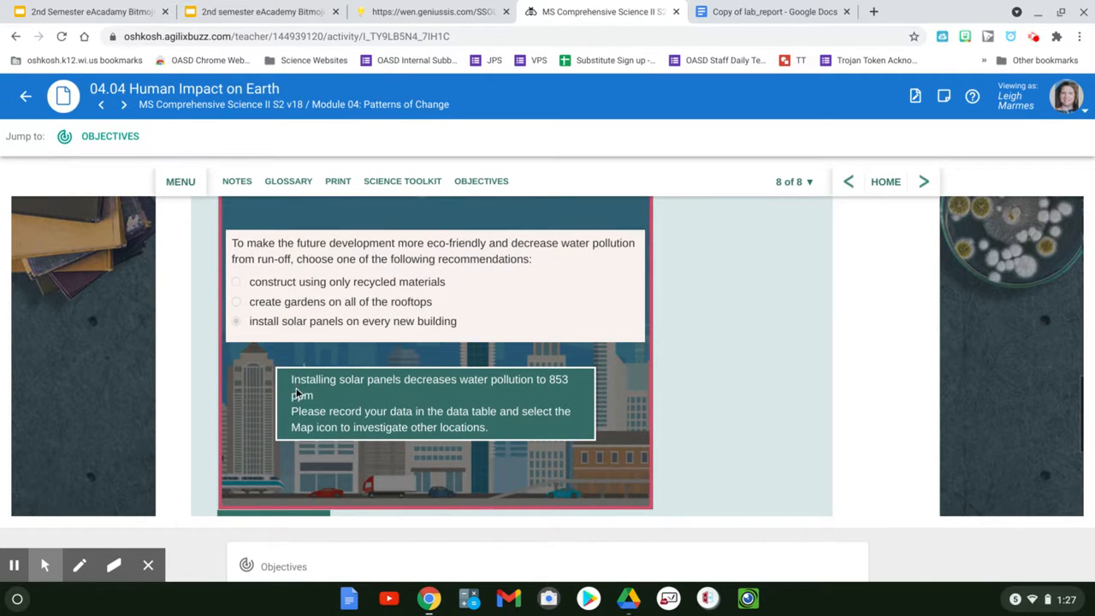
pyautogui.moveTo(442, 394)
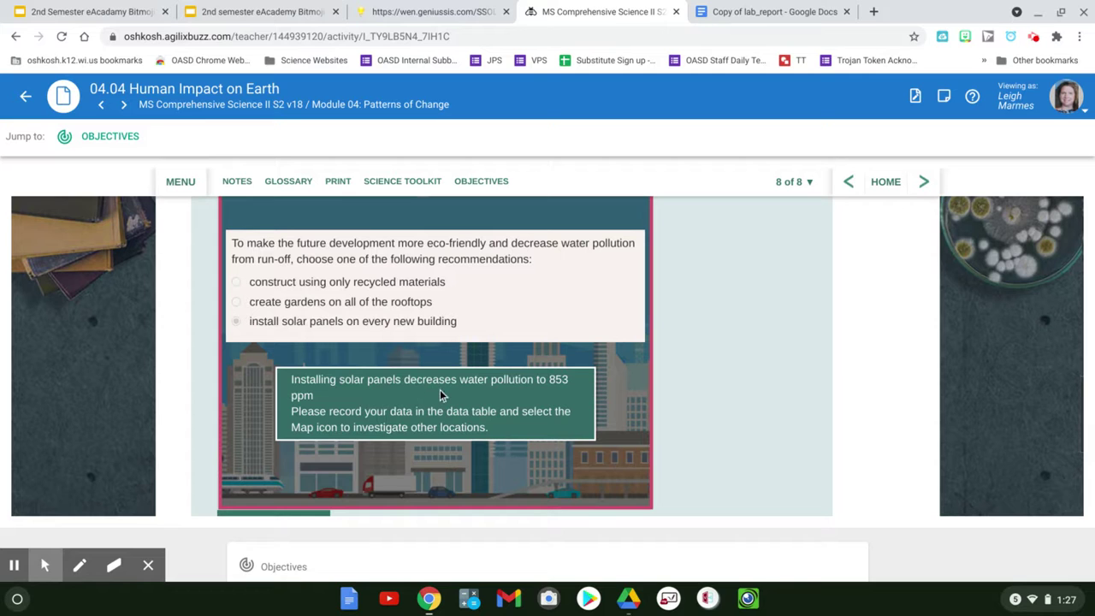
pyautogui.moveTo(442, 393)
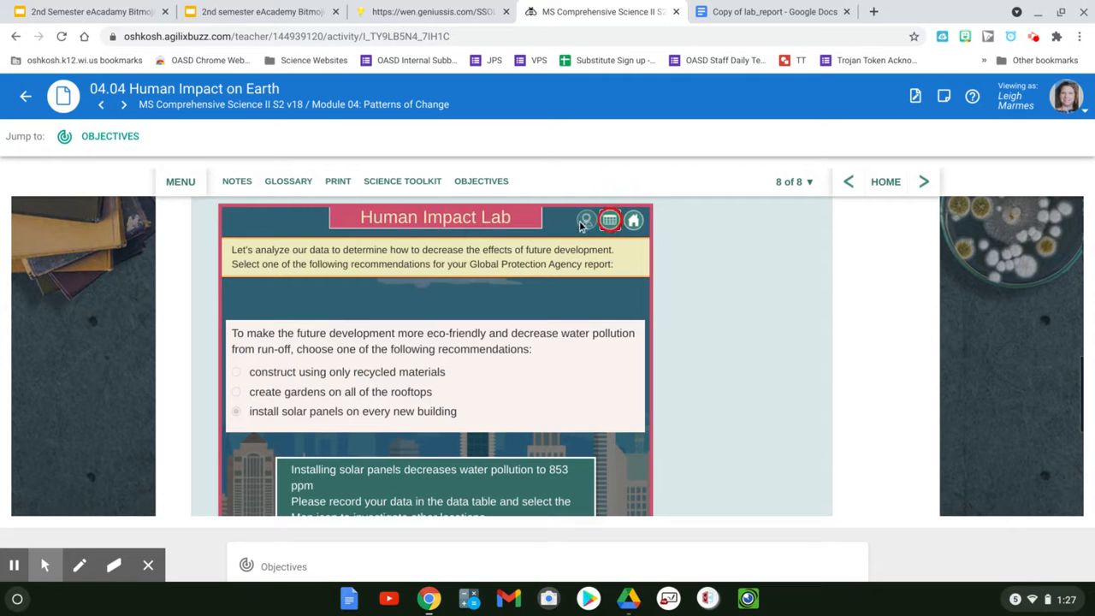
# Step: Record 853 in the Future Development cell of the data table and save and close it
pyautogui.click(609, 219)
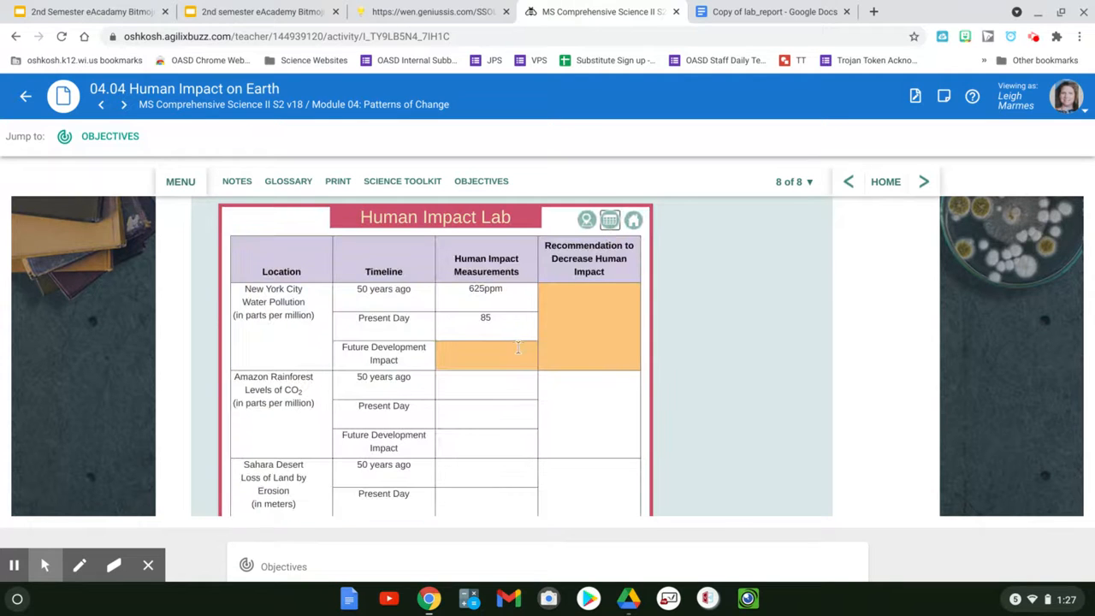
pyautogui.write('853')
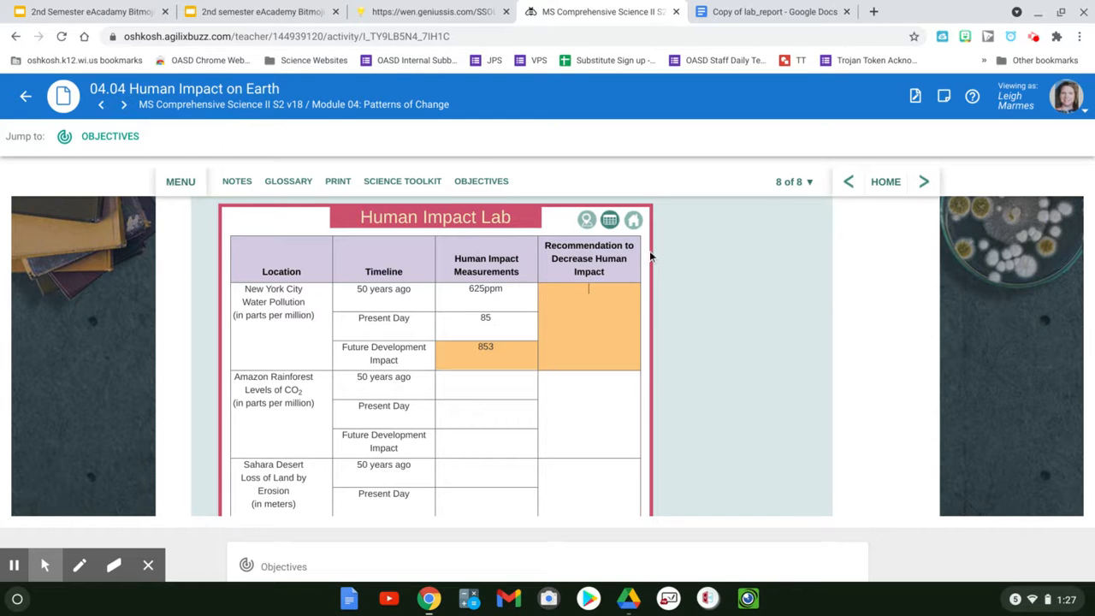
pyautogui.moveTo(579, 363)
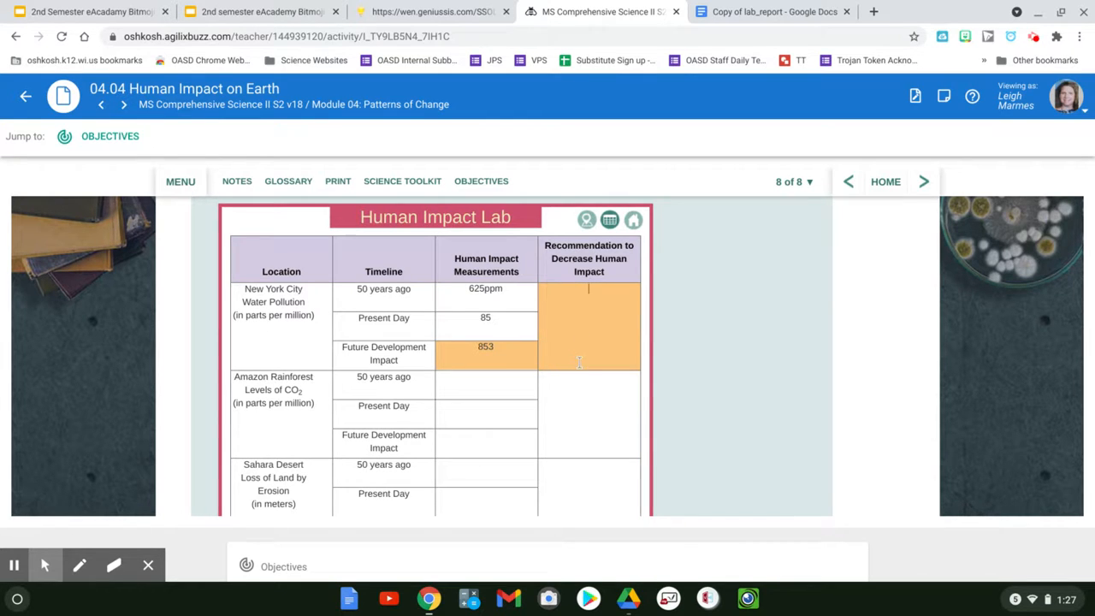
pyautogui.scroll(-3)
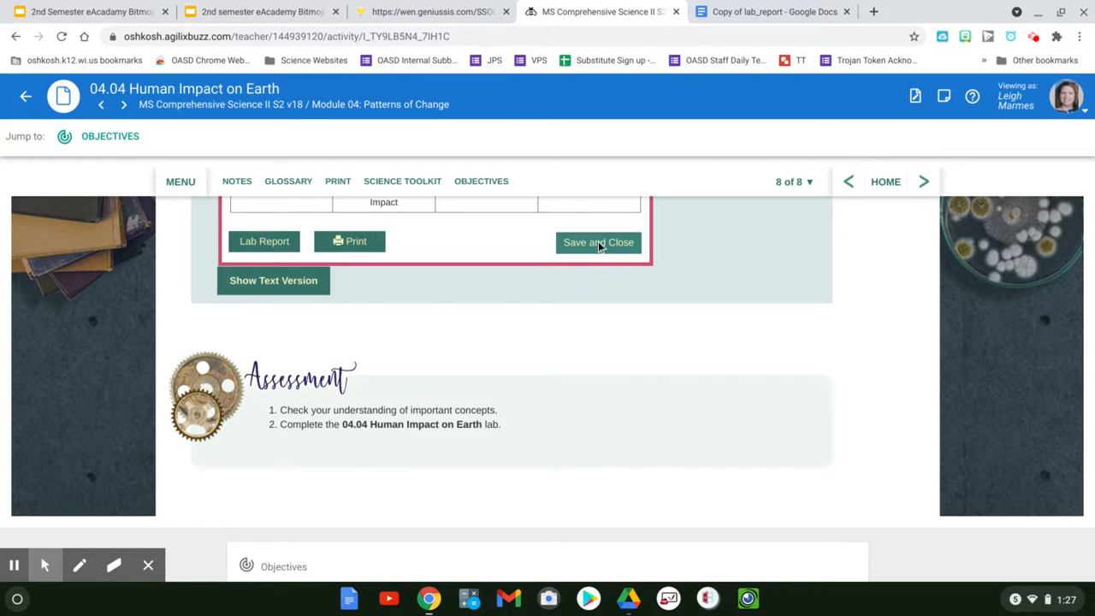
pyautogui.click(599, 243)
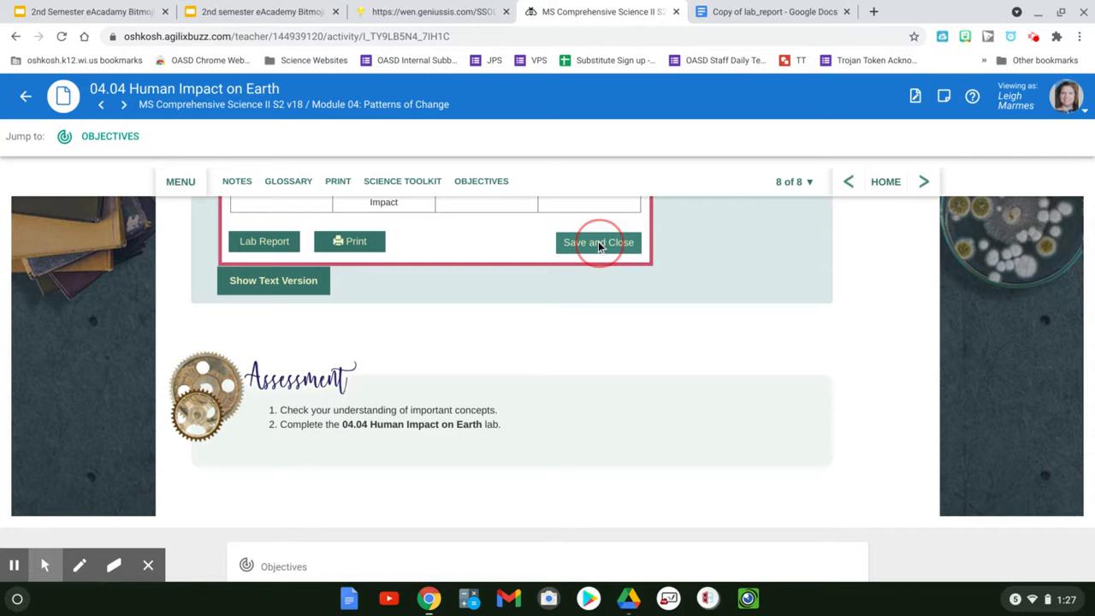
pyautogui.moveTo(774, 11)
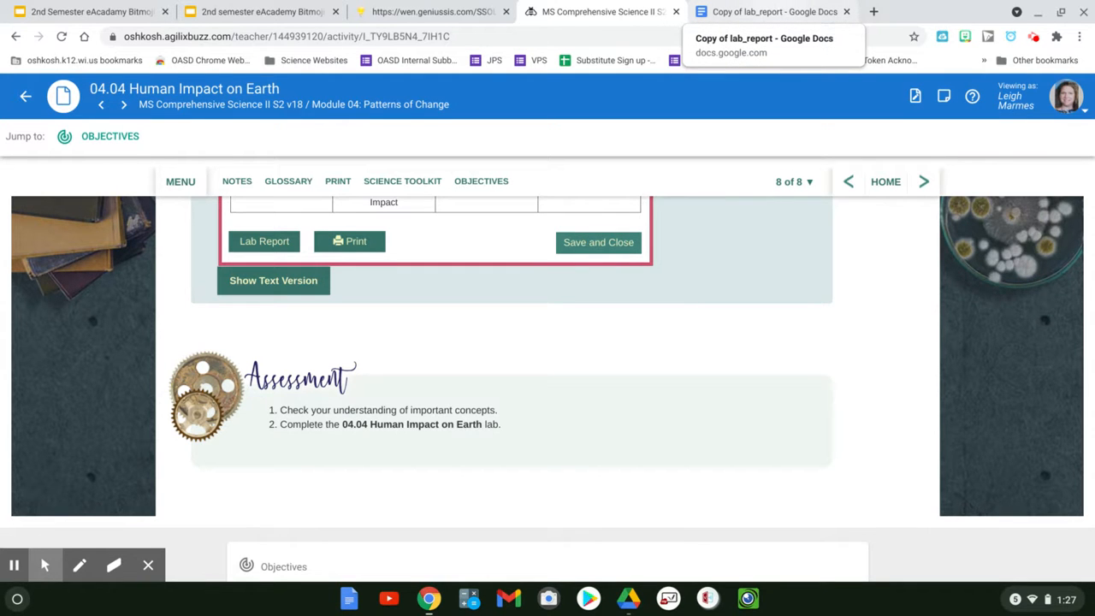
# Step: Review the lab report's Conclusion reflection questions in Google Docs, then return to the course activities
pyautogui.click(770, 10)
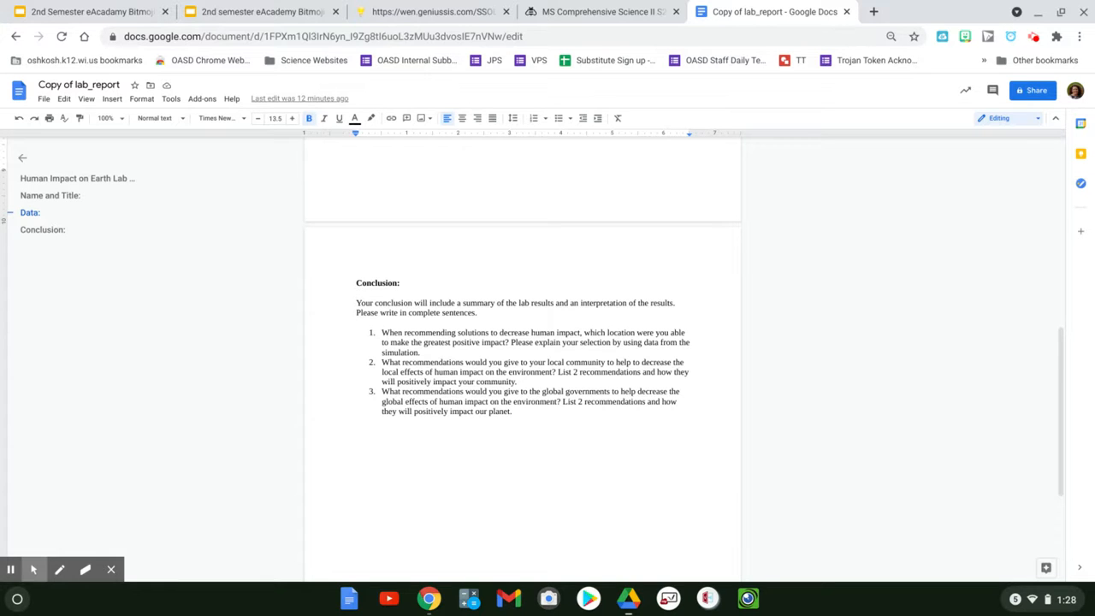
pyautogui.scroll(3)
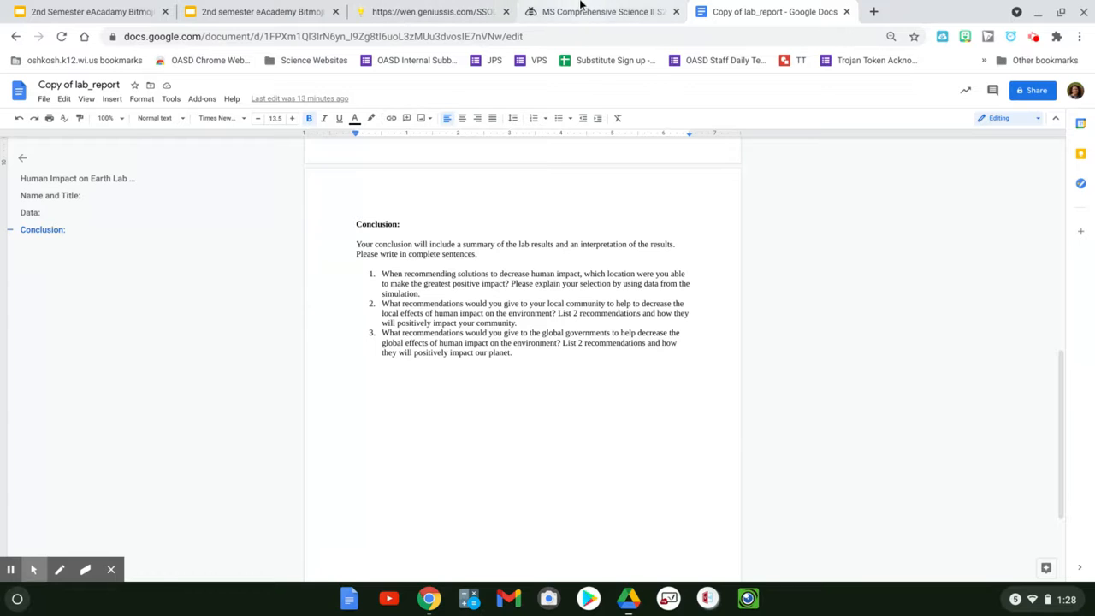
pyautogui.click(598, 10)
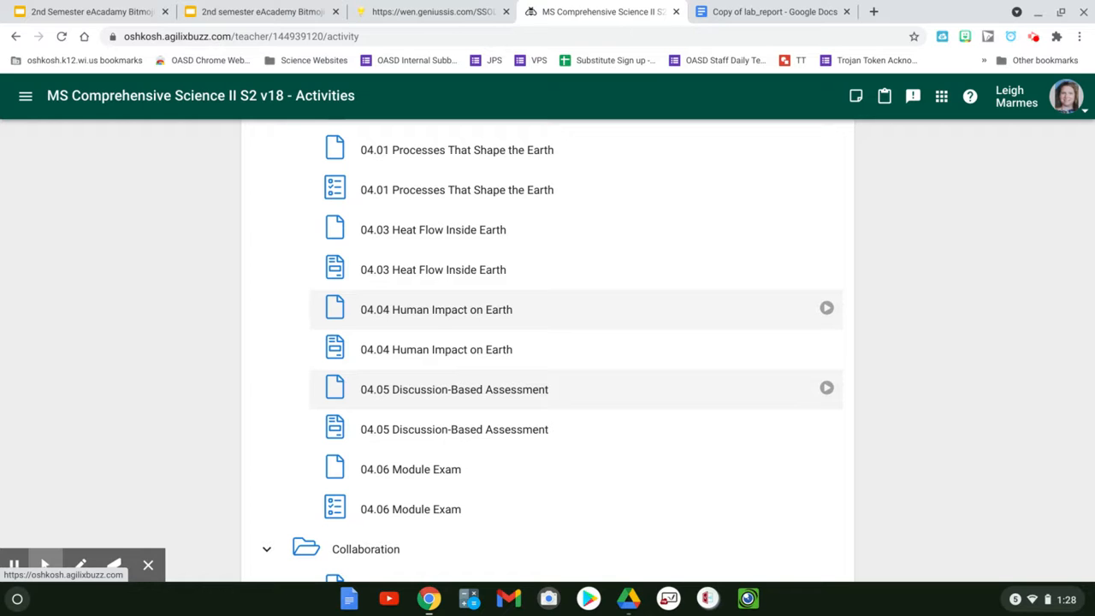
pyautogui.scroll(-3)
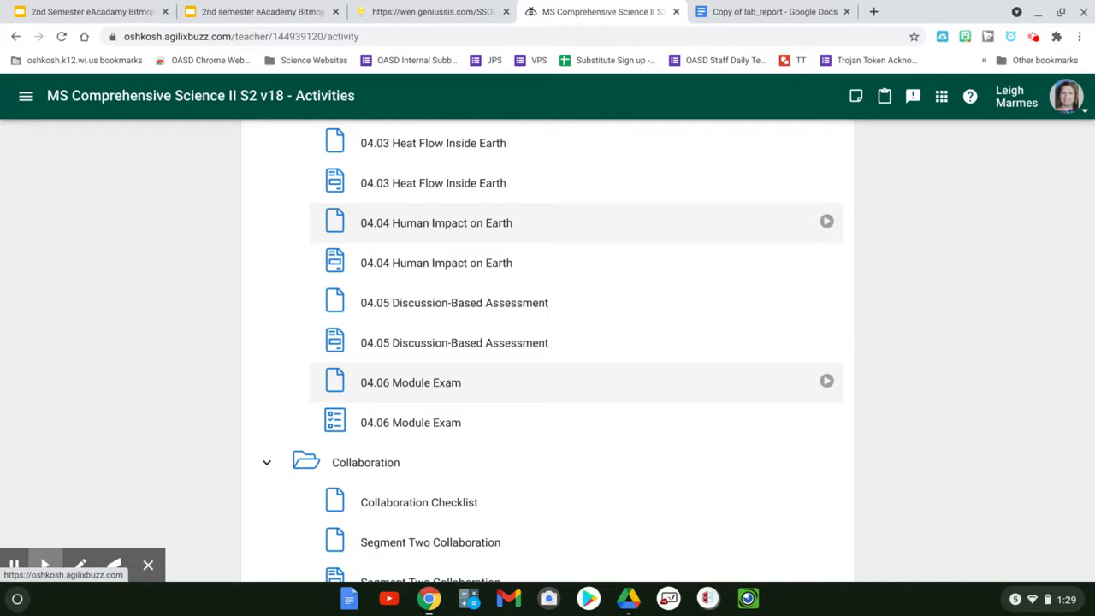
pyautogui.scroll(-3)
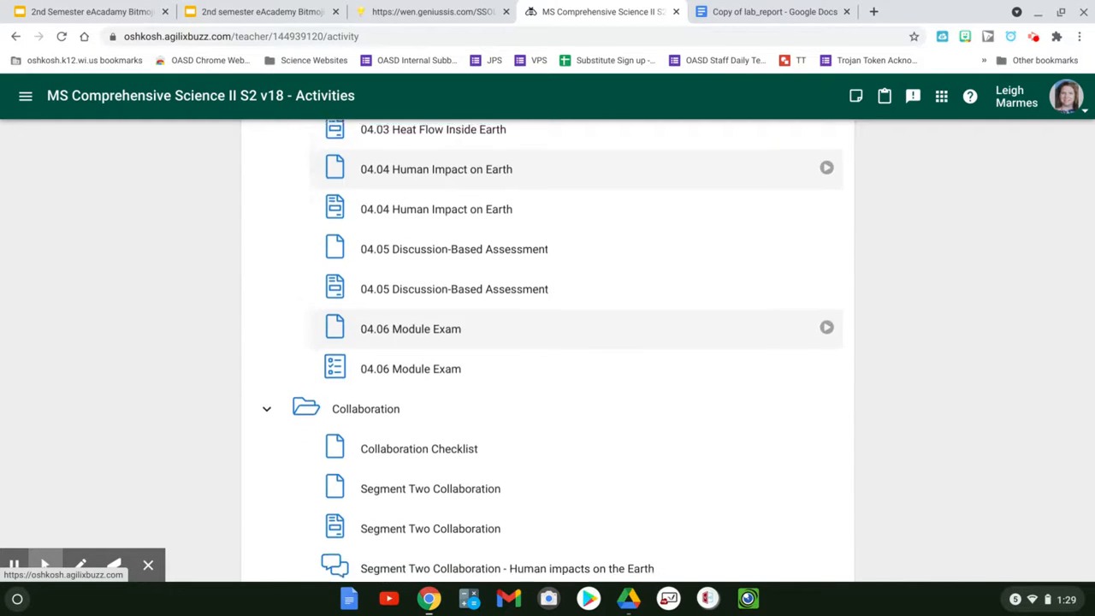
pyautogui.scroll(-3)
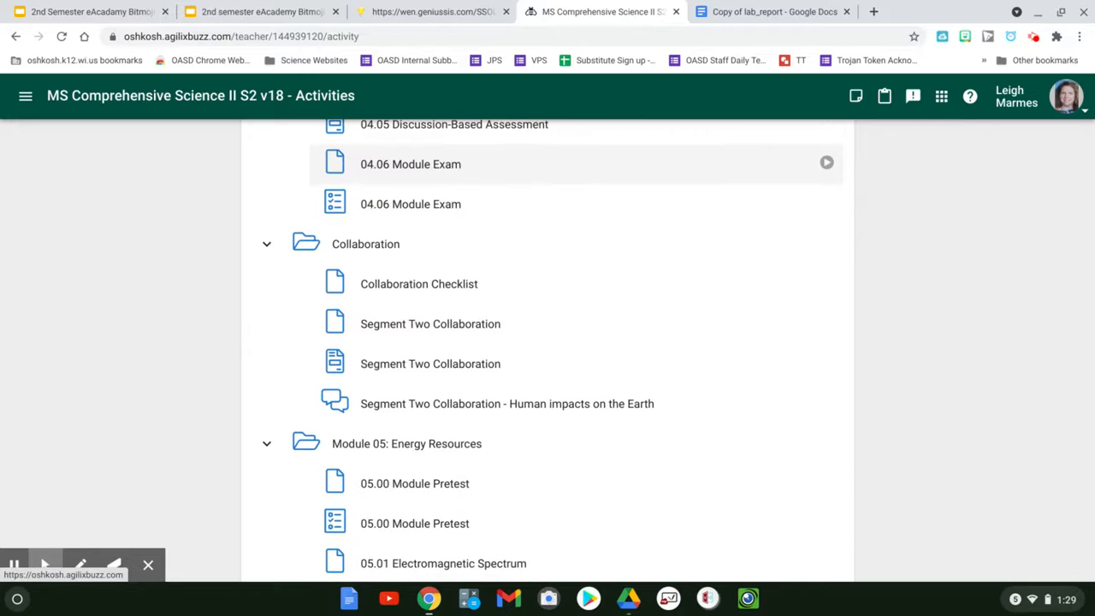
pyautogui.moveTo(431, 363)
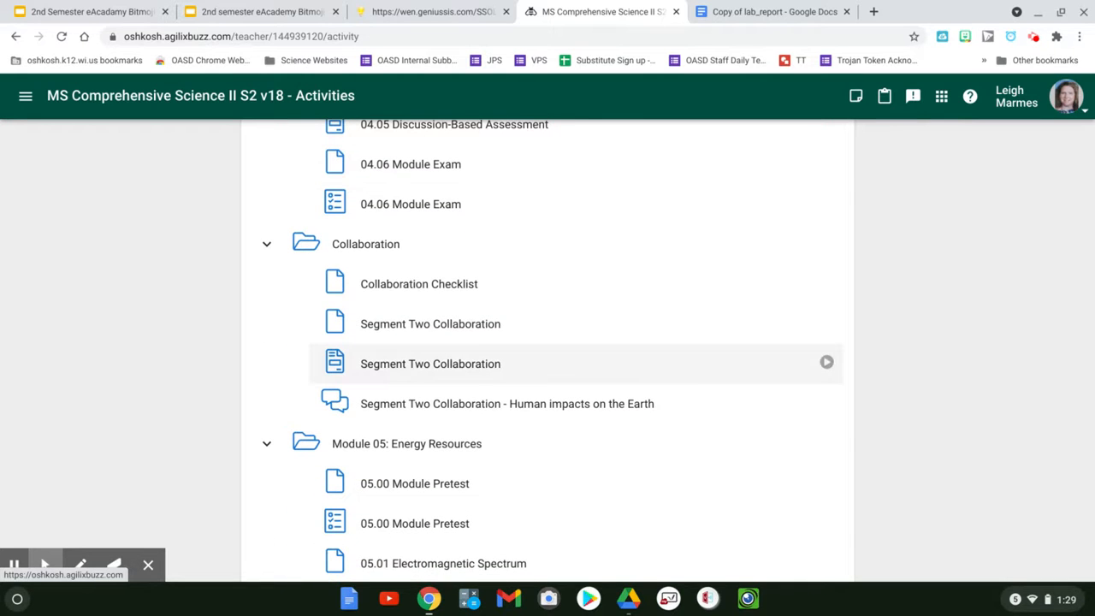
pyautogui.moveTo(120, 508)
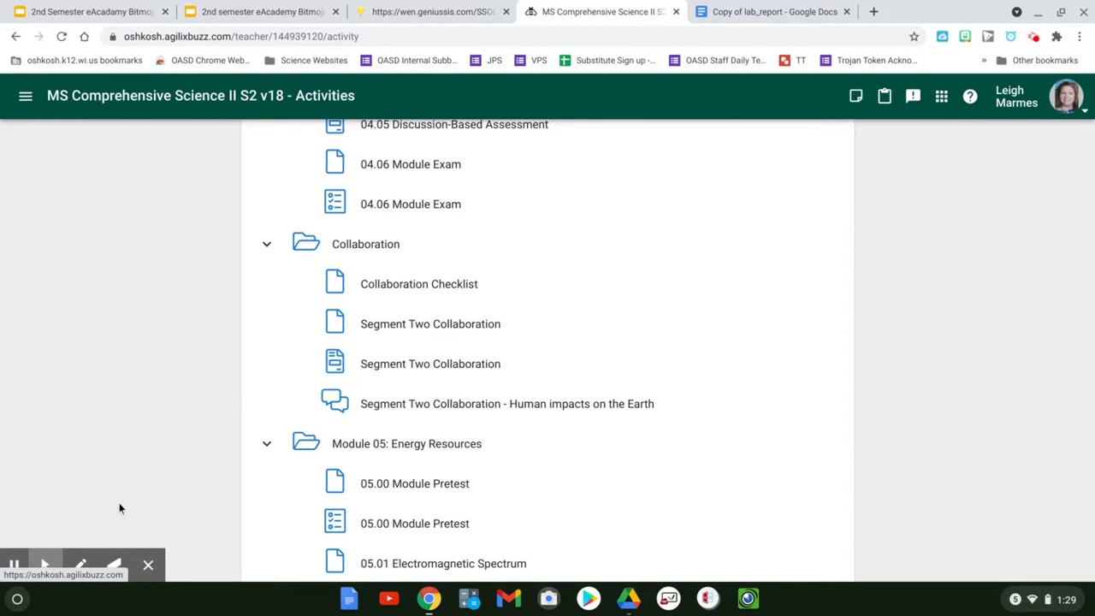